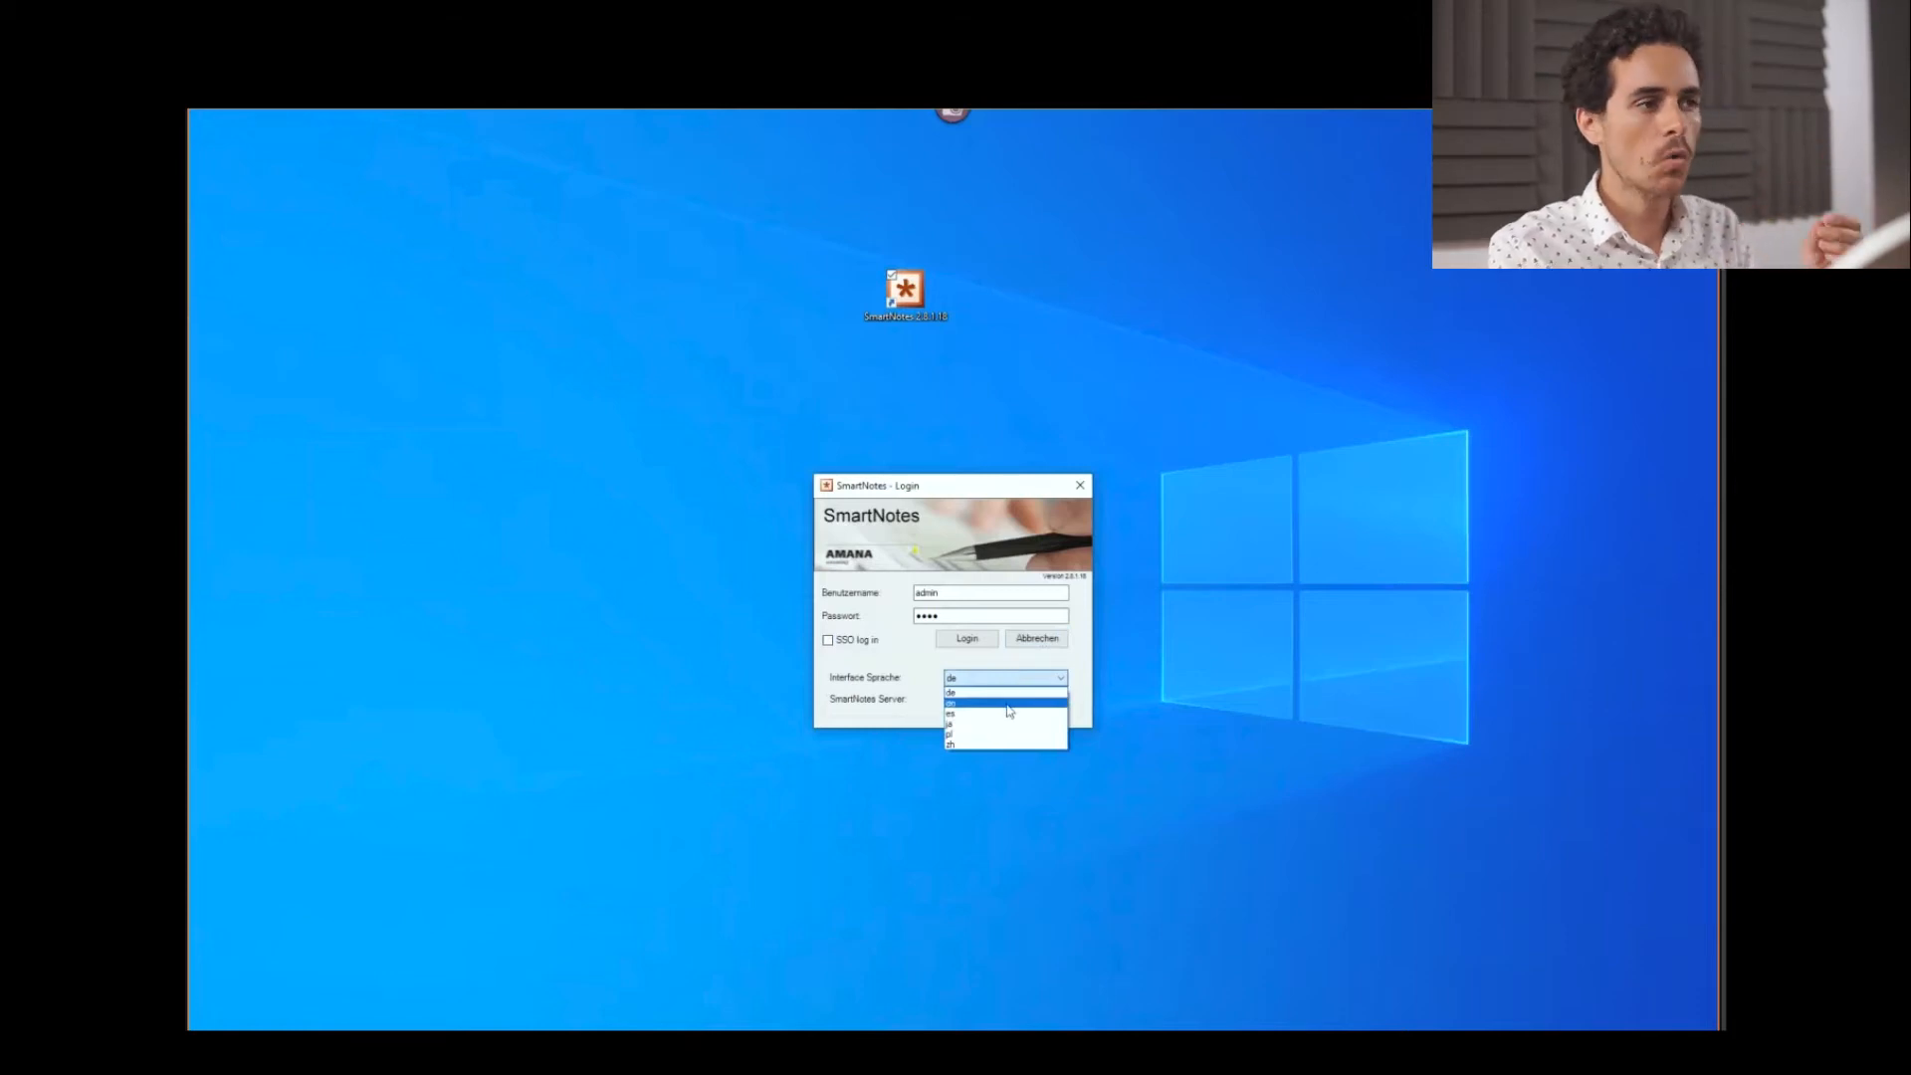
Log in to SmartNotes with the interface language set to English ('en').
click(1004, 691)
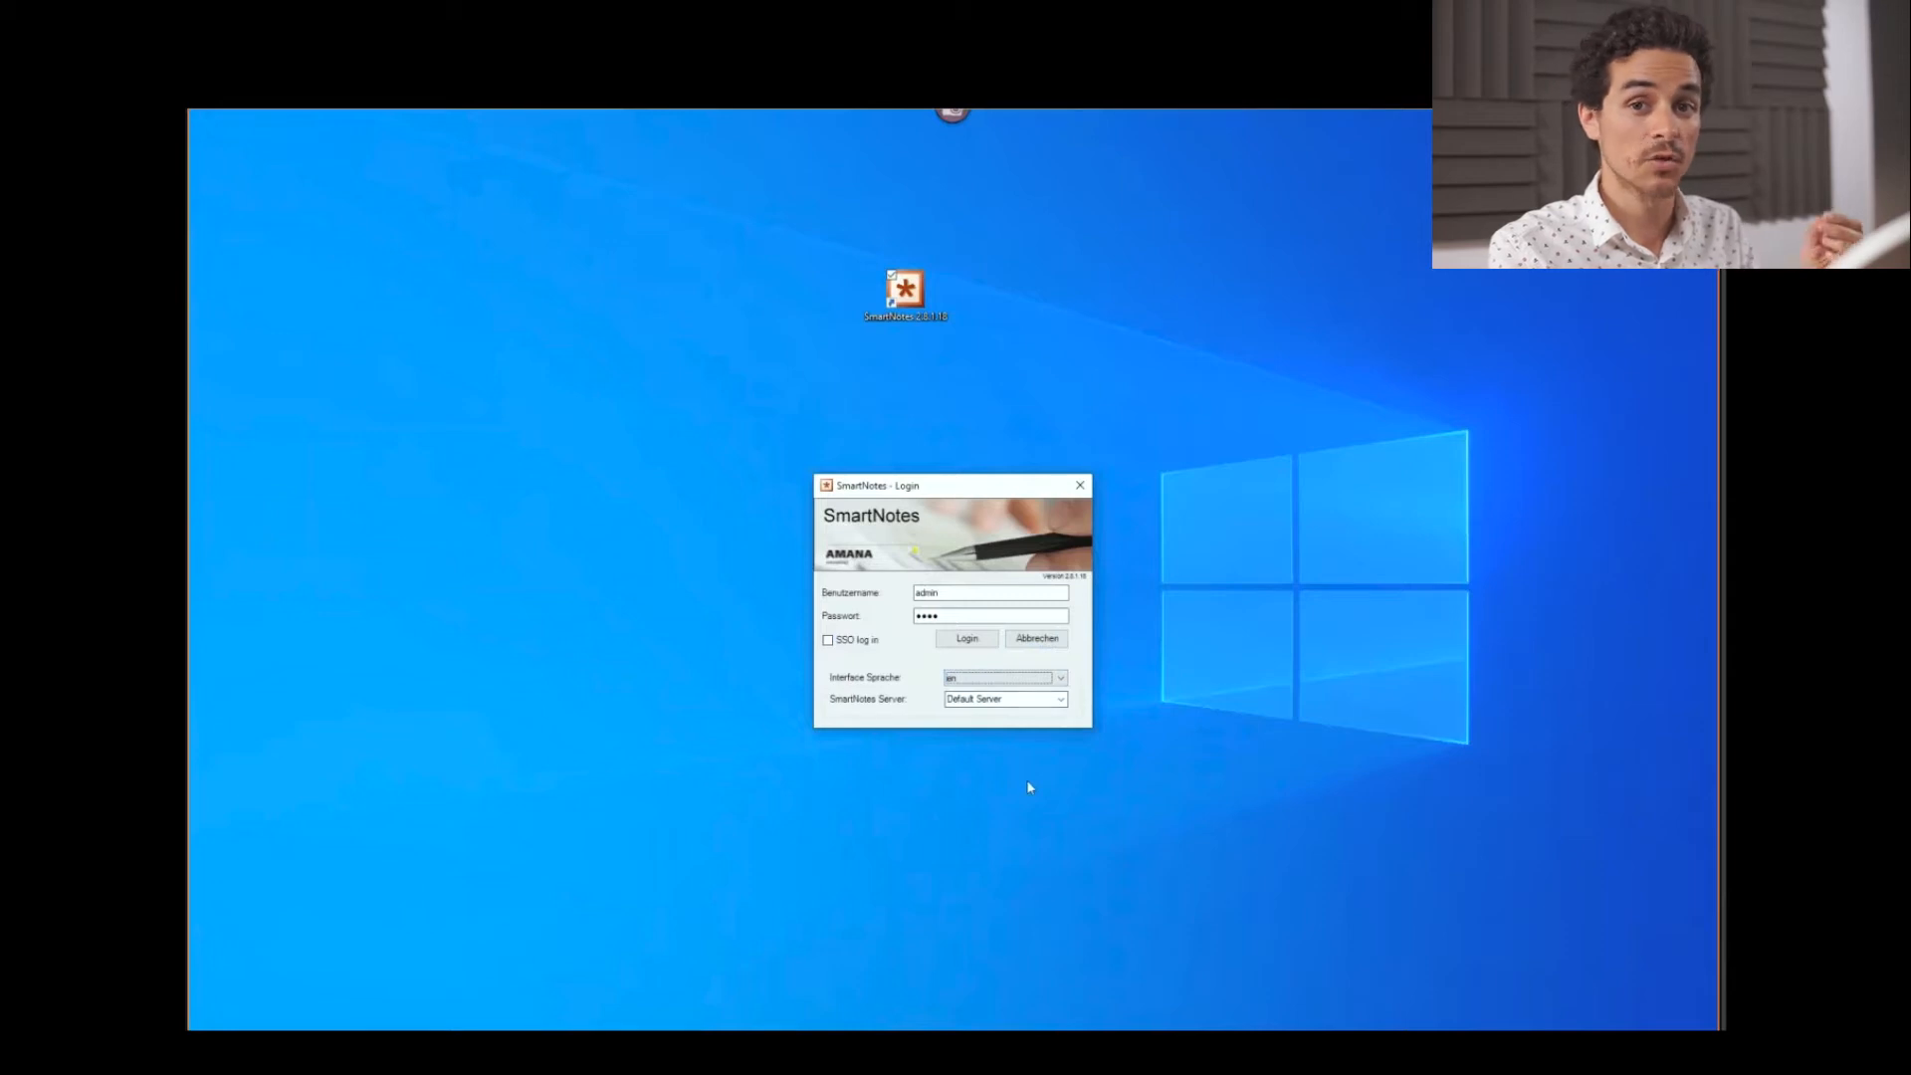
click(965, 637)
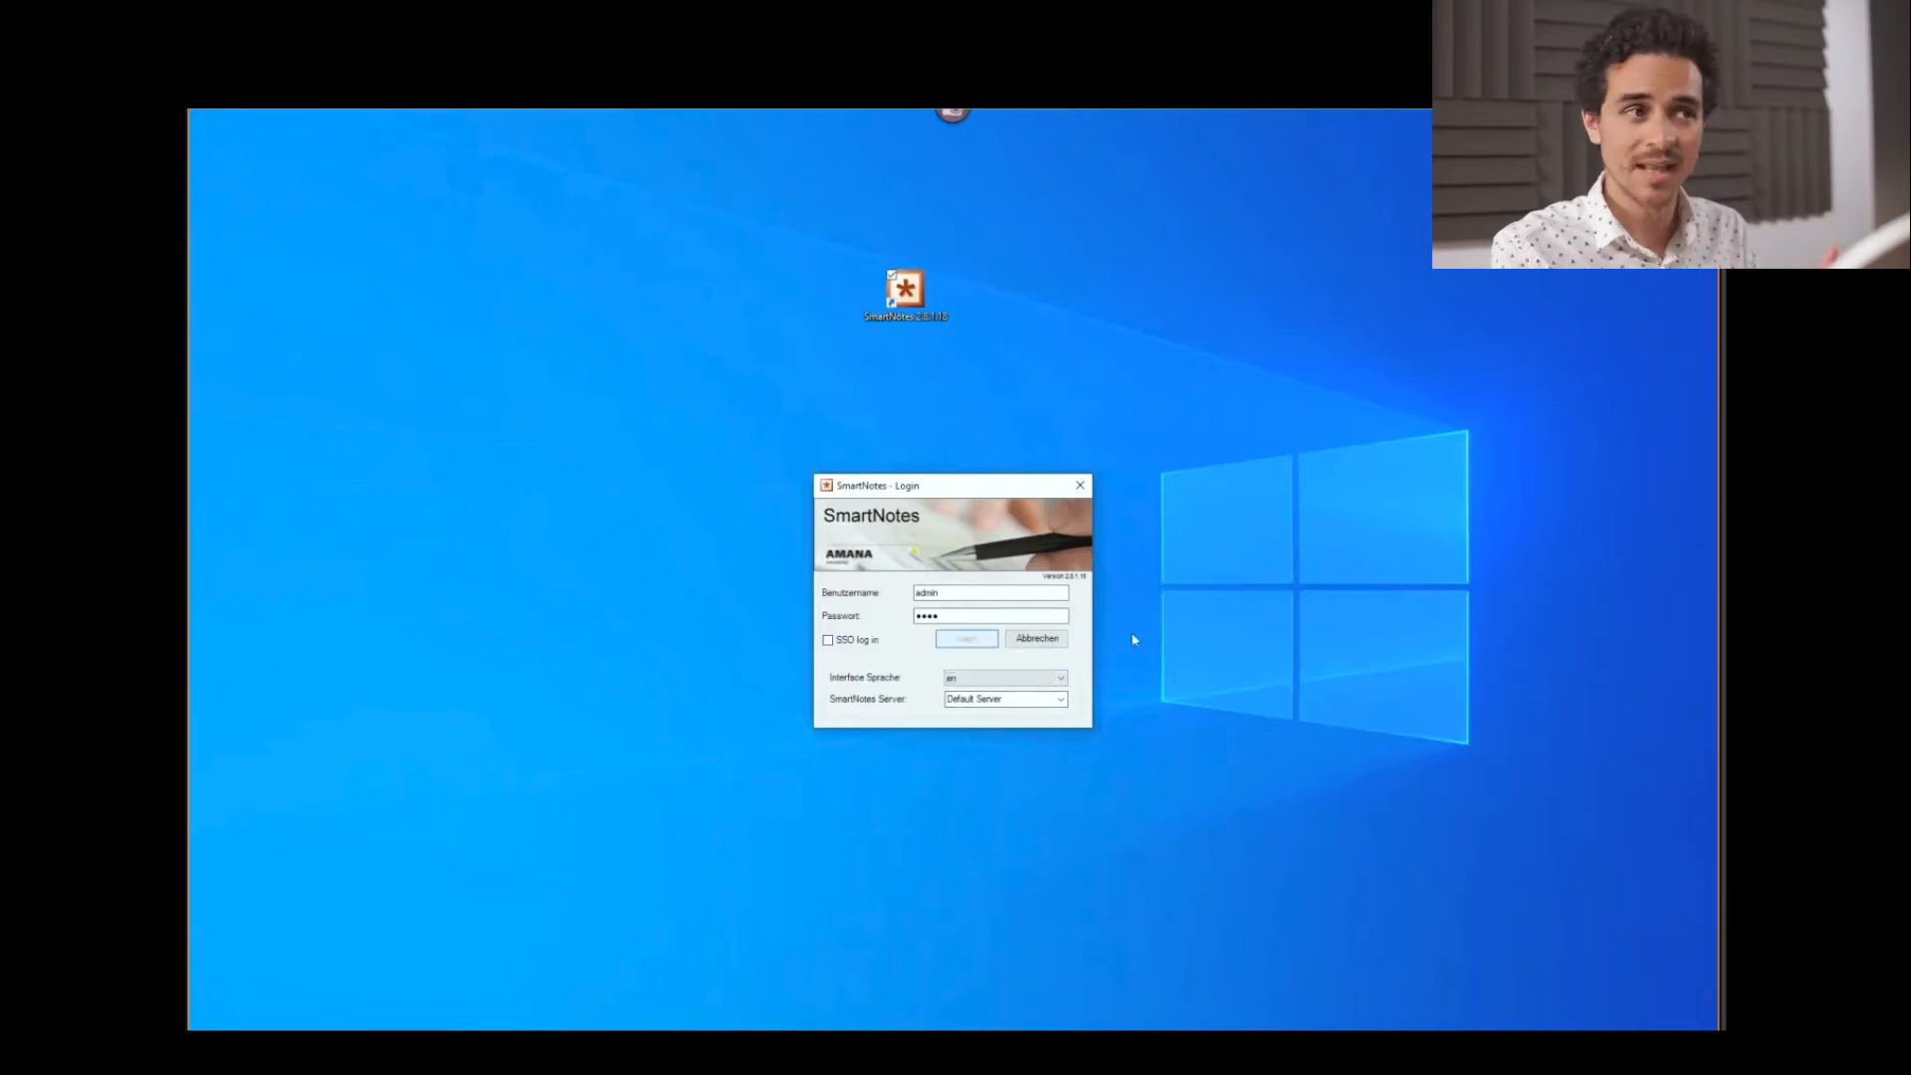
click(964, 639)
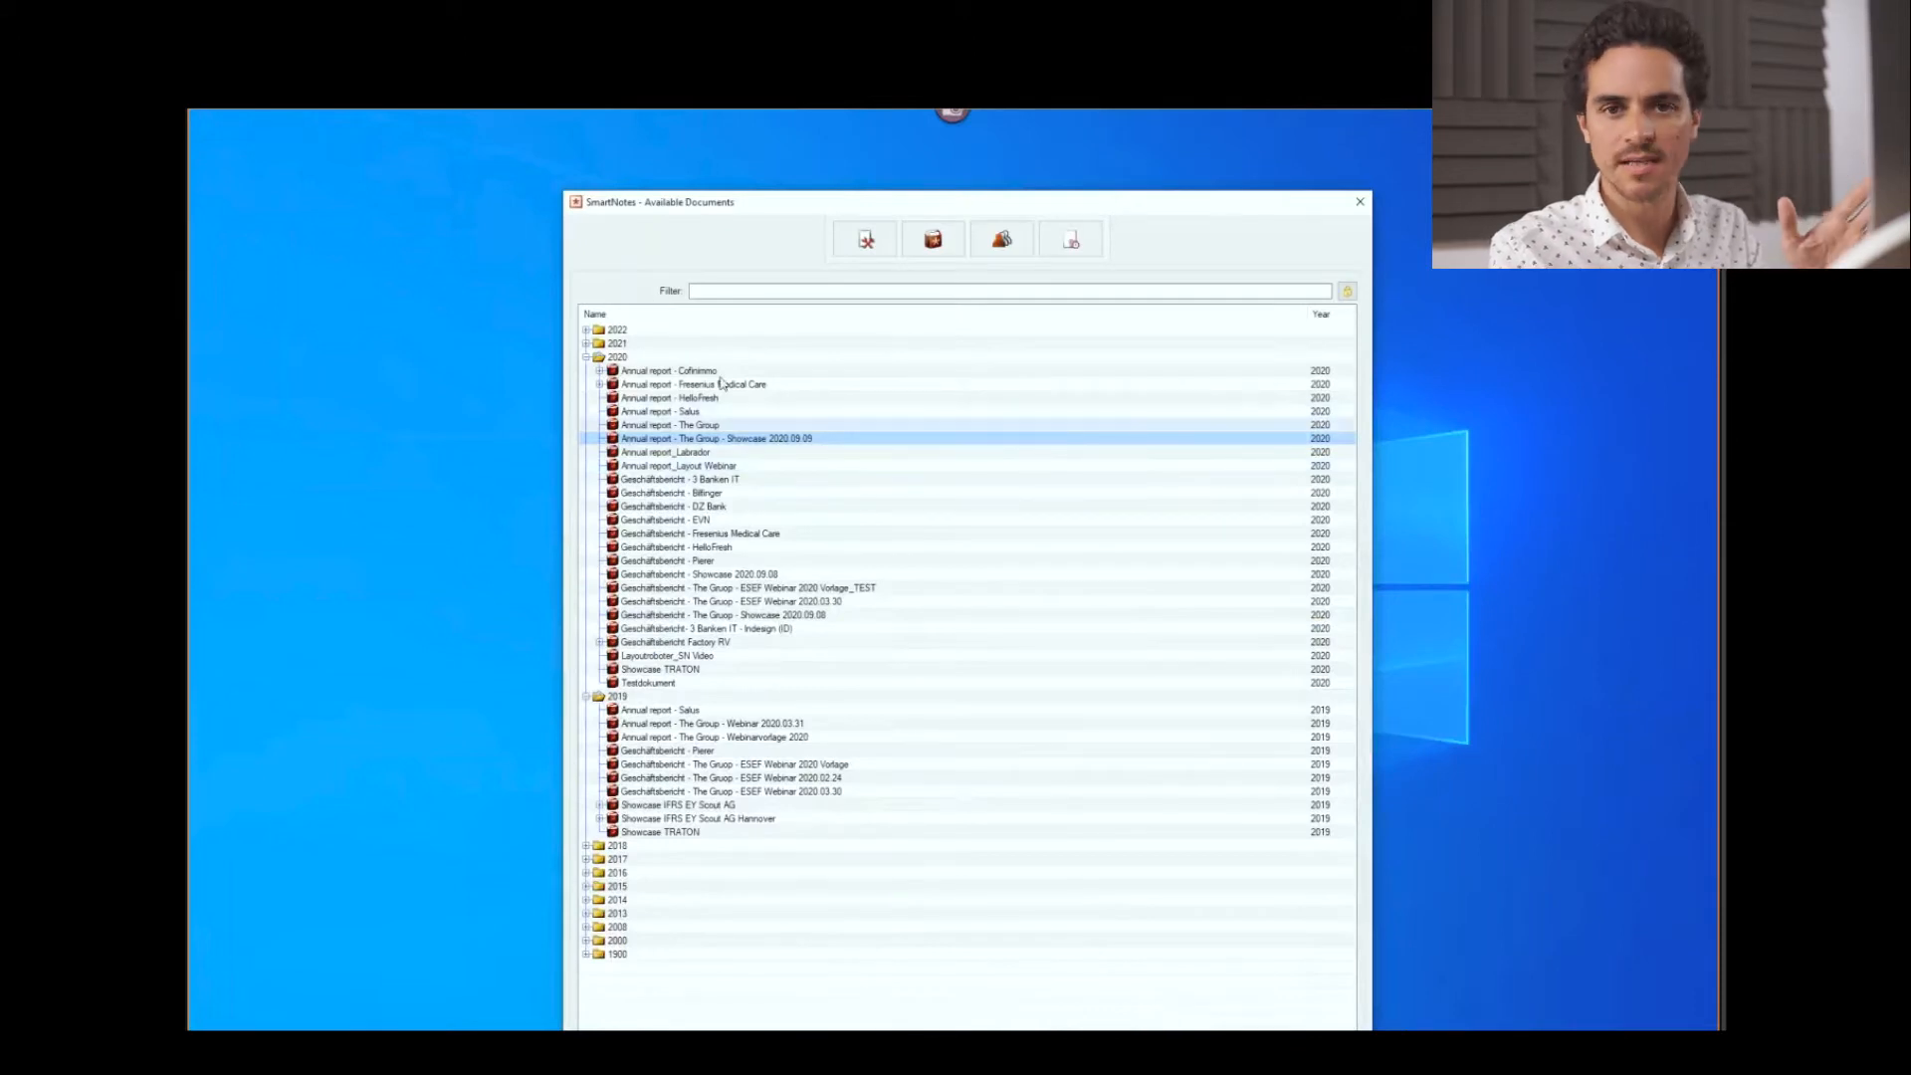
mouse_move(824, 444)
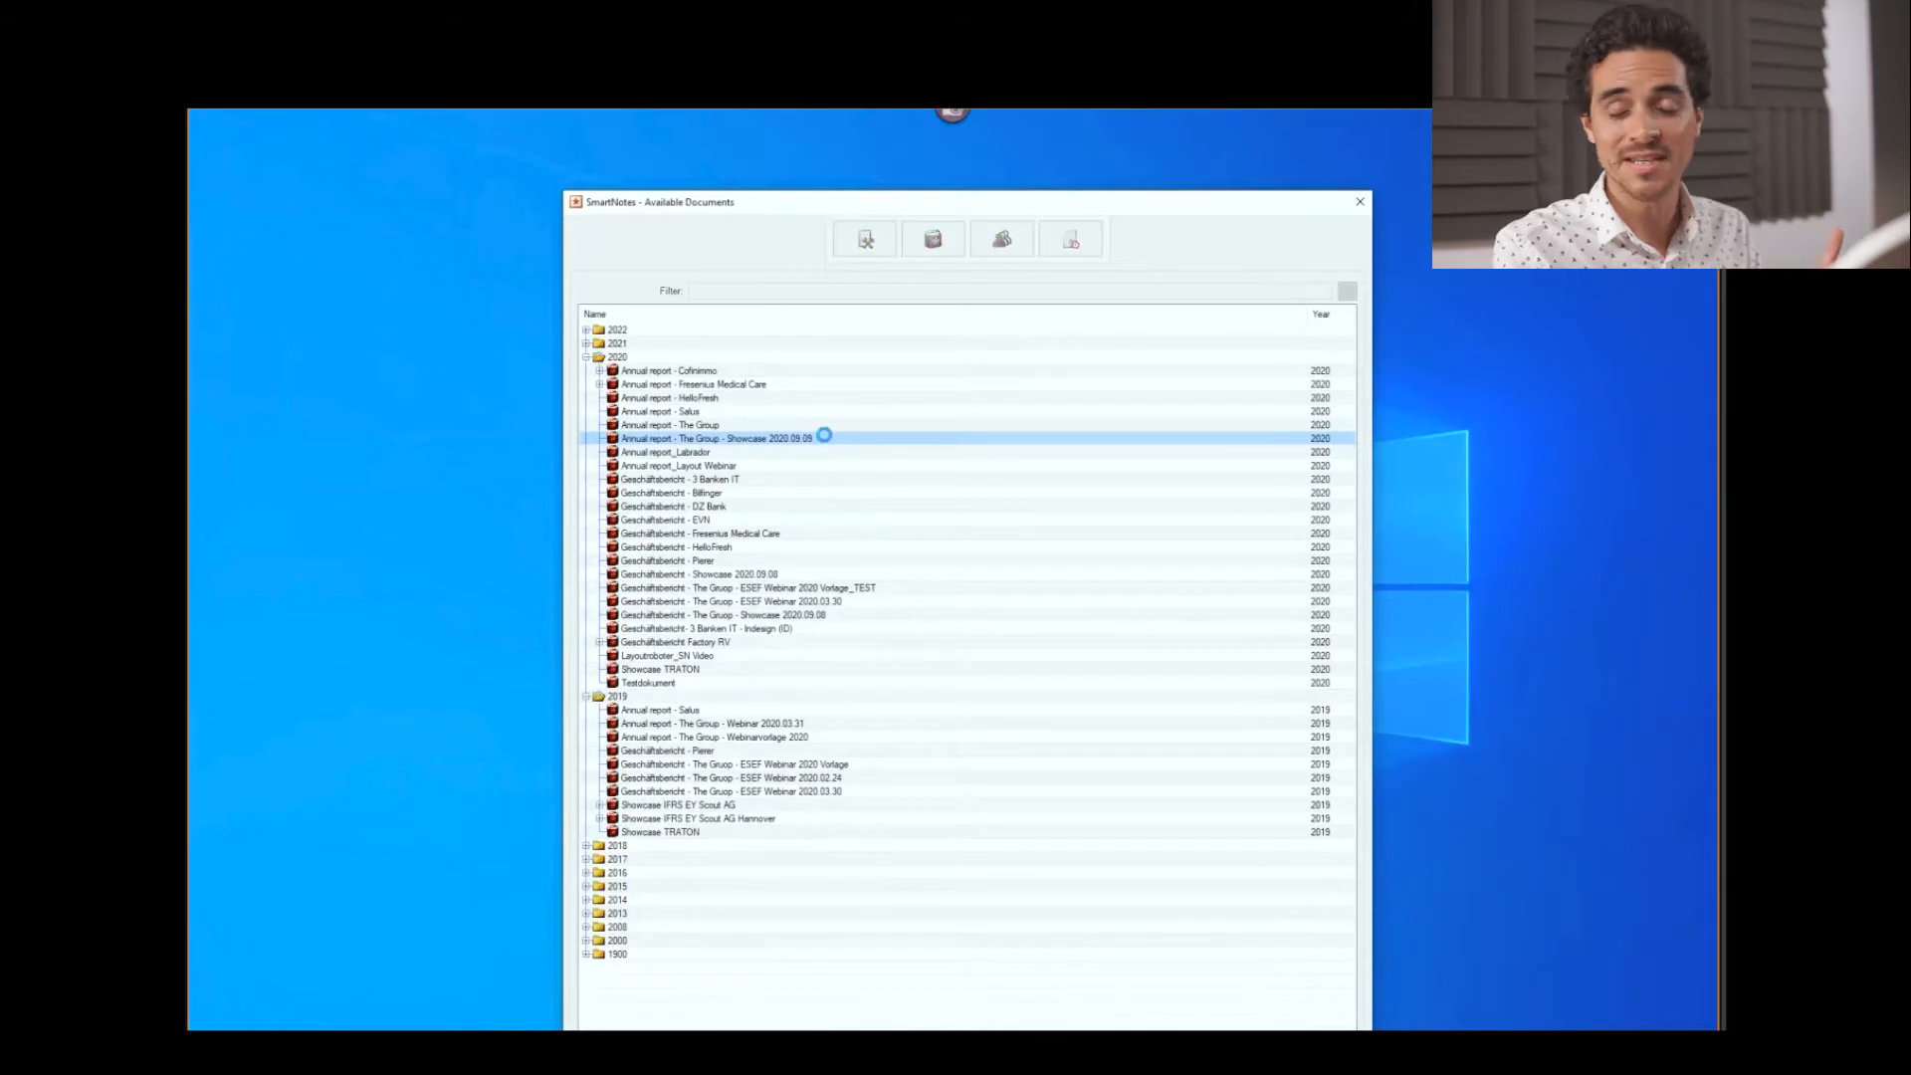
Open the 2020 annual report 'The Group - Showcase 2020.09.09' from Available Documents.
double_click(718, 438)
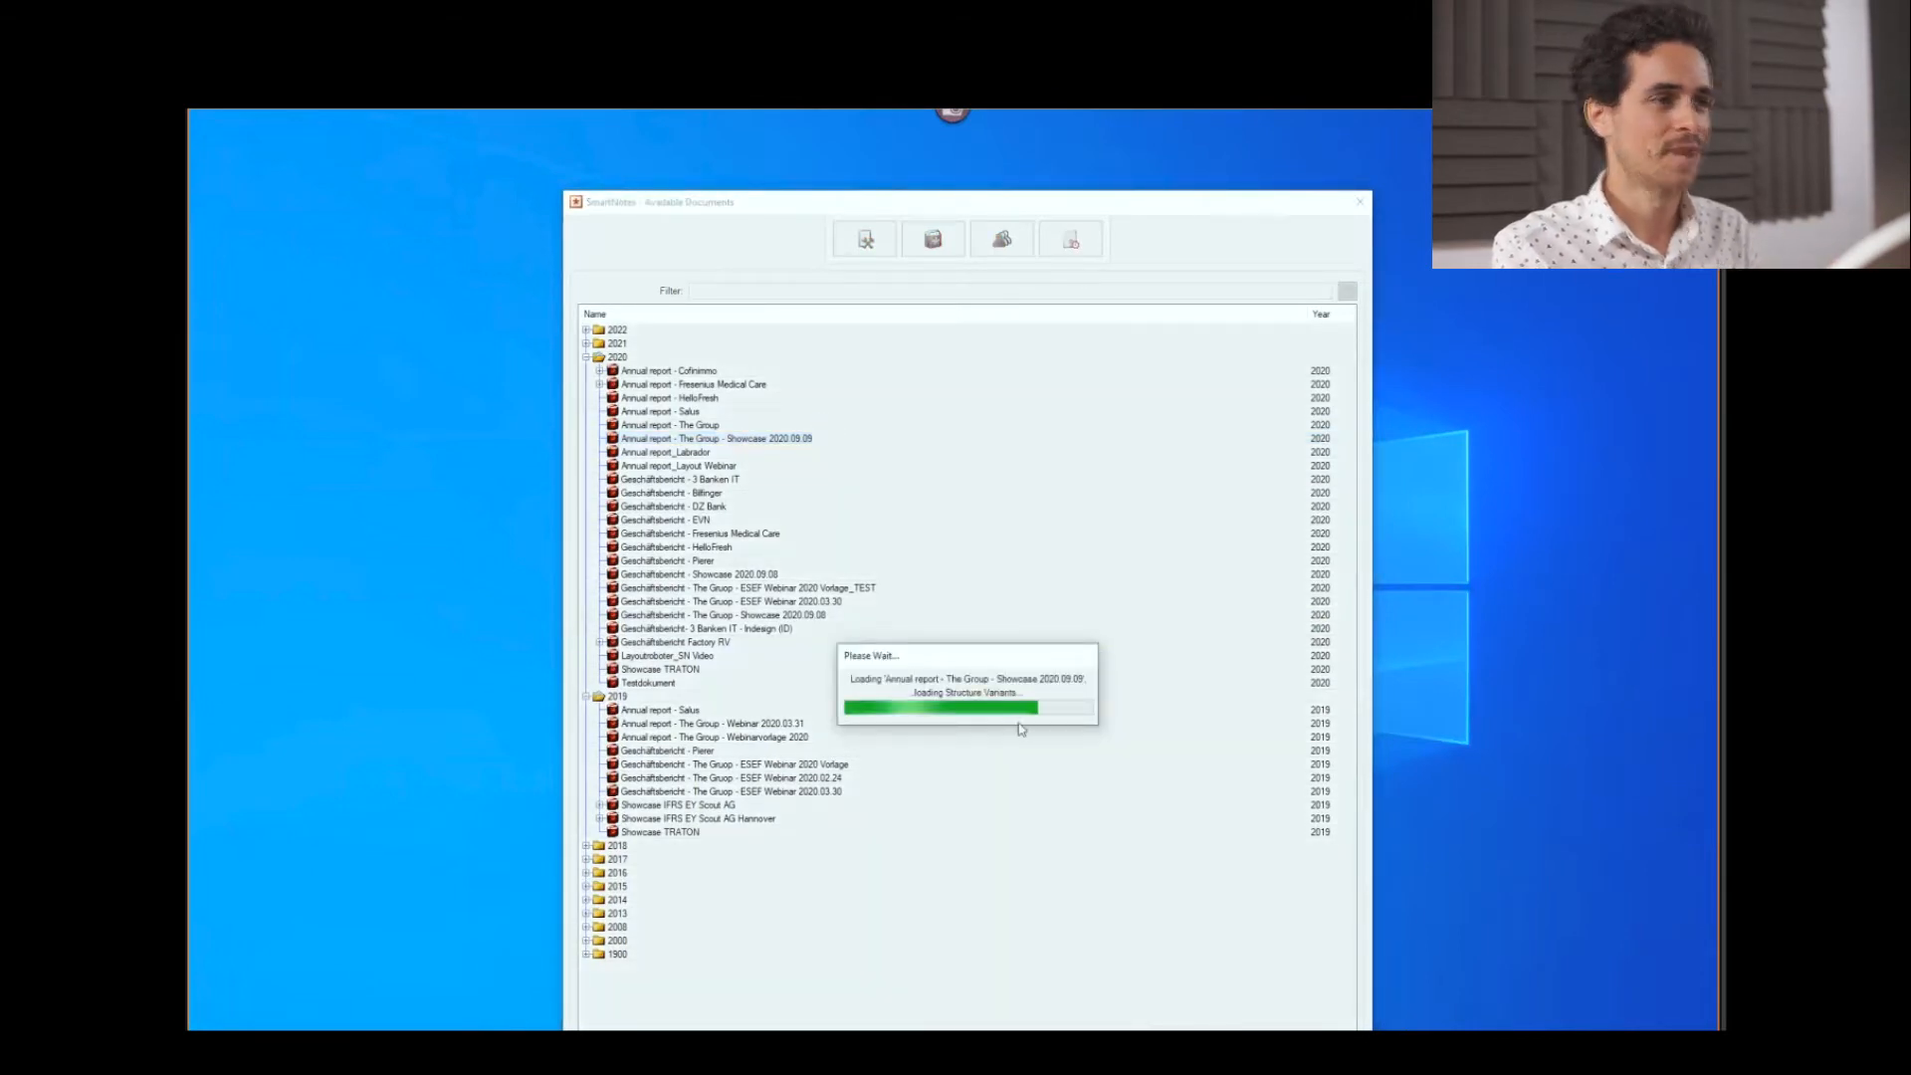
double_click(710, 438)
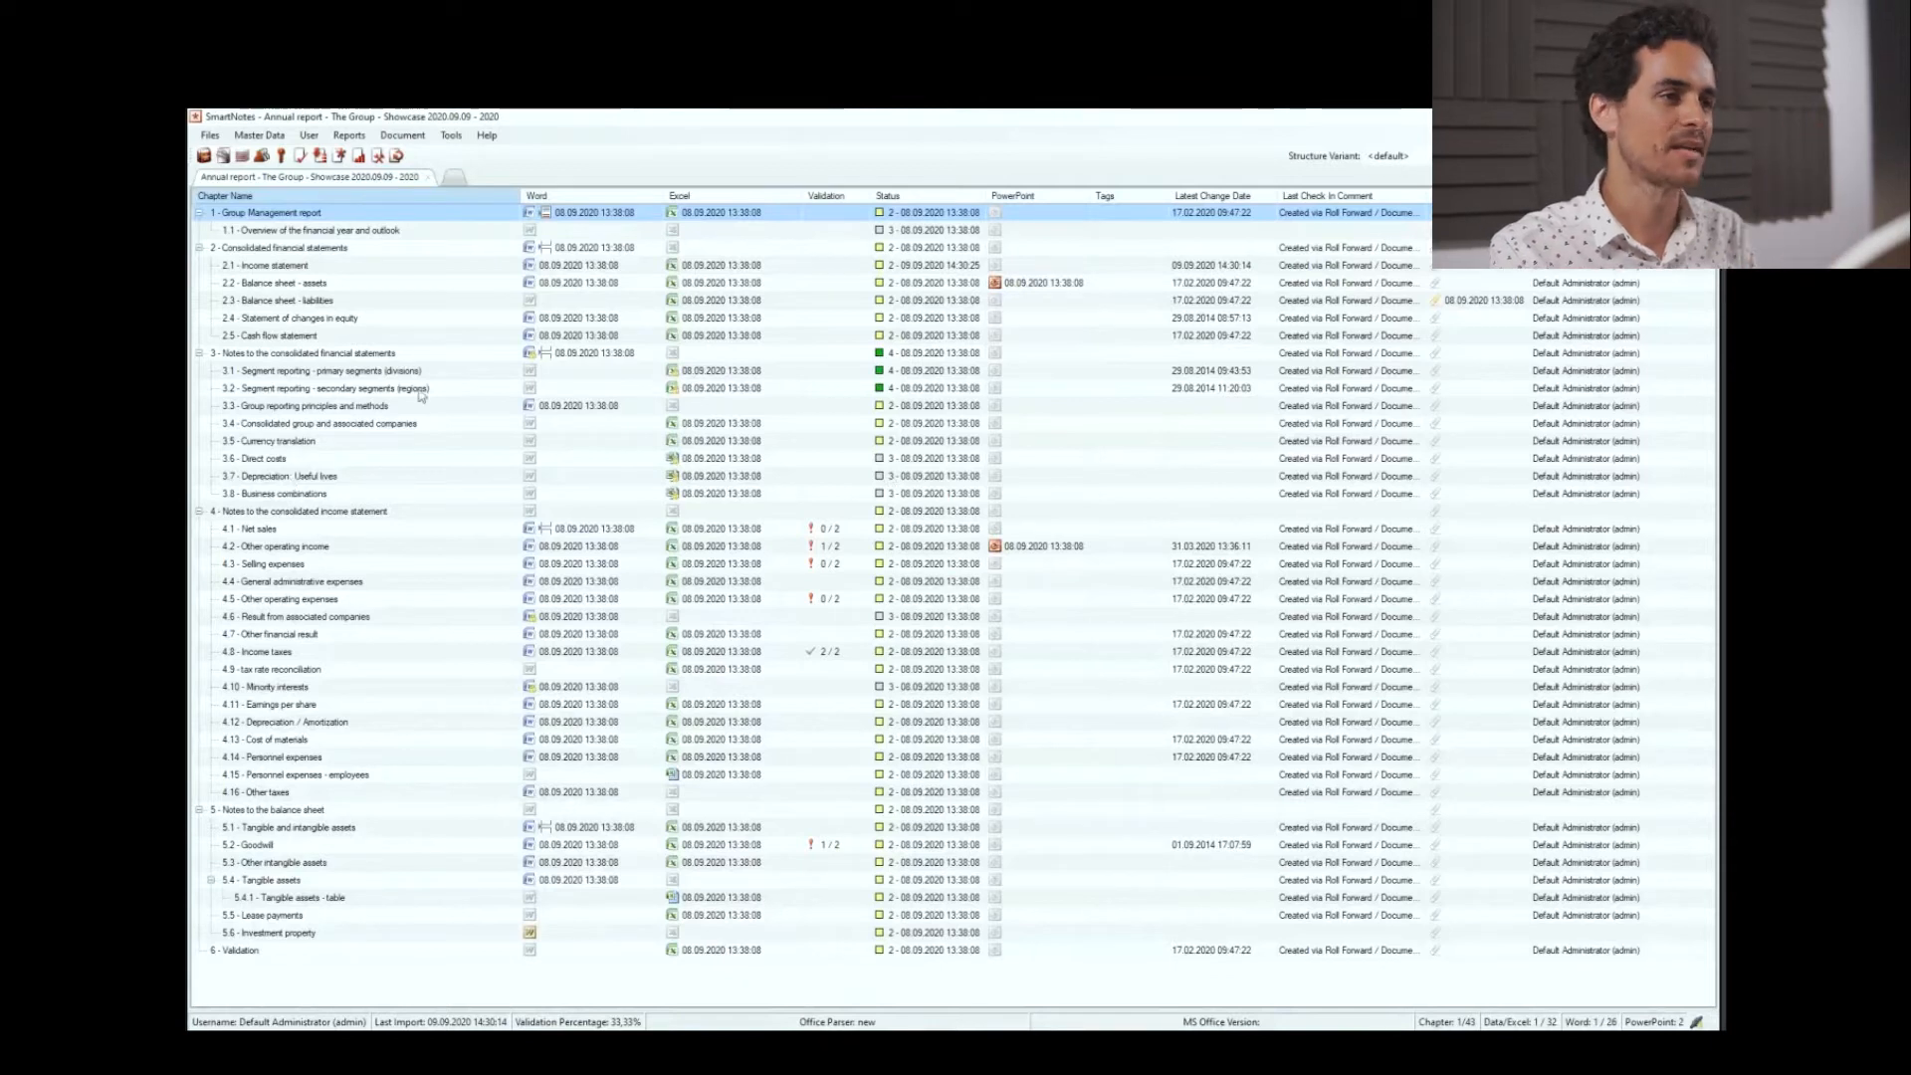
mouse_move(457, 461)
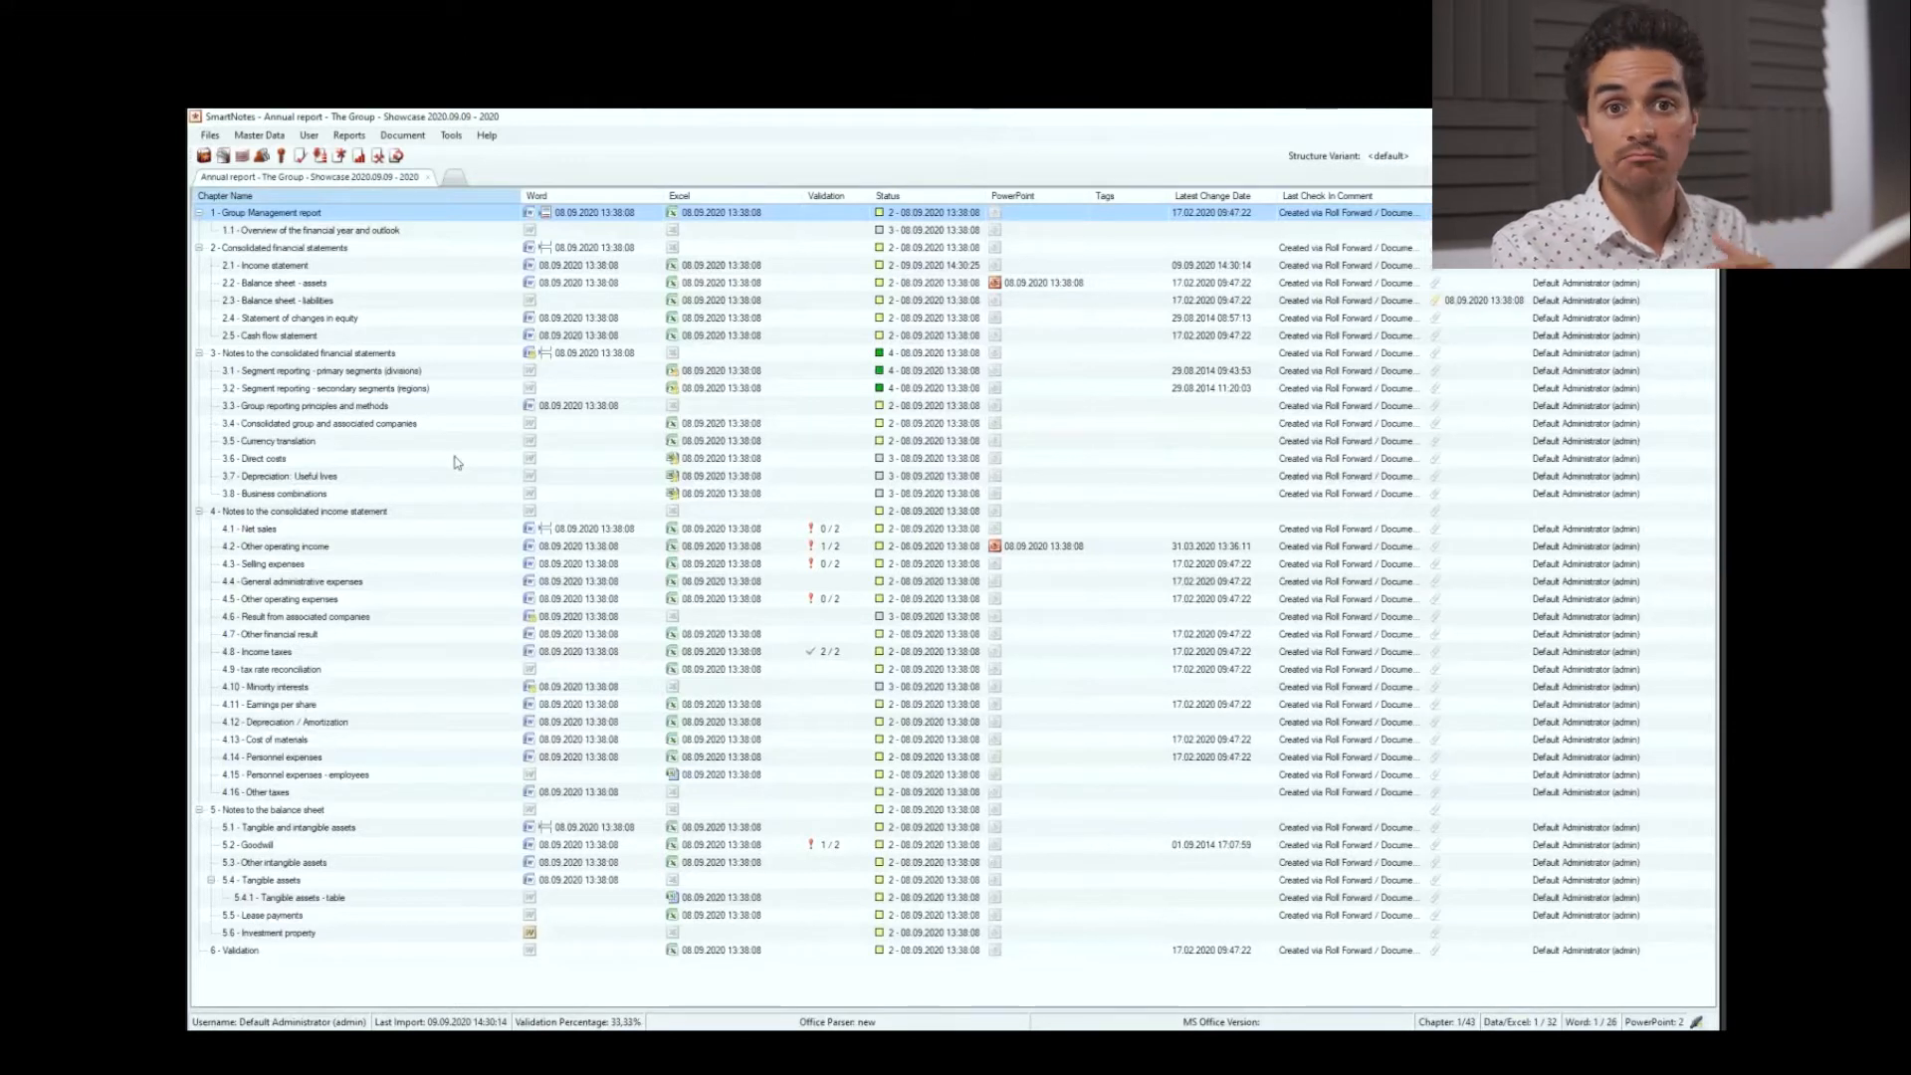
mouse_move(494, 559)
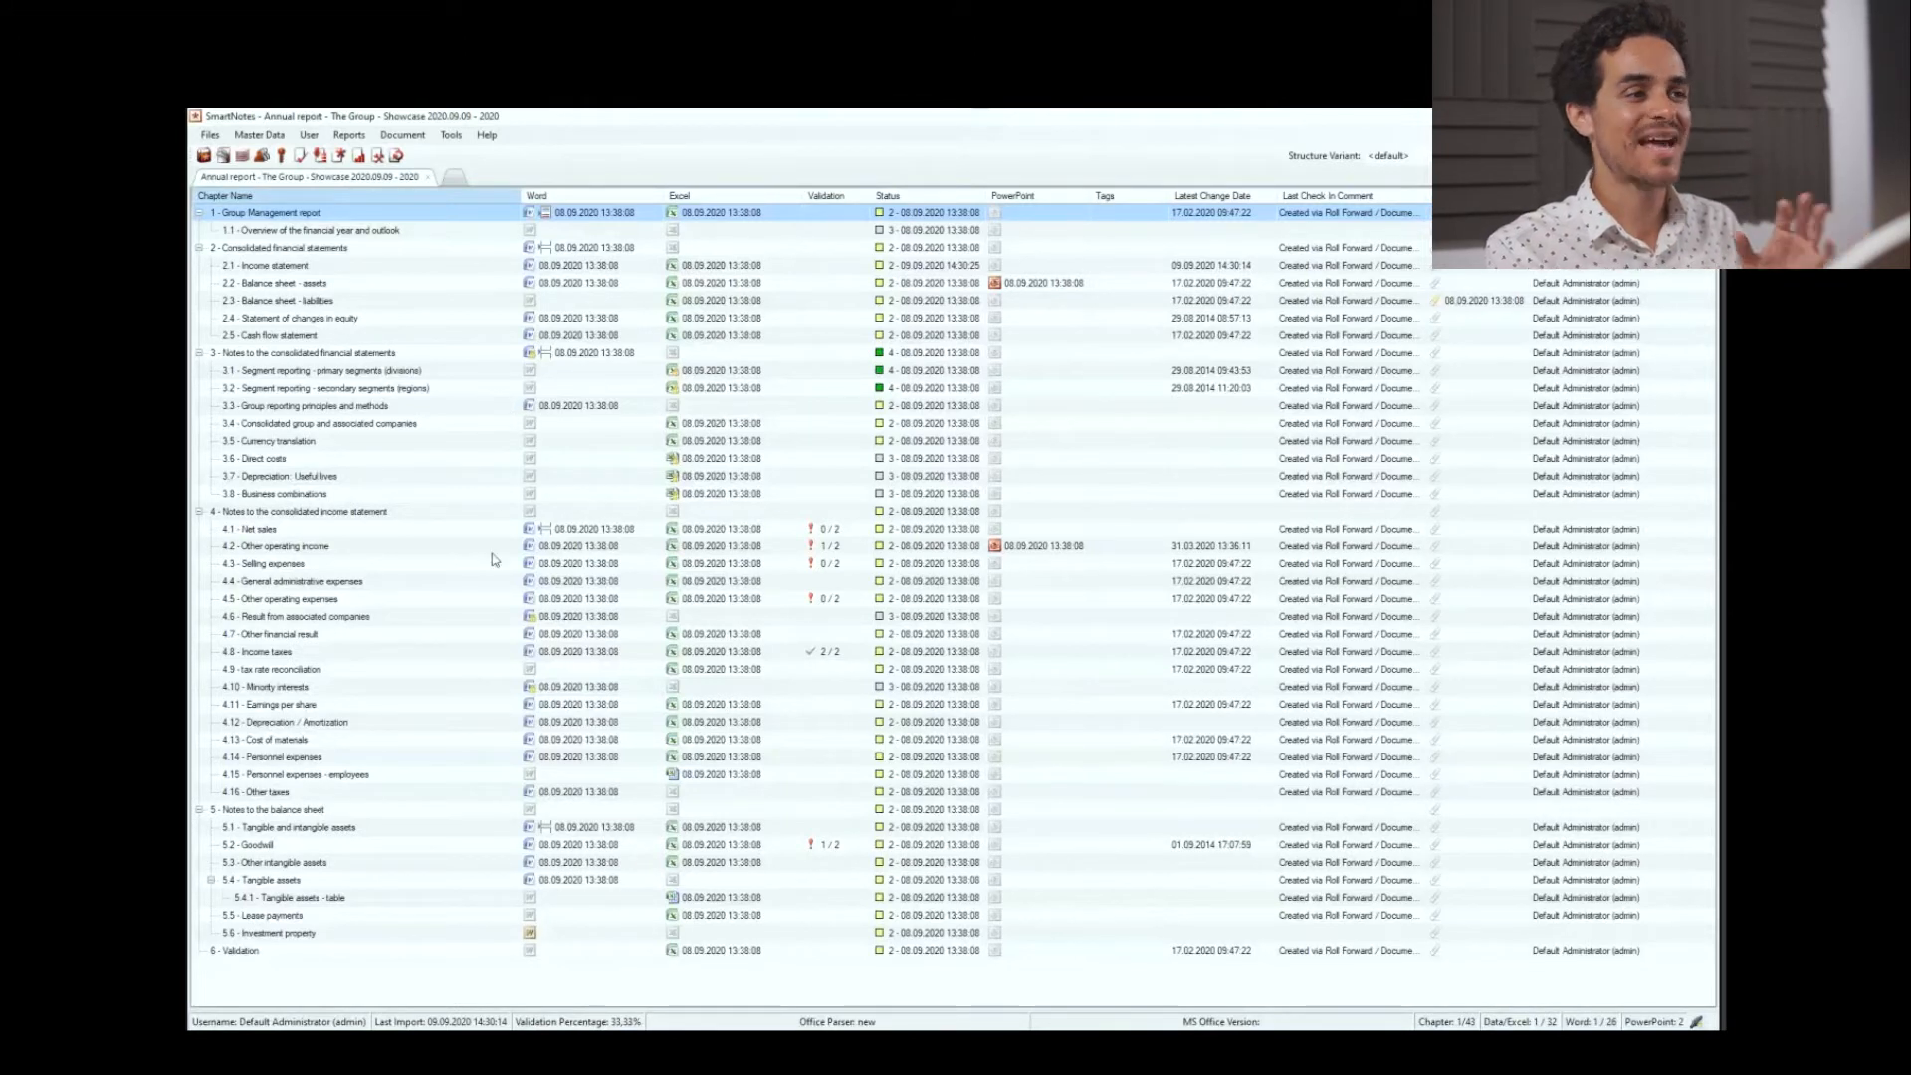
Bring up the editing options for chapter 4.2 Other operating income.
click(281, 544)
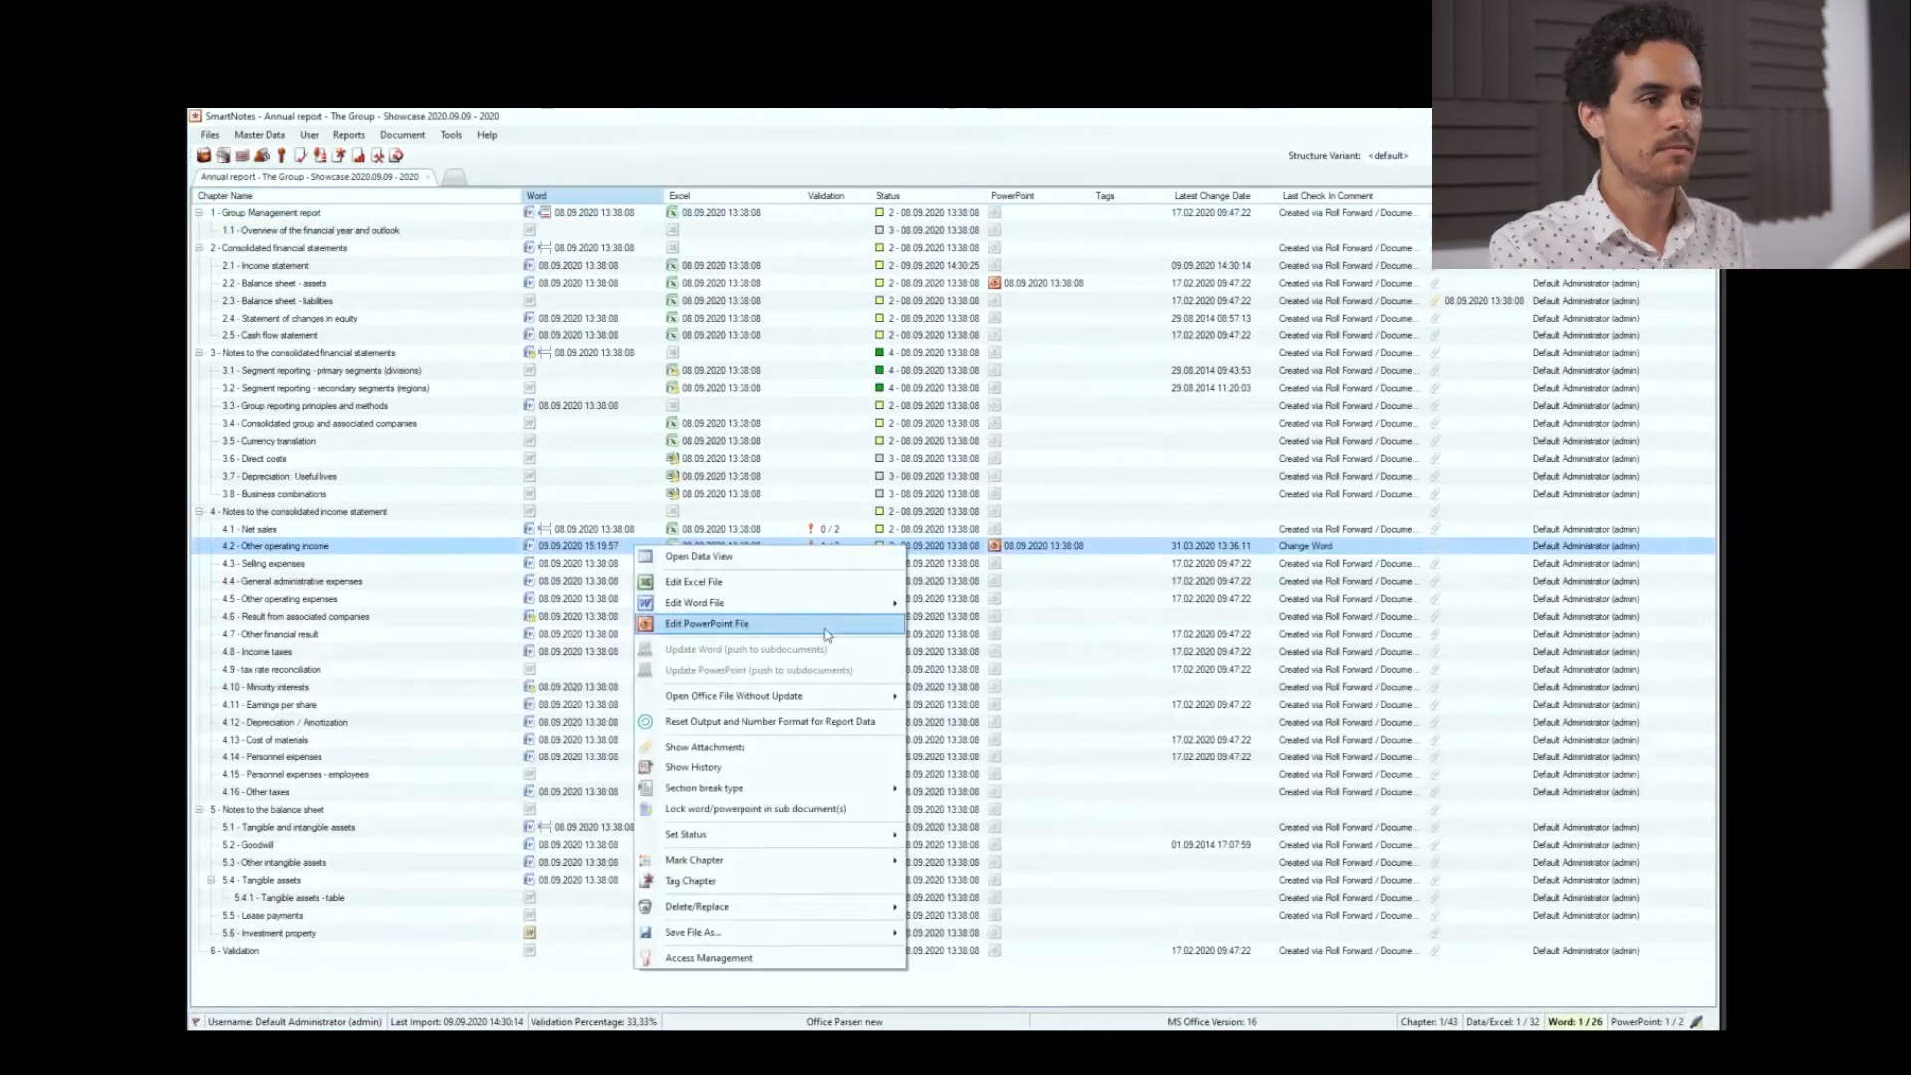
Compare an earlier checked-in version of chapter 4.2 with the current Word text.
click(692, 766)
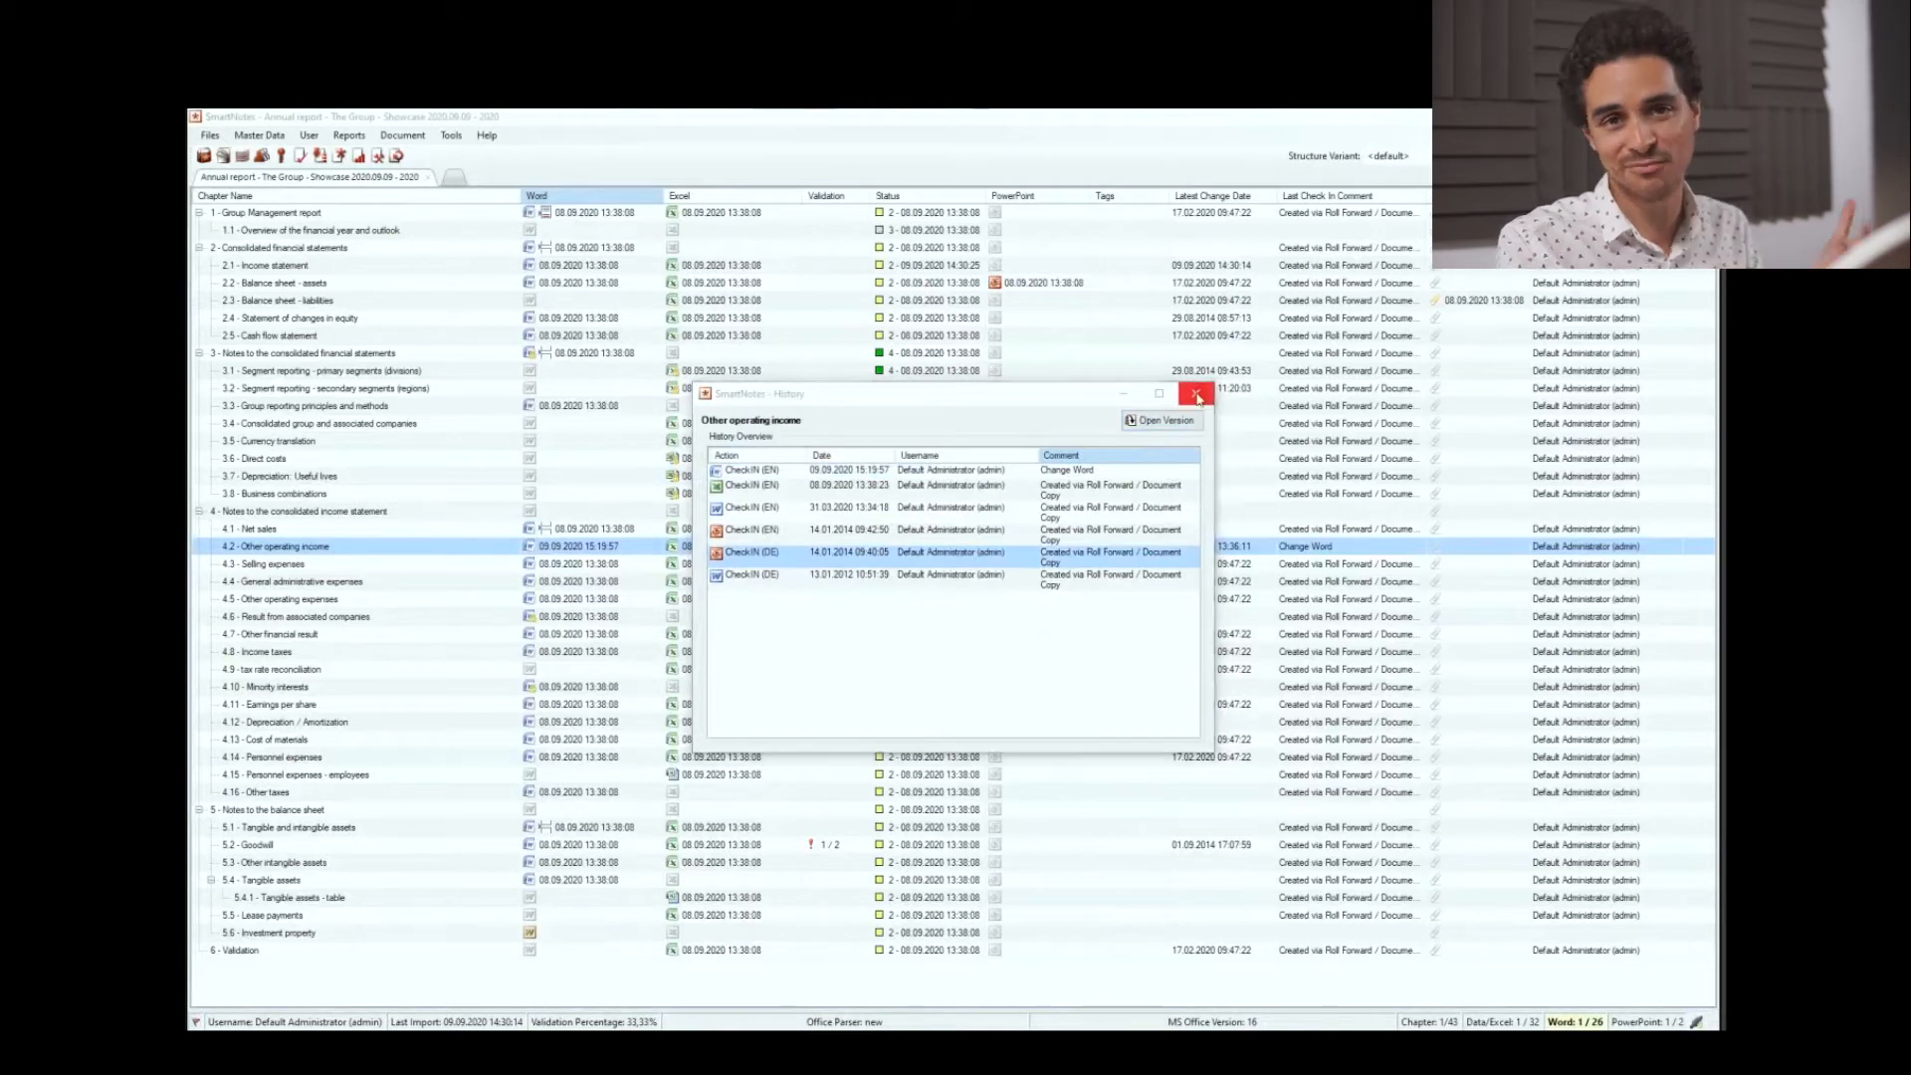
click(1195, 394)
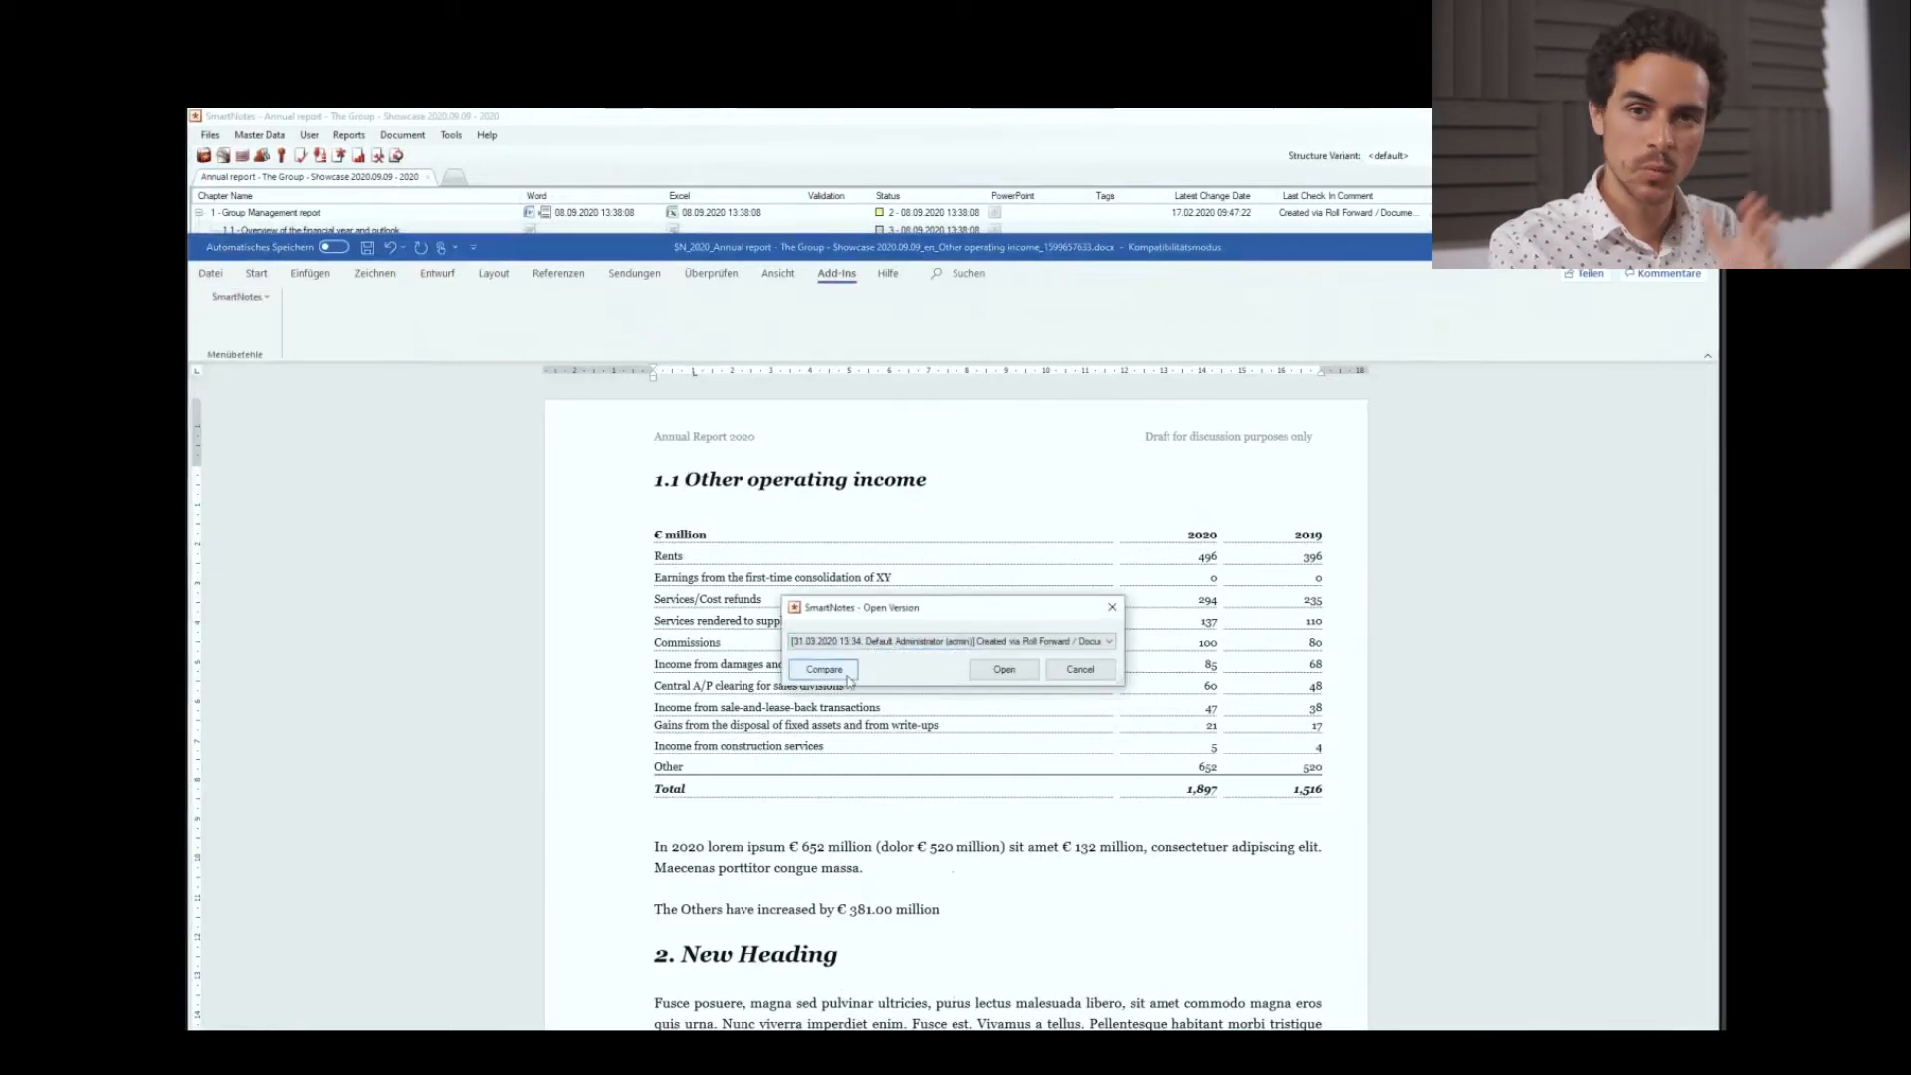
click(823, 668)
text(N)
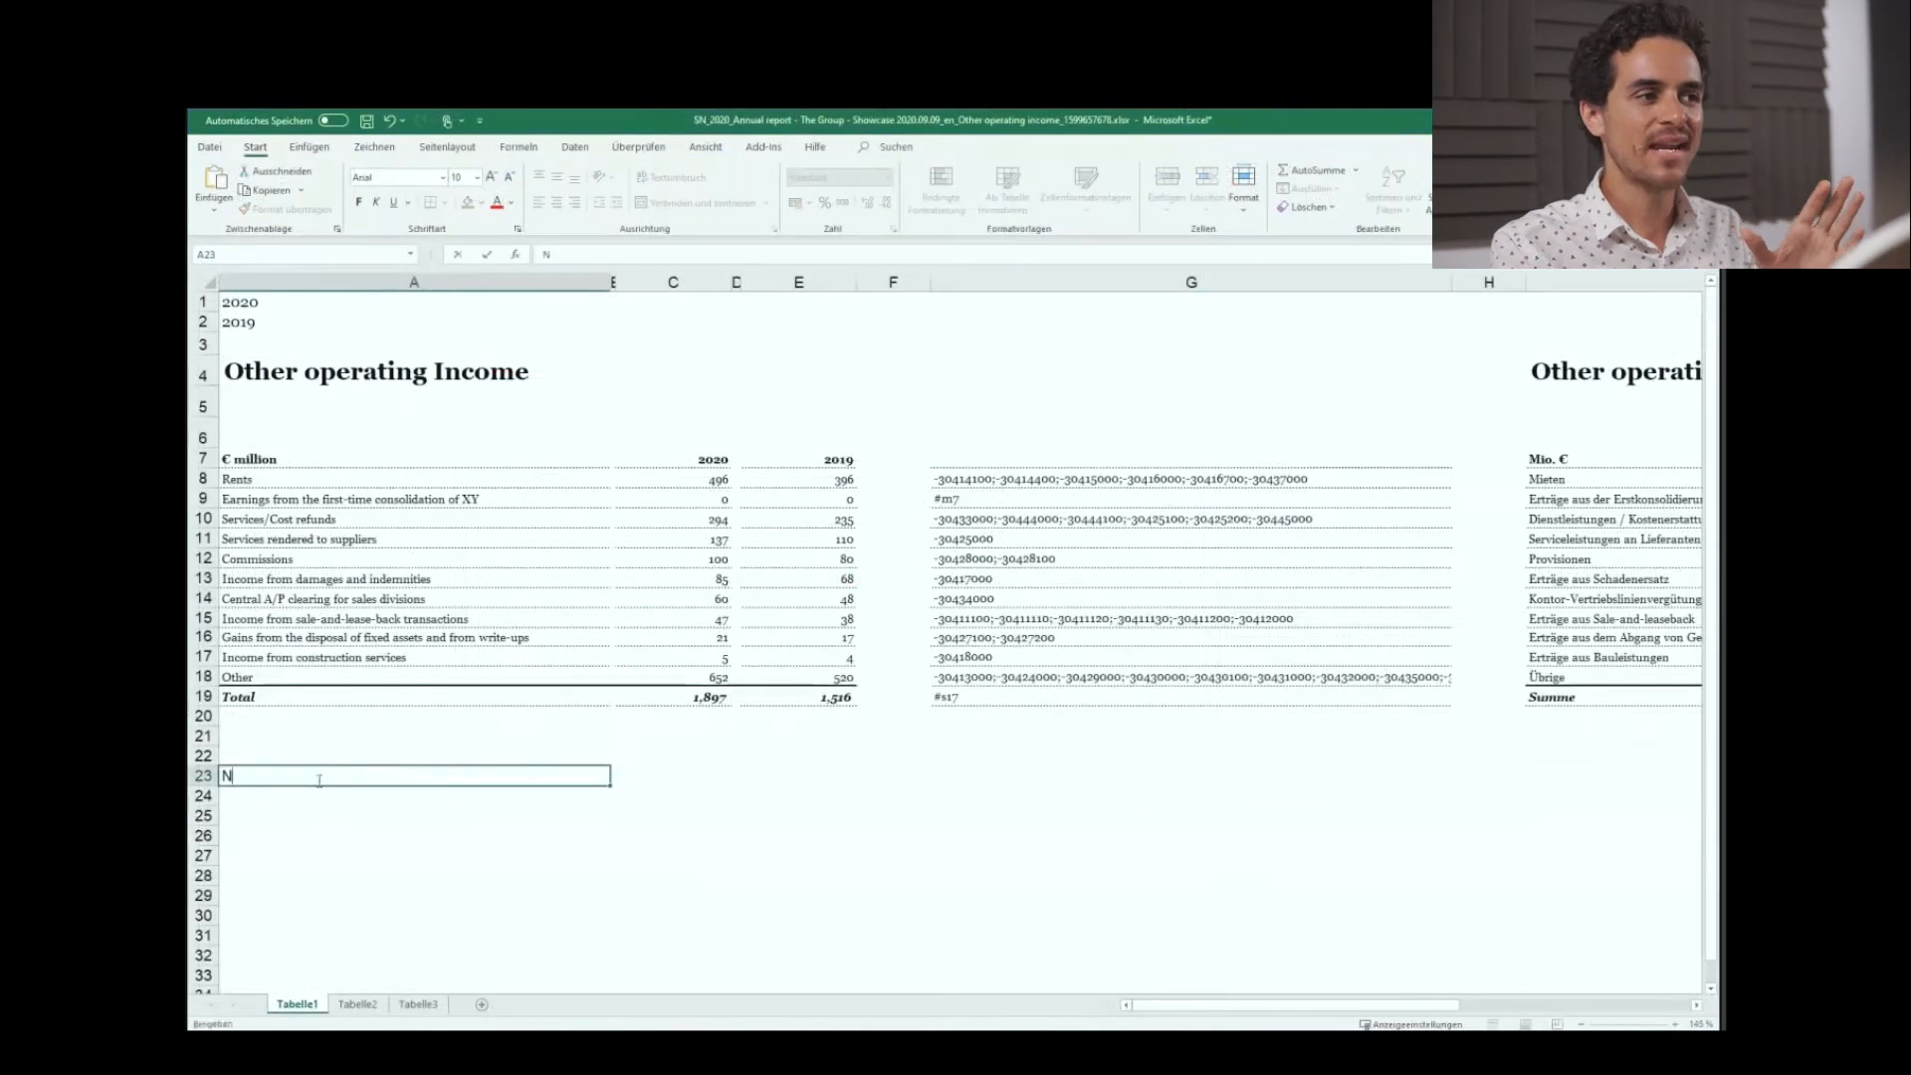
Label cell A23 of the Other operating income table 'New Row'.
text(ew Row)
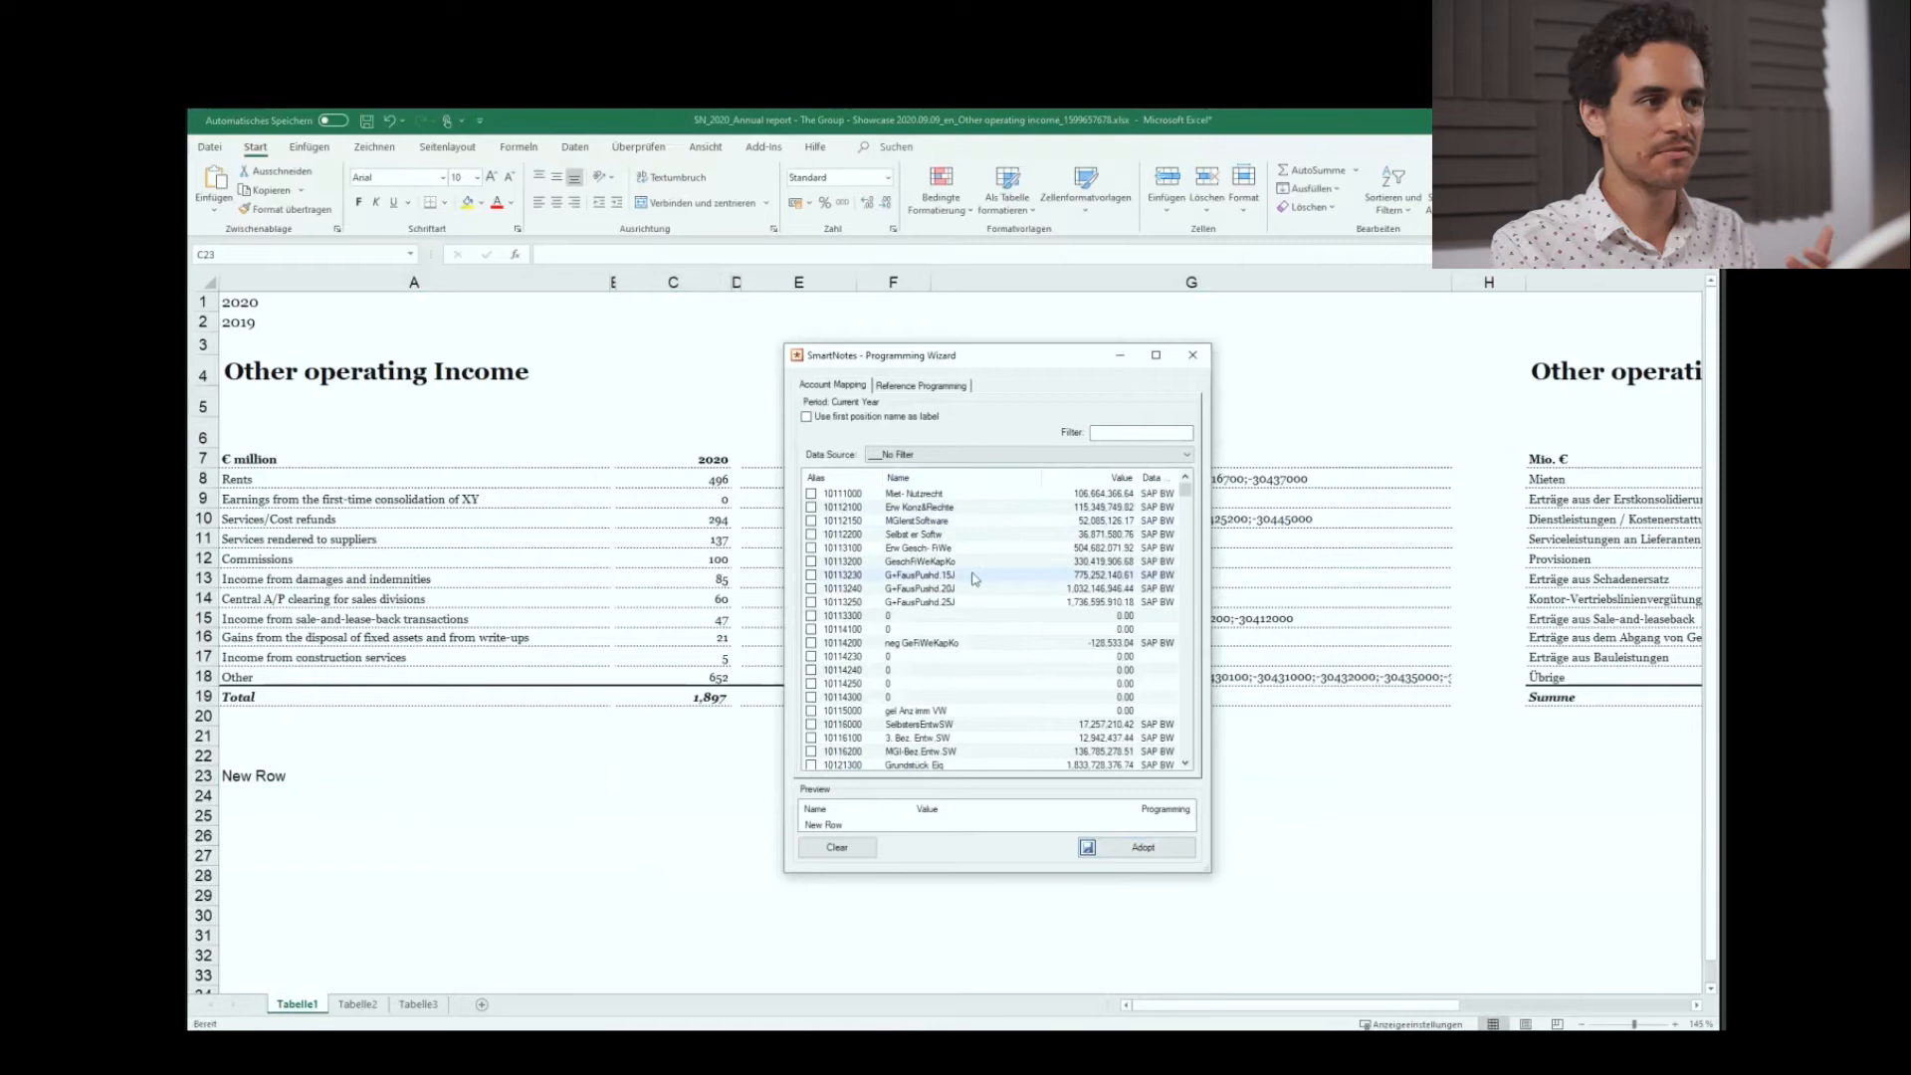
Map New Row to accounts 10112100, 10113100 and negated 10113230, giving -155.
click(812, 506)
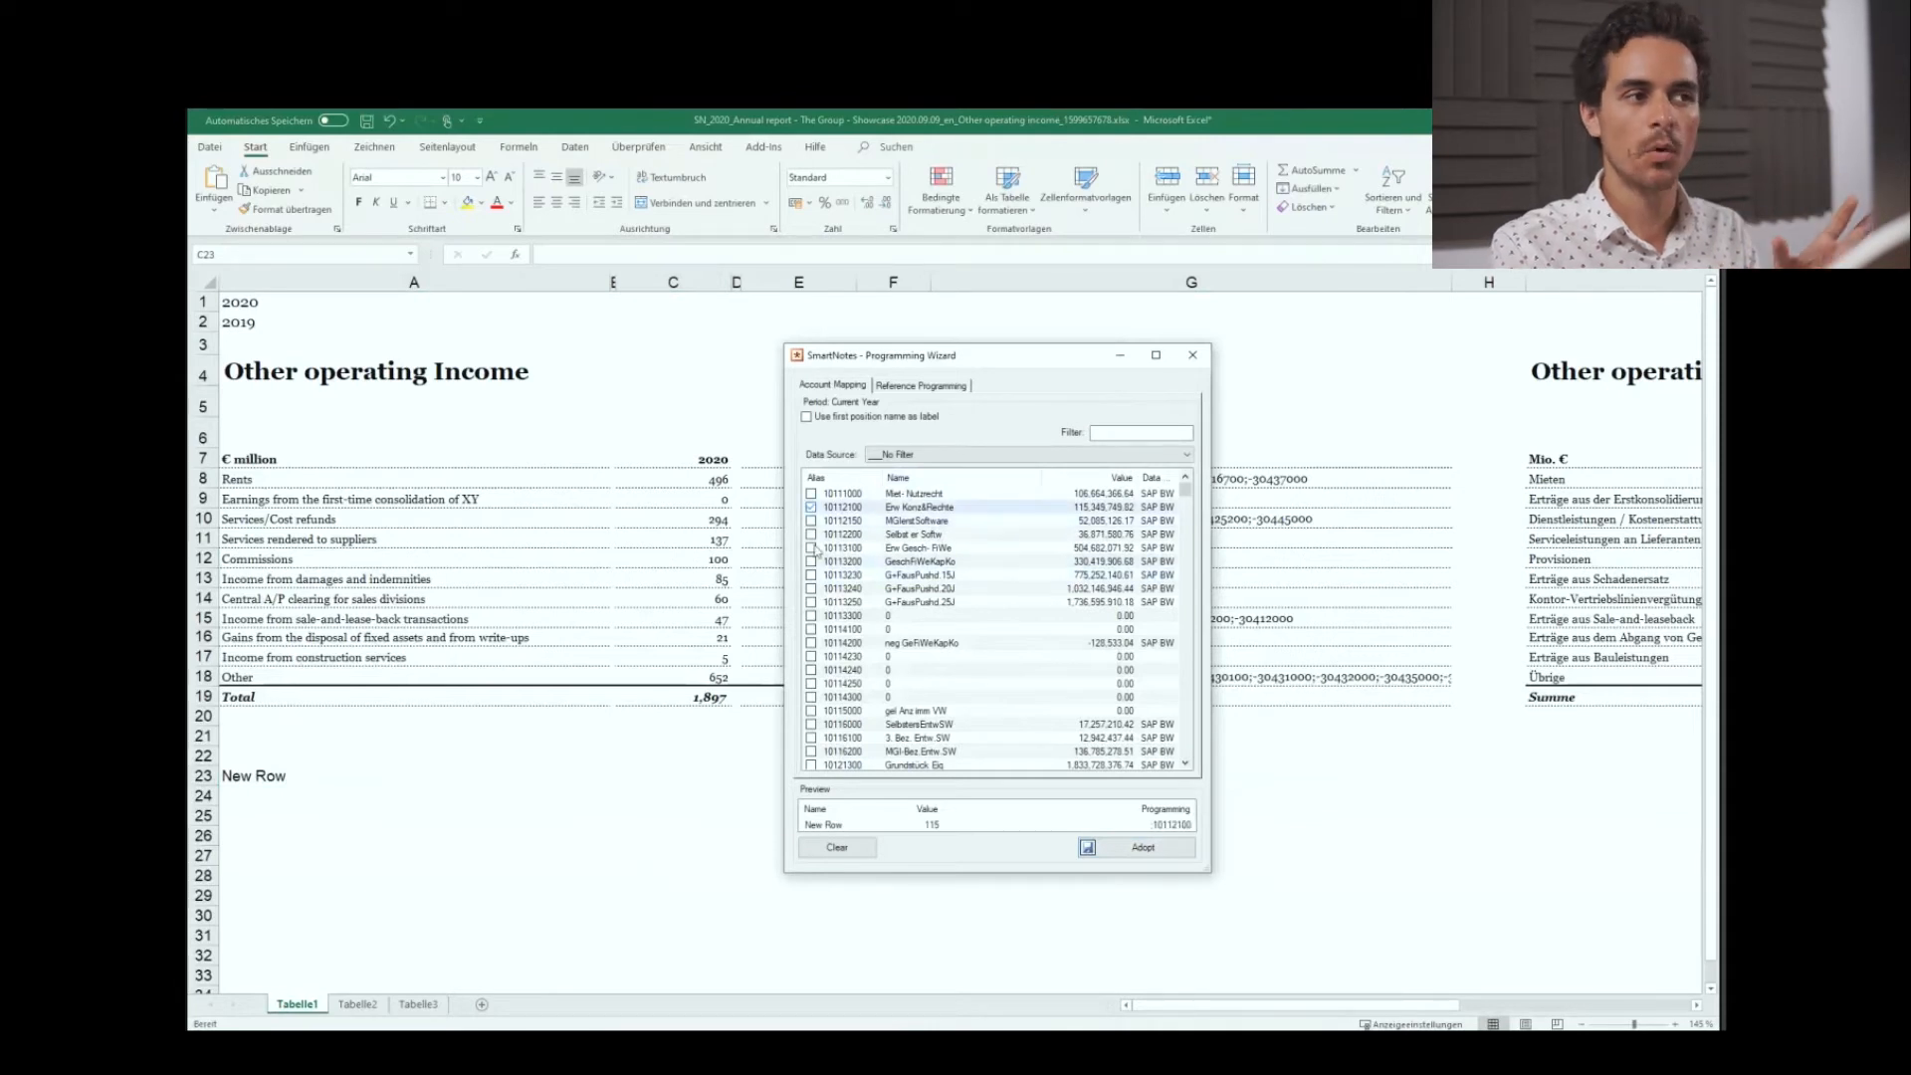
click(813, 574)
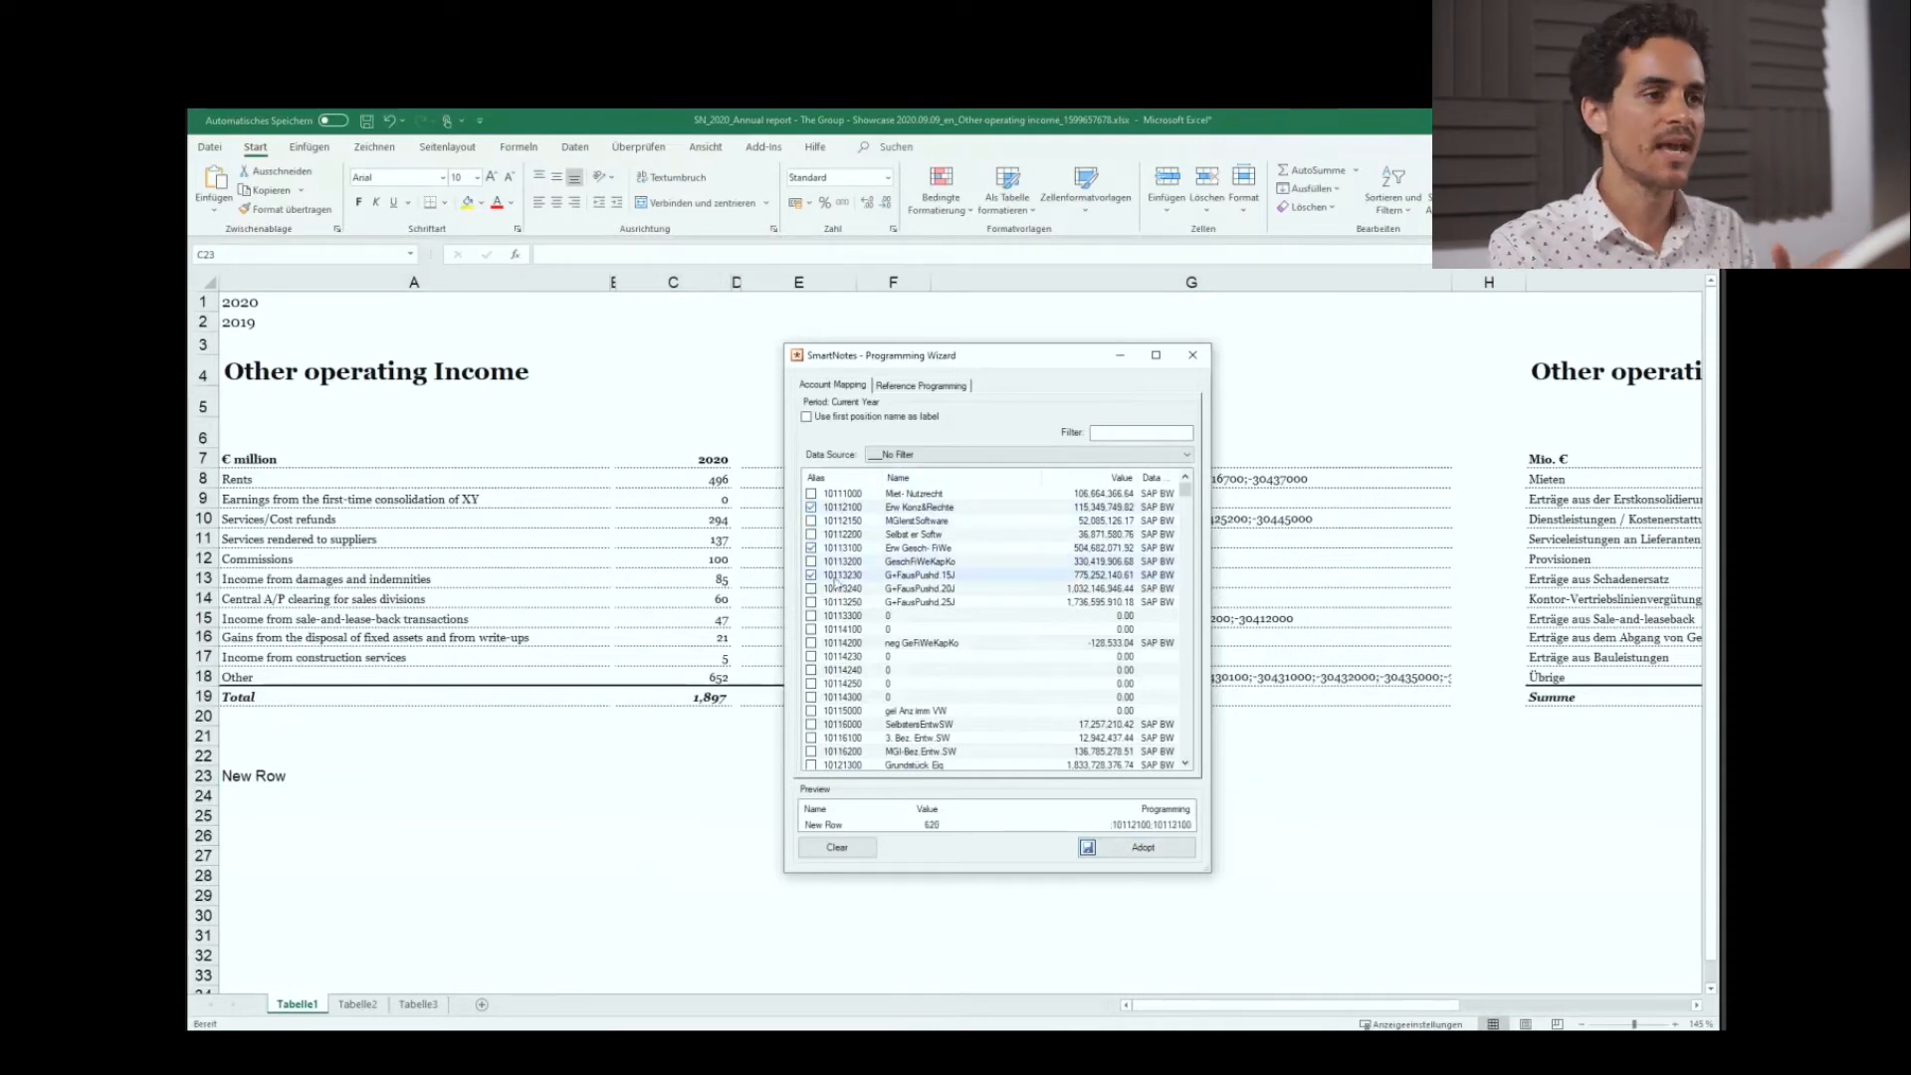
click(1140, 847)
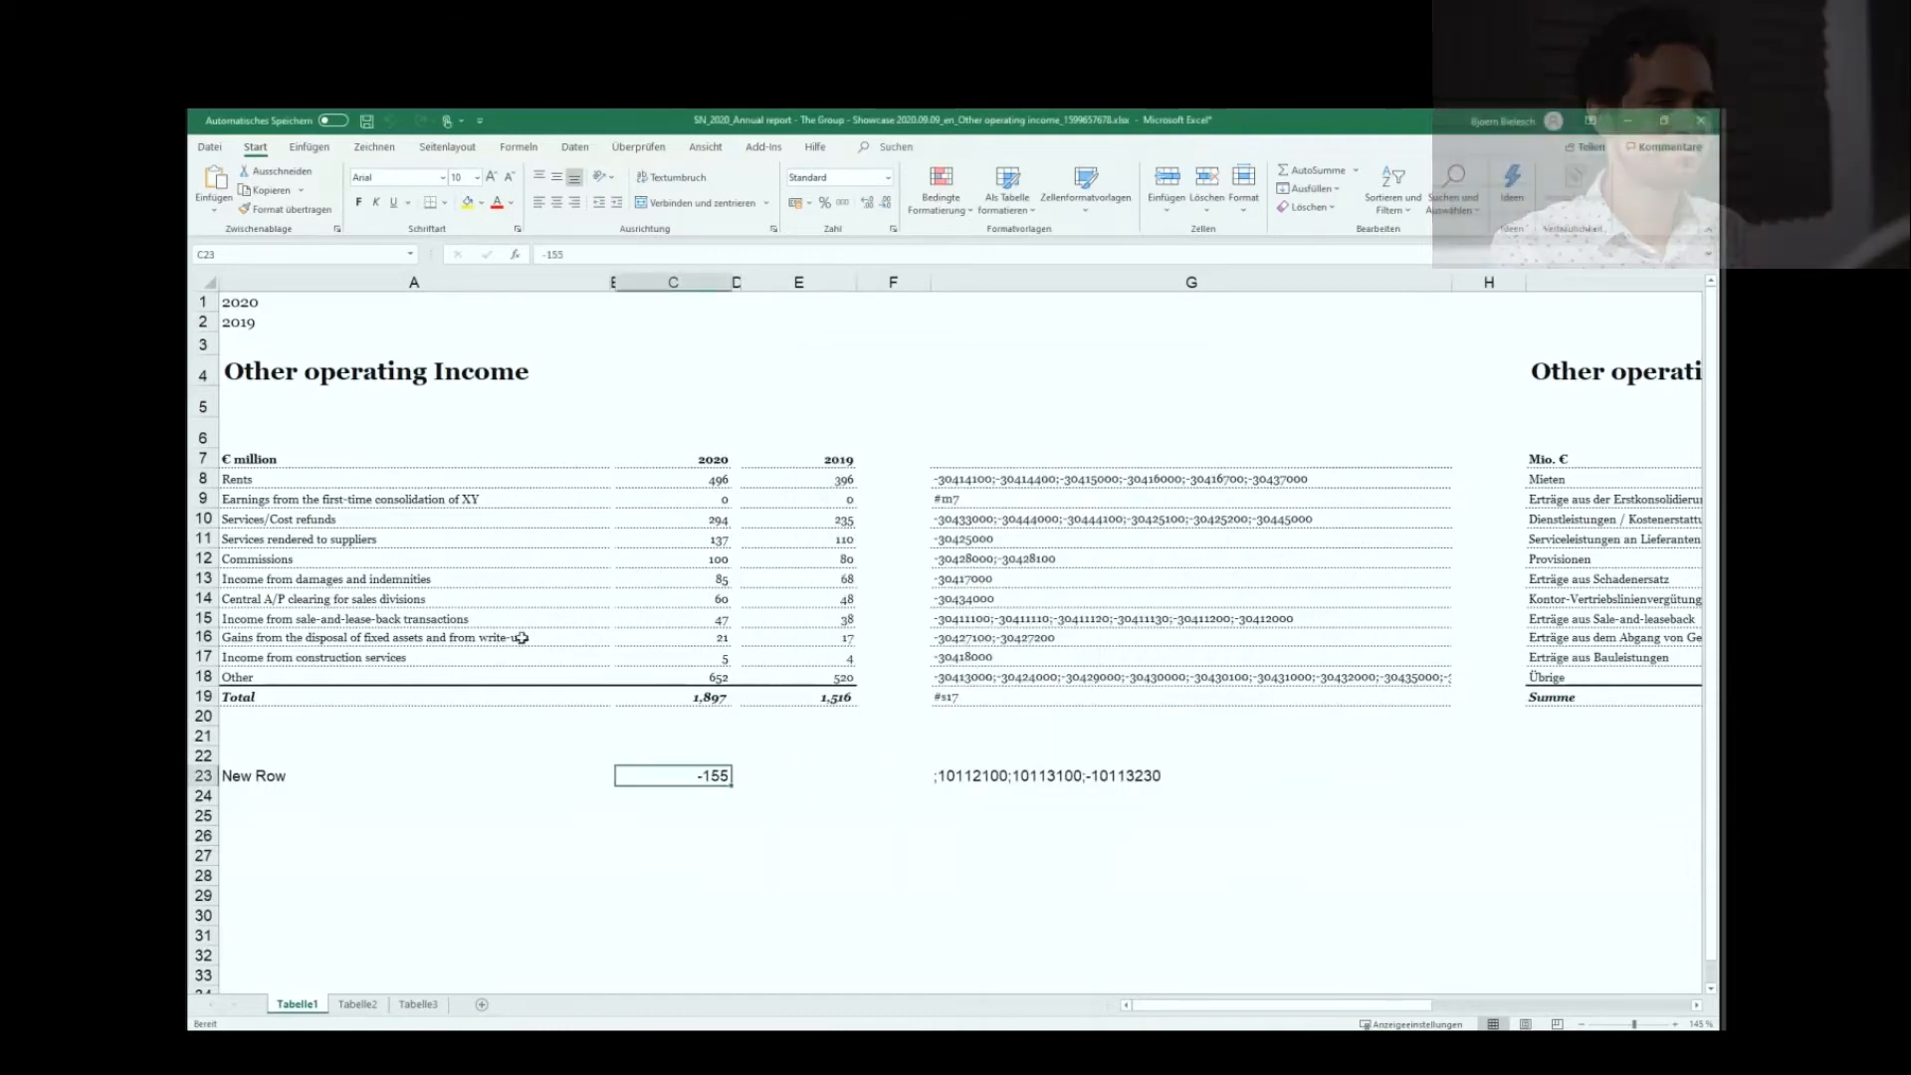
mouse_move(1055, 819)
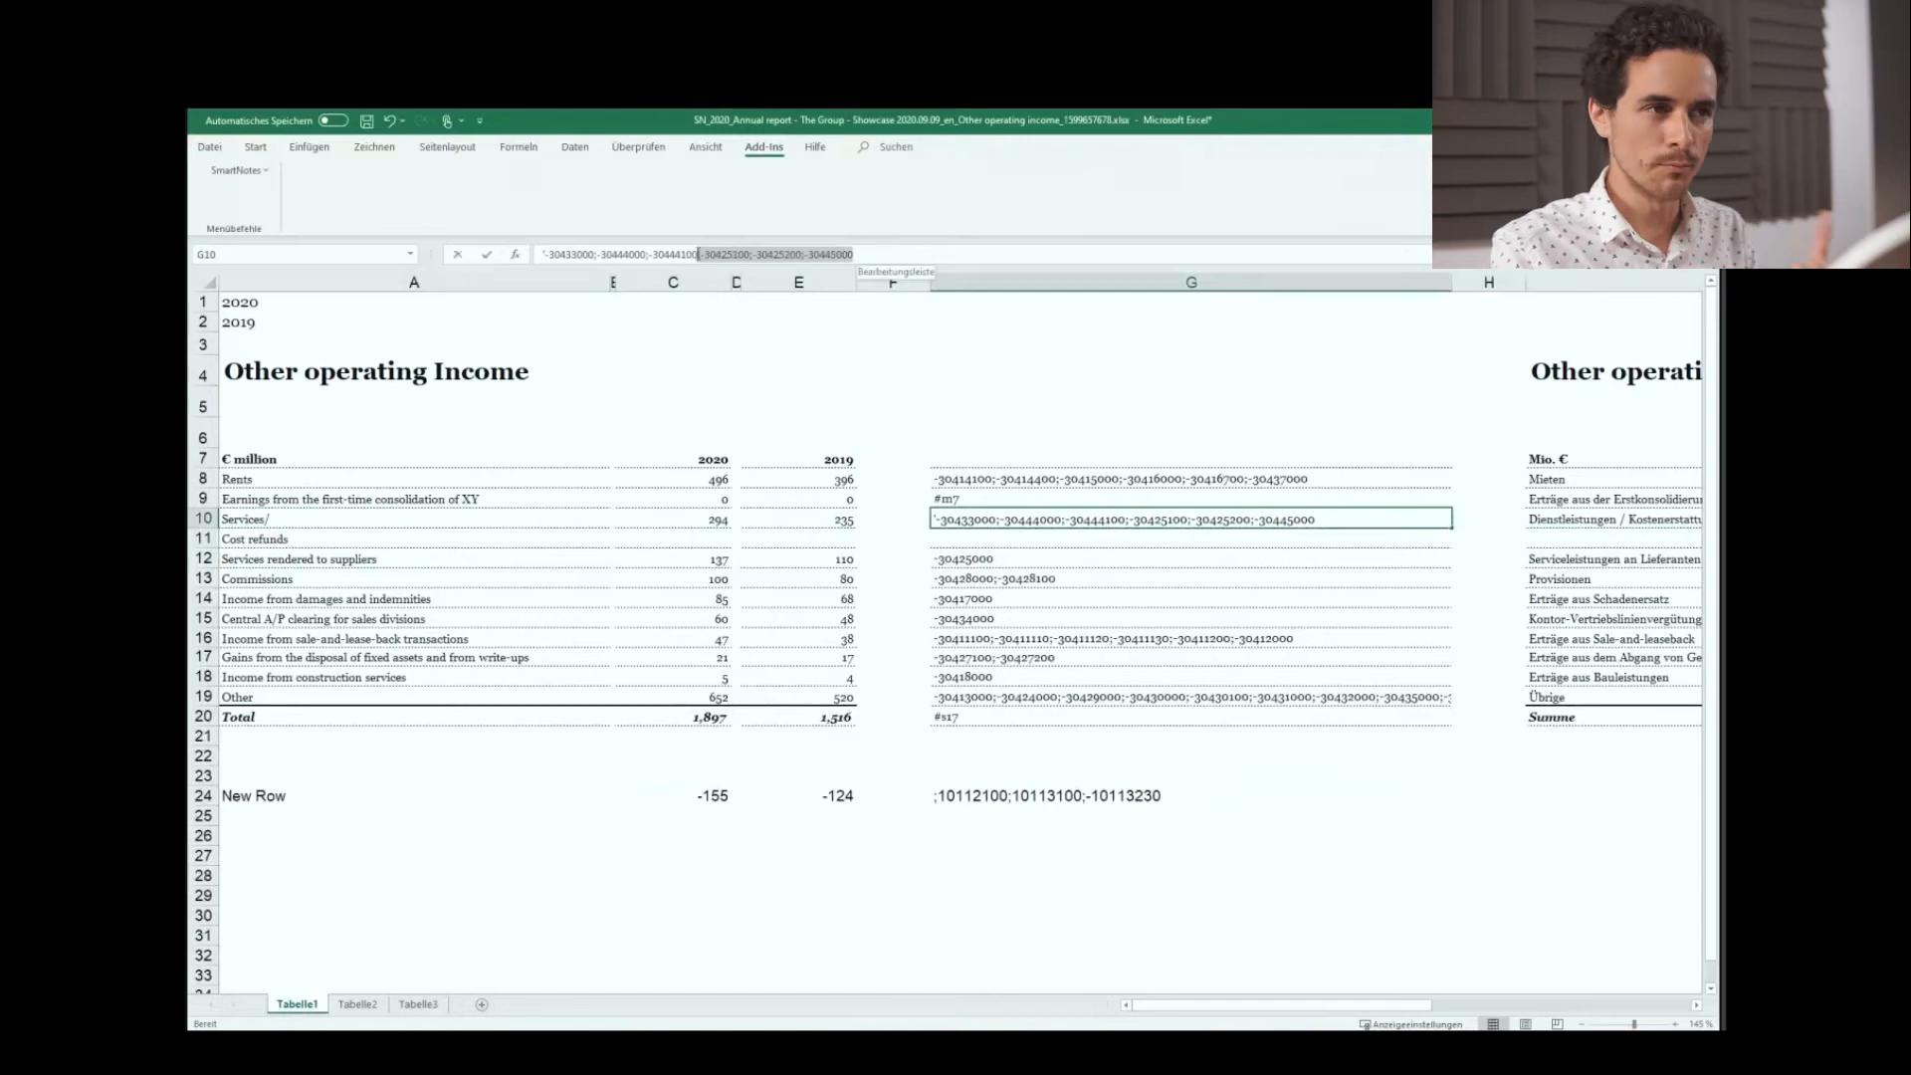
Split Services/Cost refunds into two rows, moving the refund accounts from G10 to G11.
key(Return)
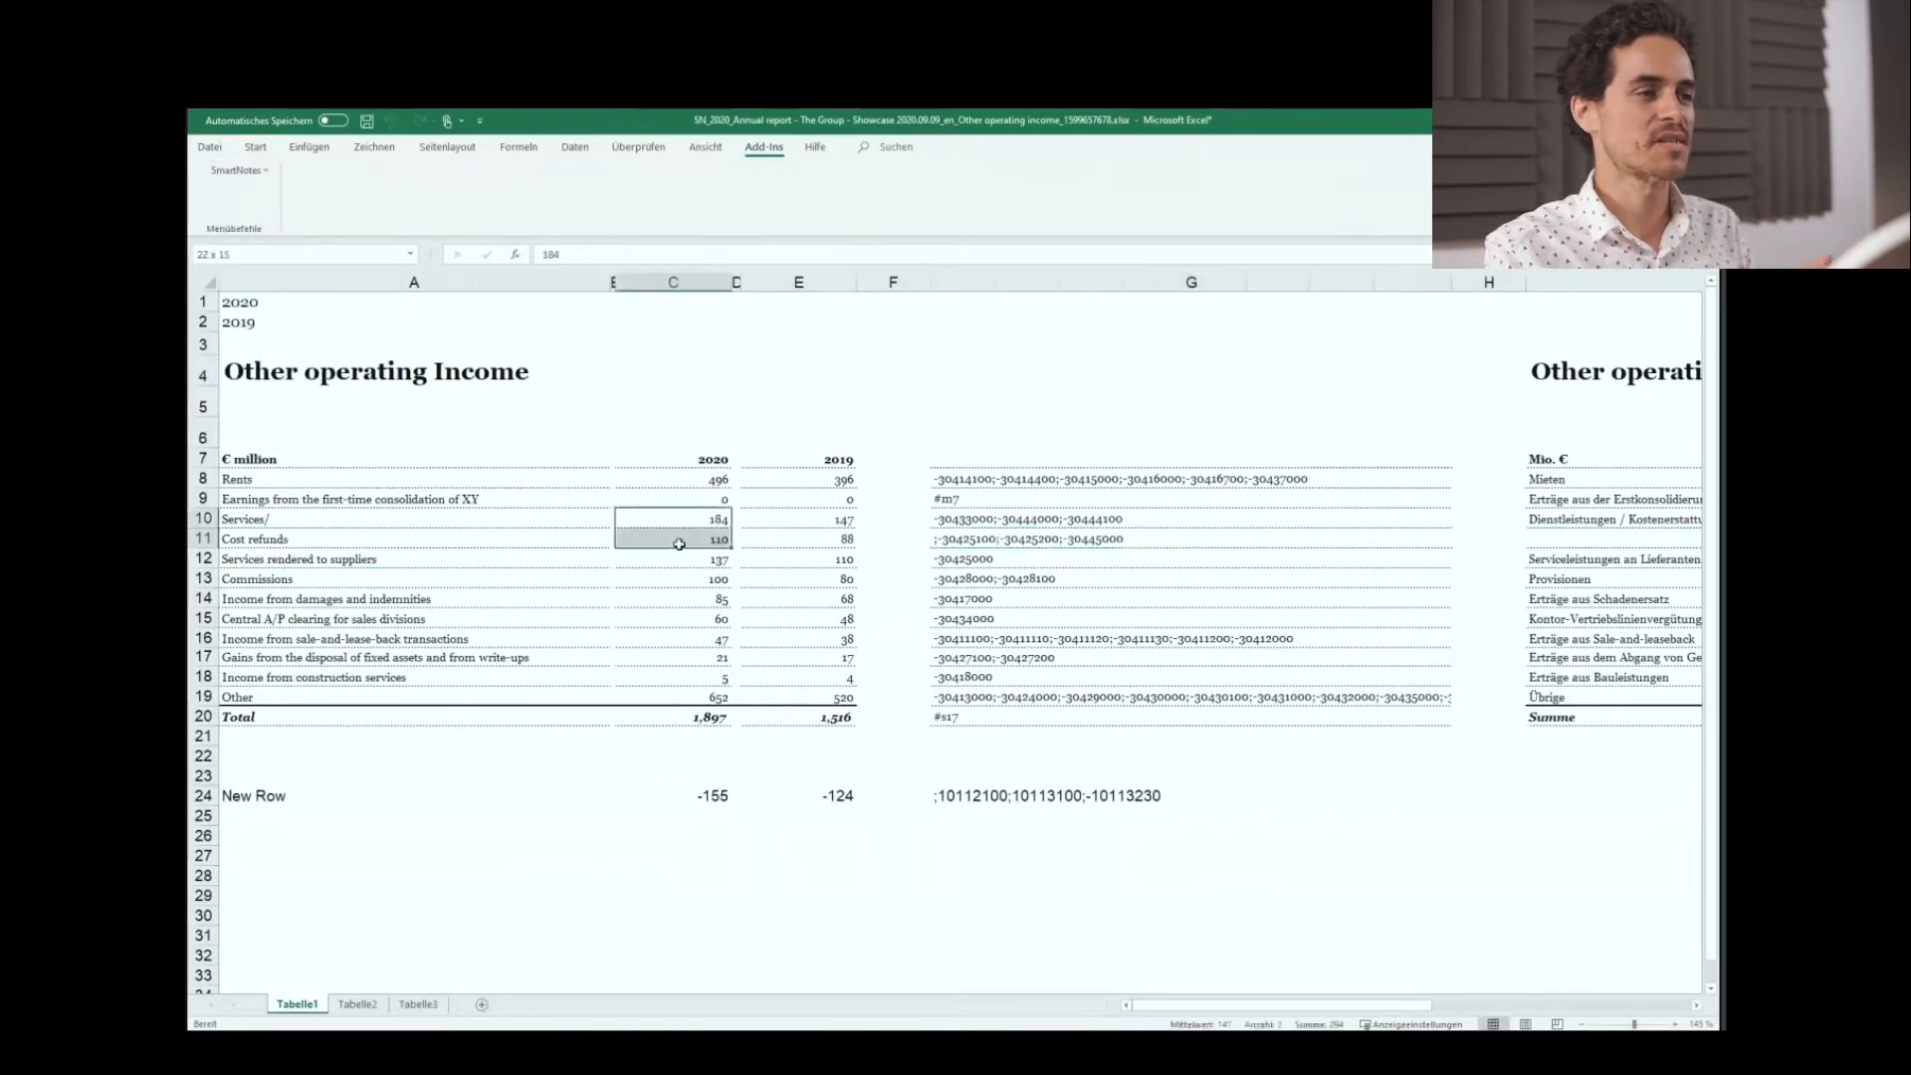
click(674, 538)
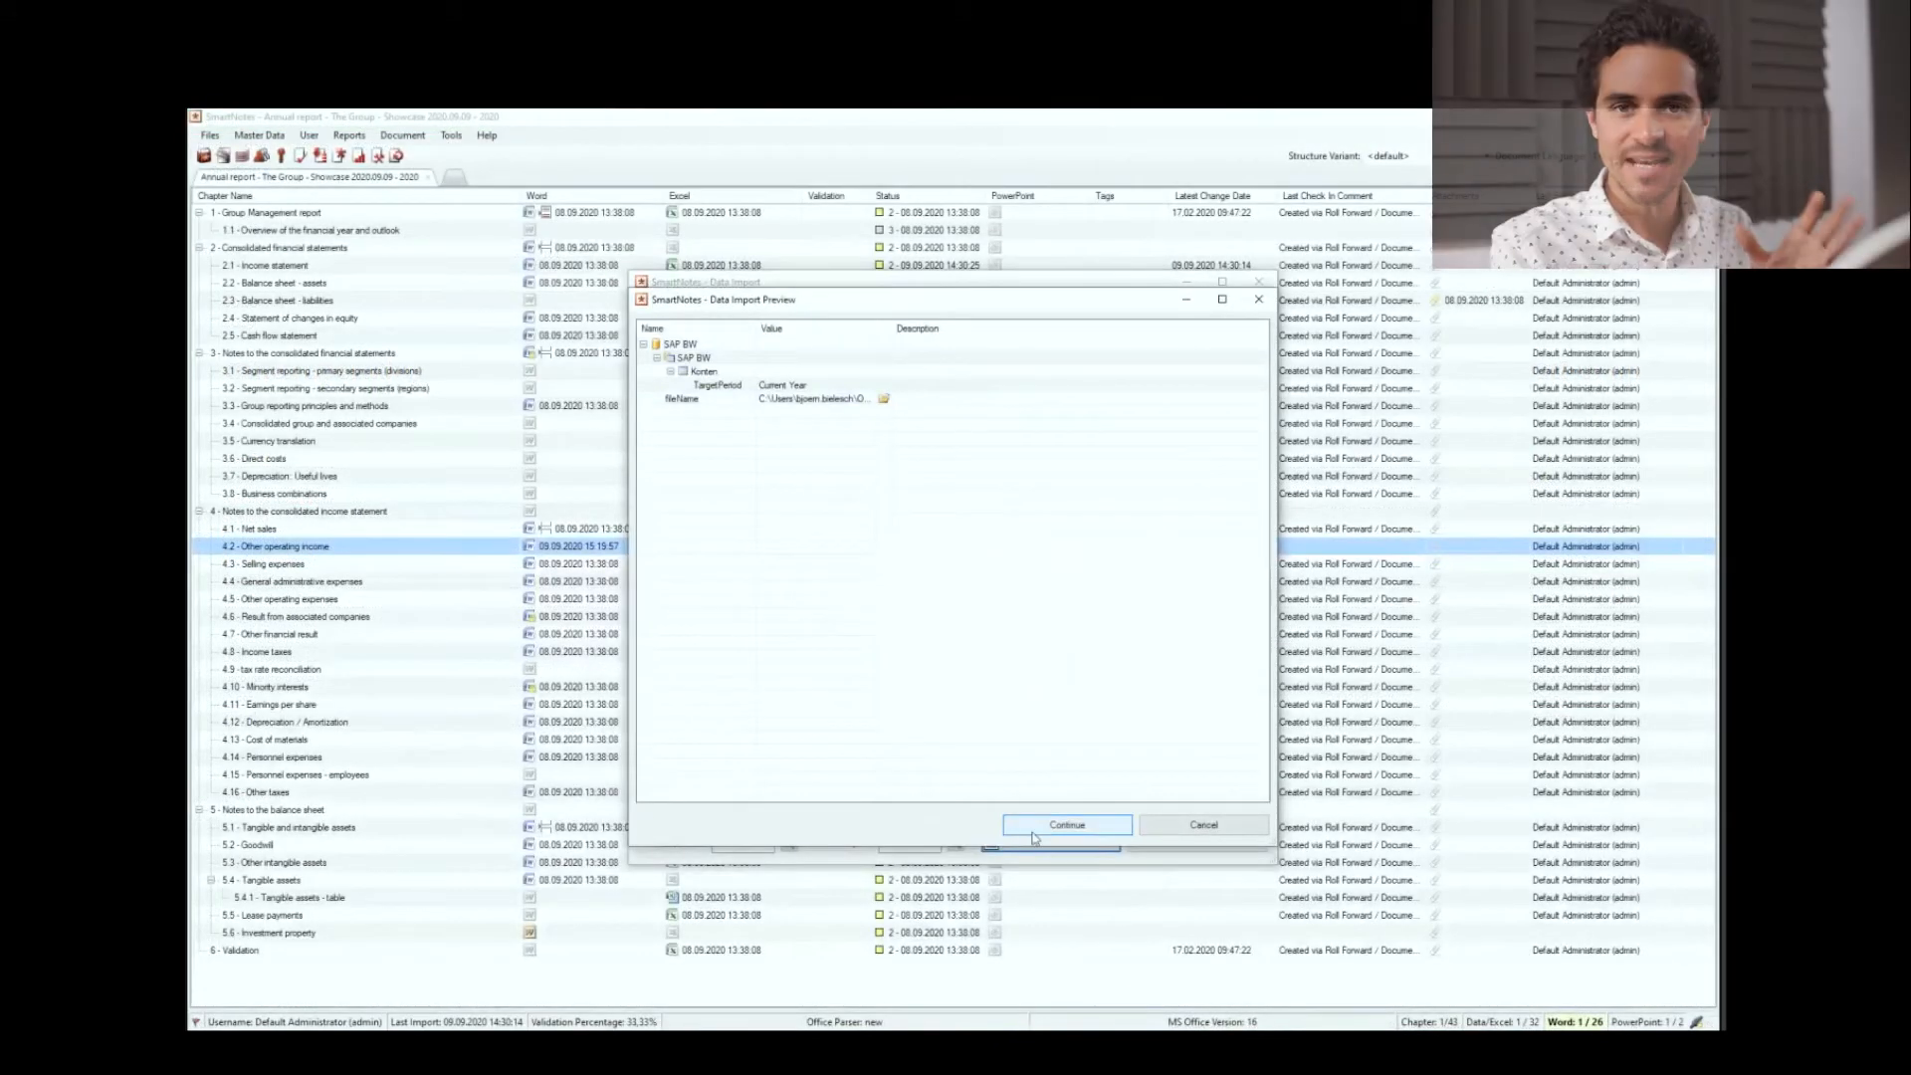
Run and confirm the SAP BW current-year import job, then close its overview.
click(1065, 825)
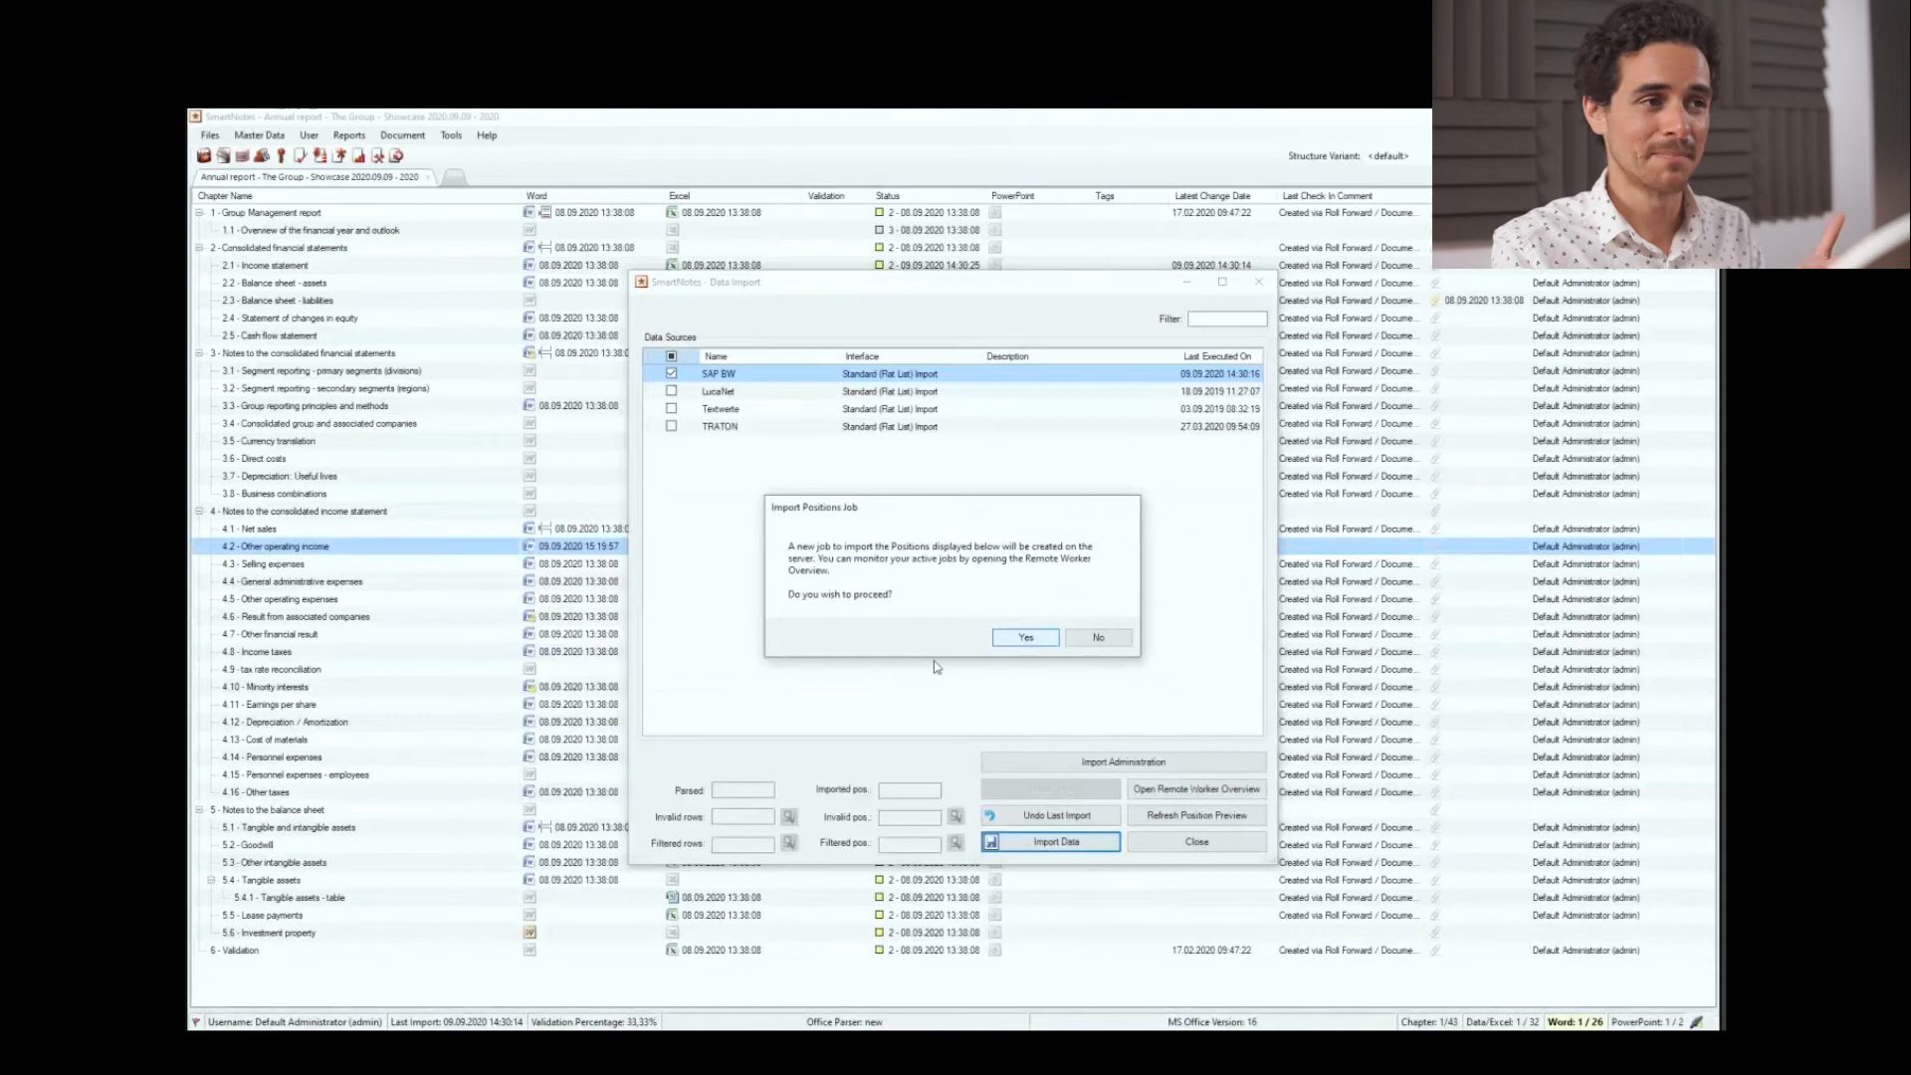
click(1025, 637)
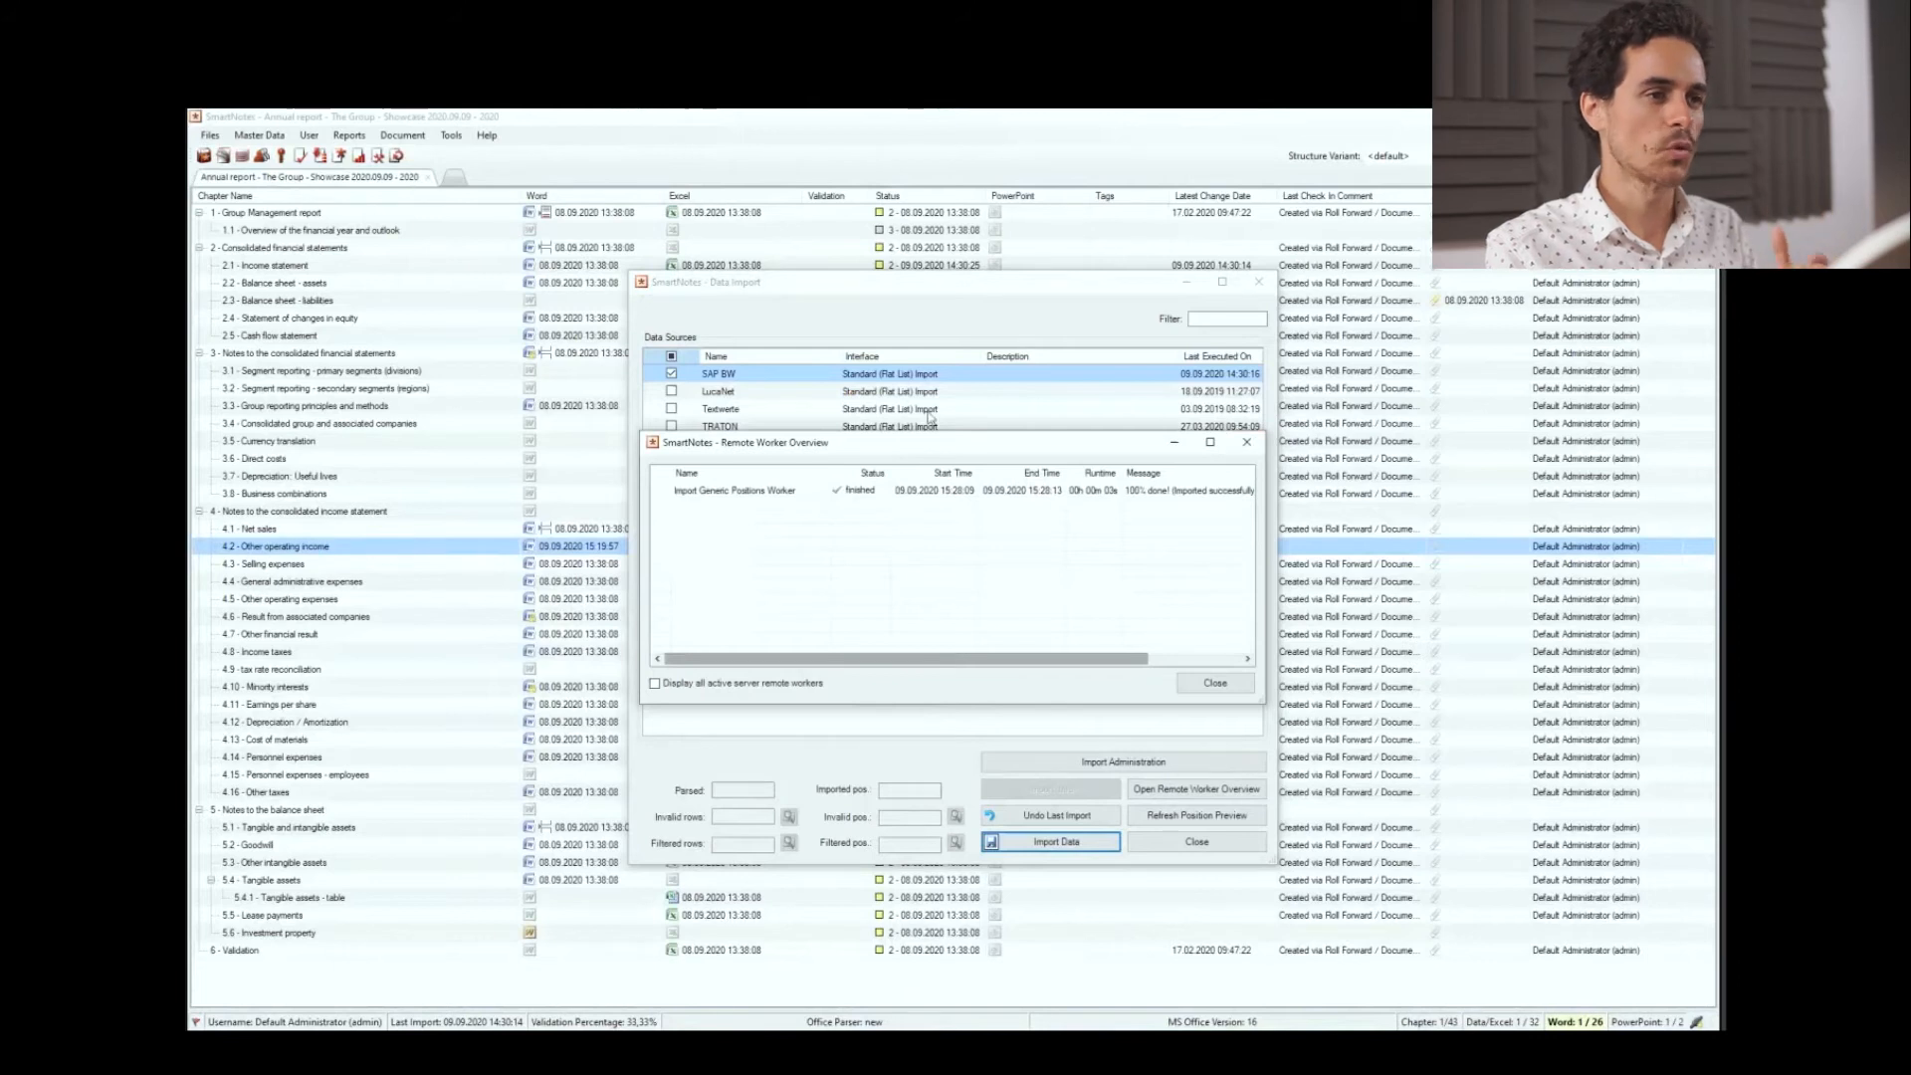
click(1212, 683)
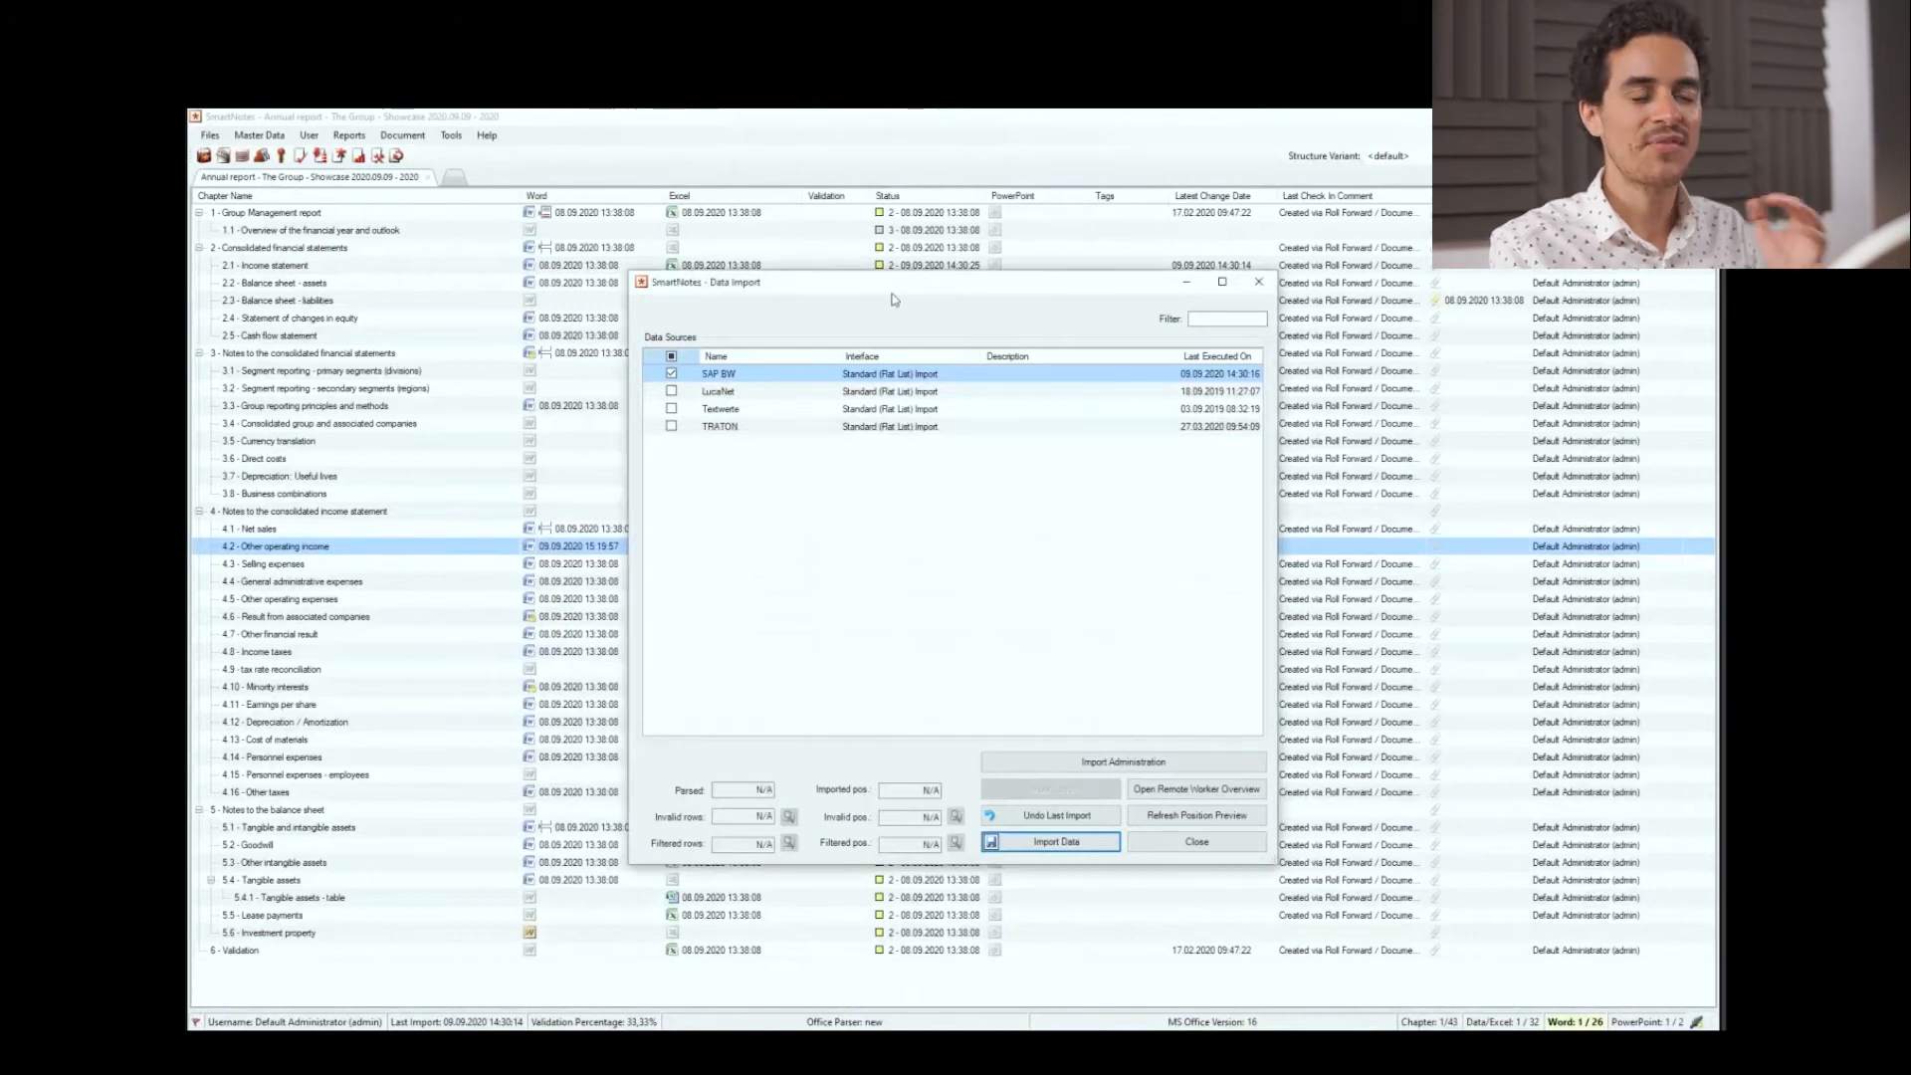
drag(890, 282, 560, 286)
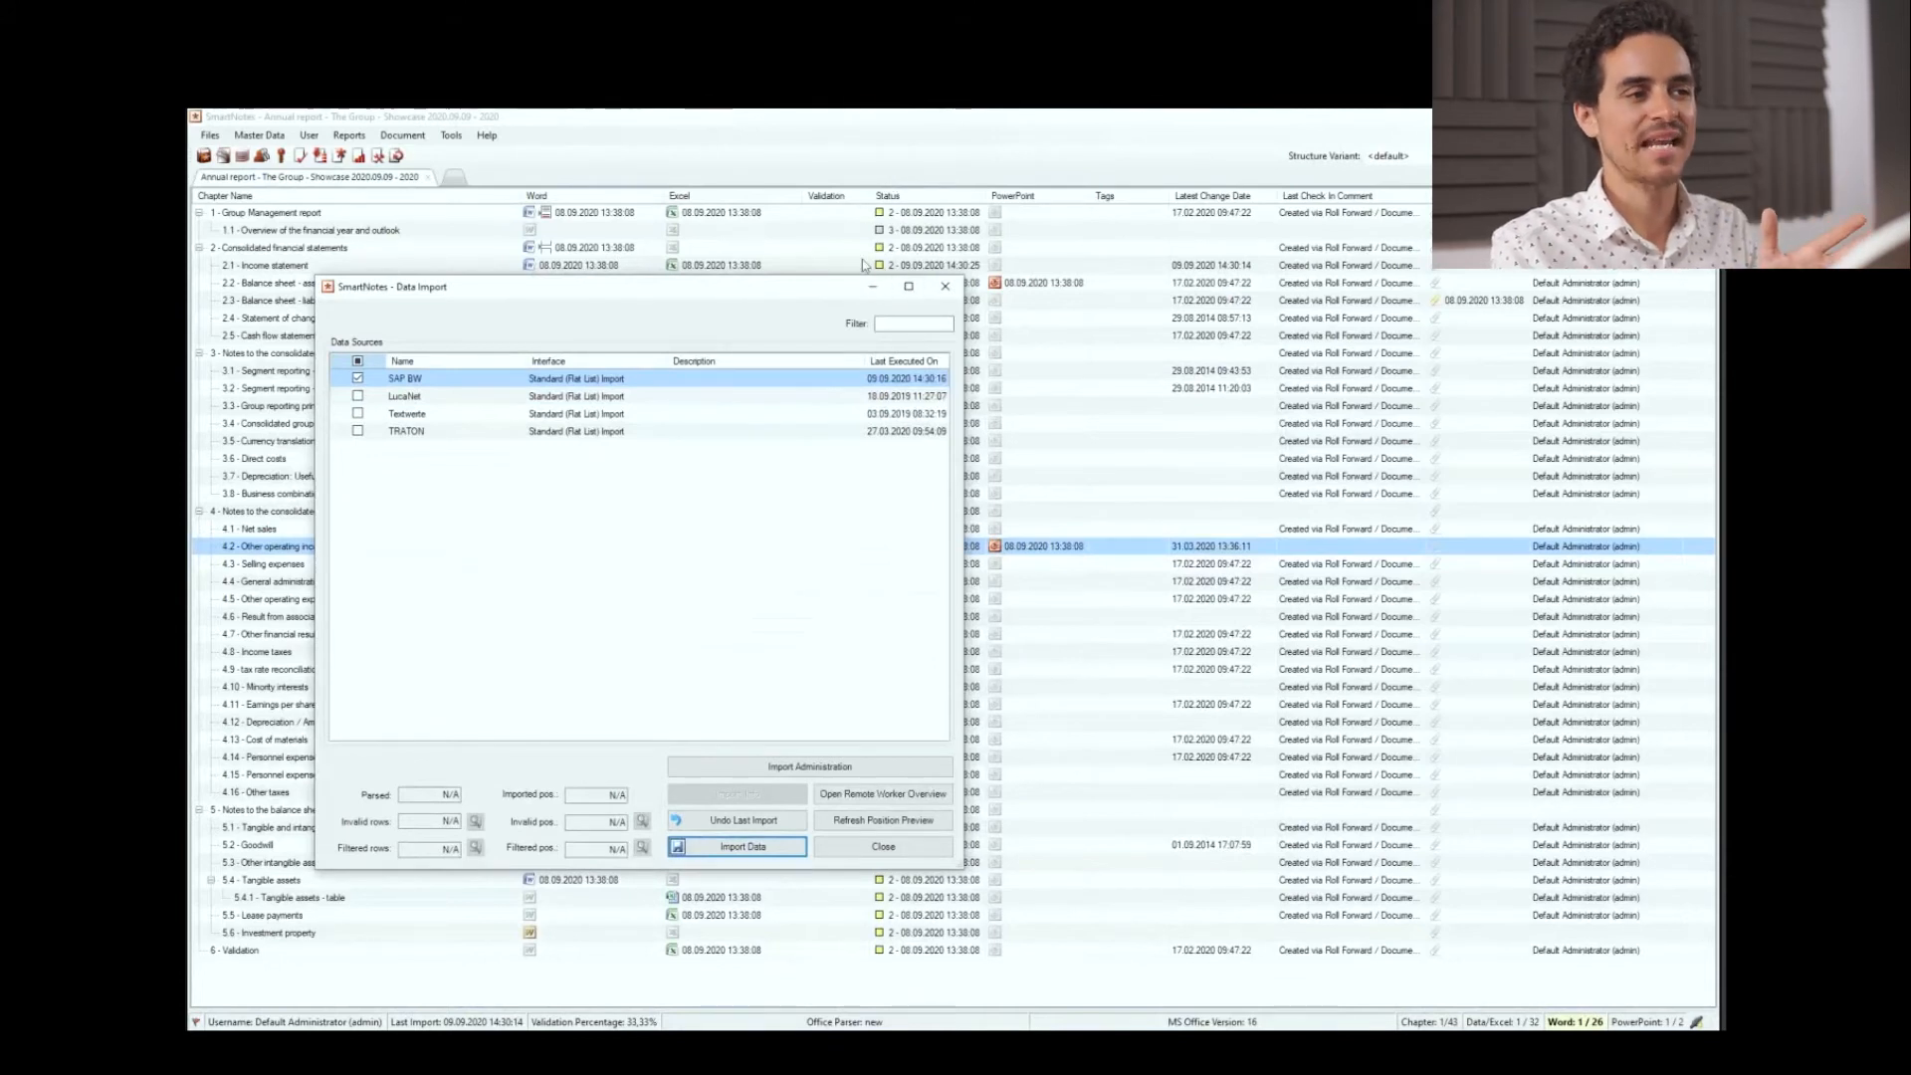
mouse_move(911, 278)
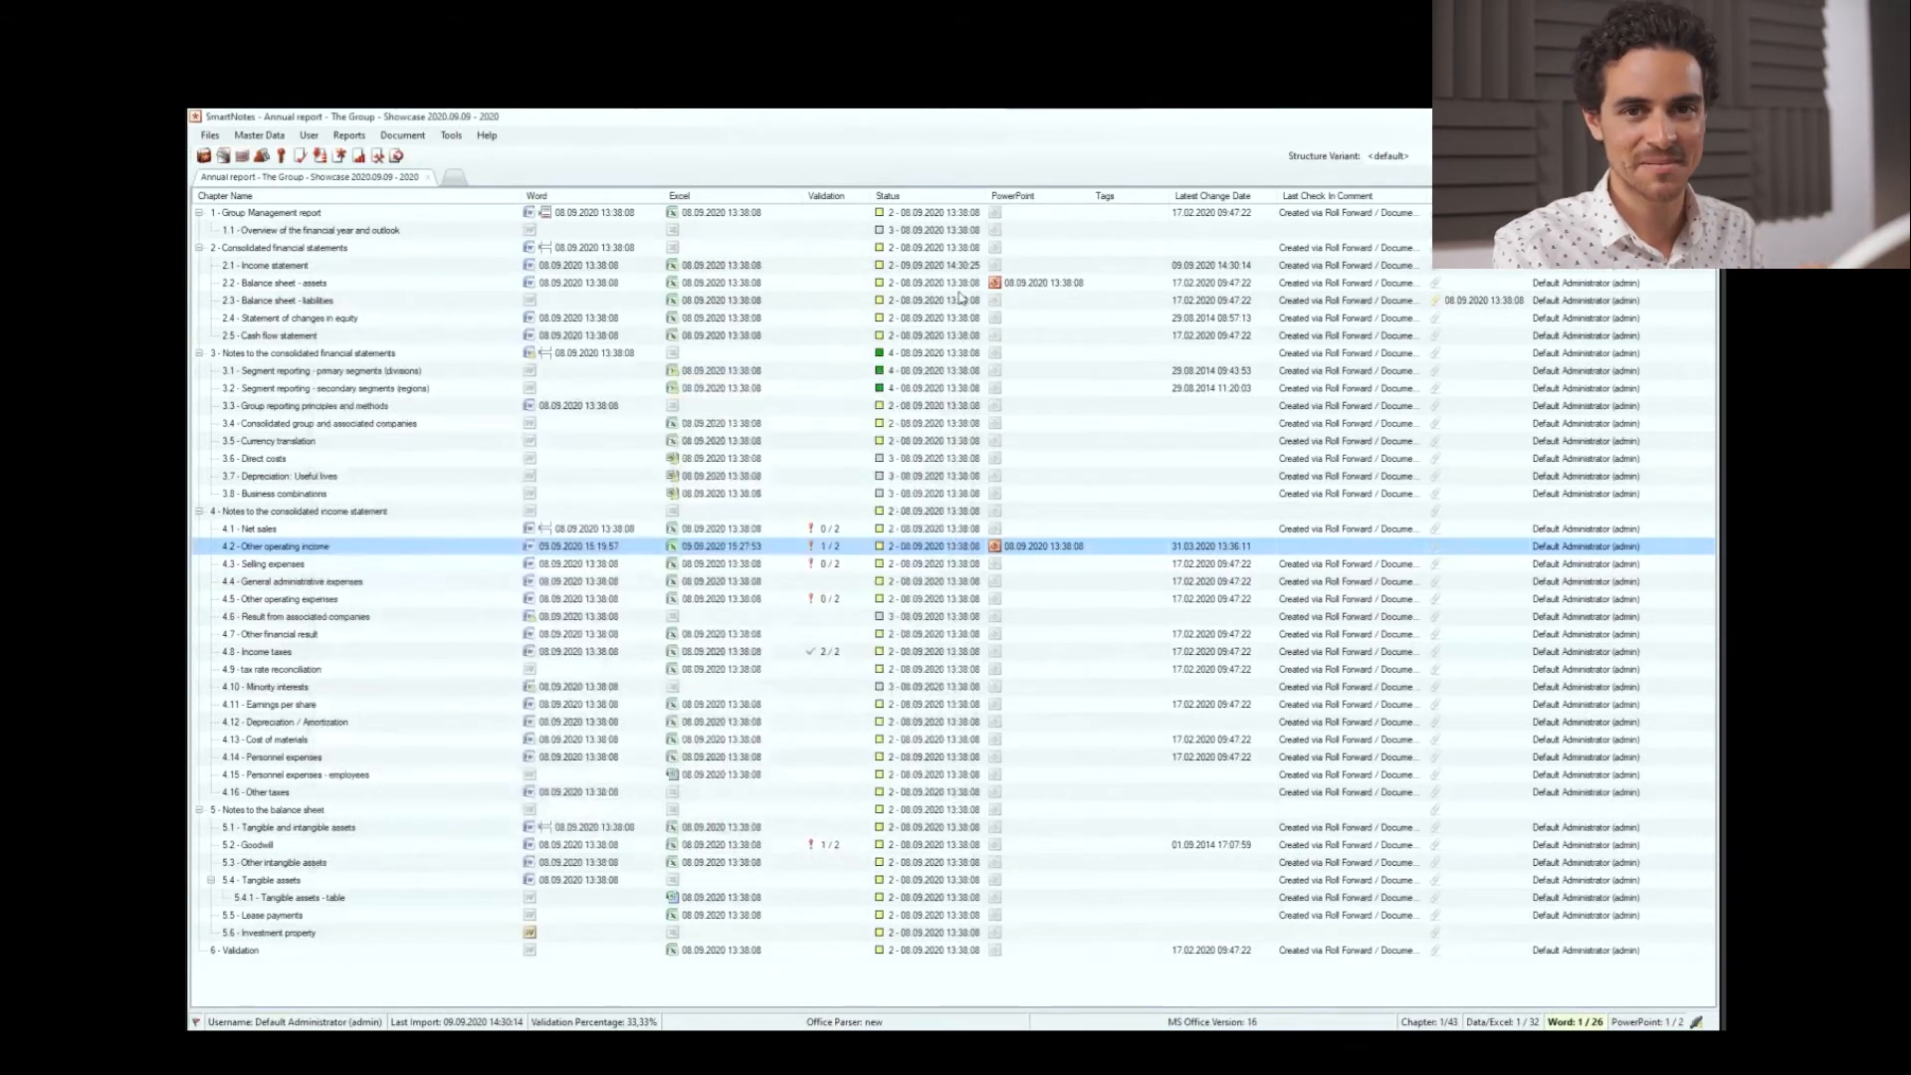
Open the data view for chapter 2.1 Income statement.
right_click(281, 265)
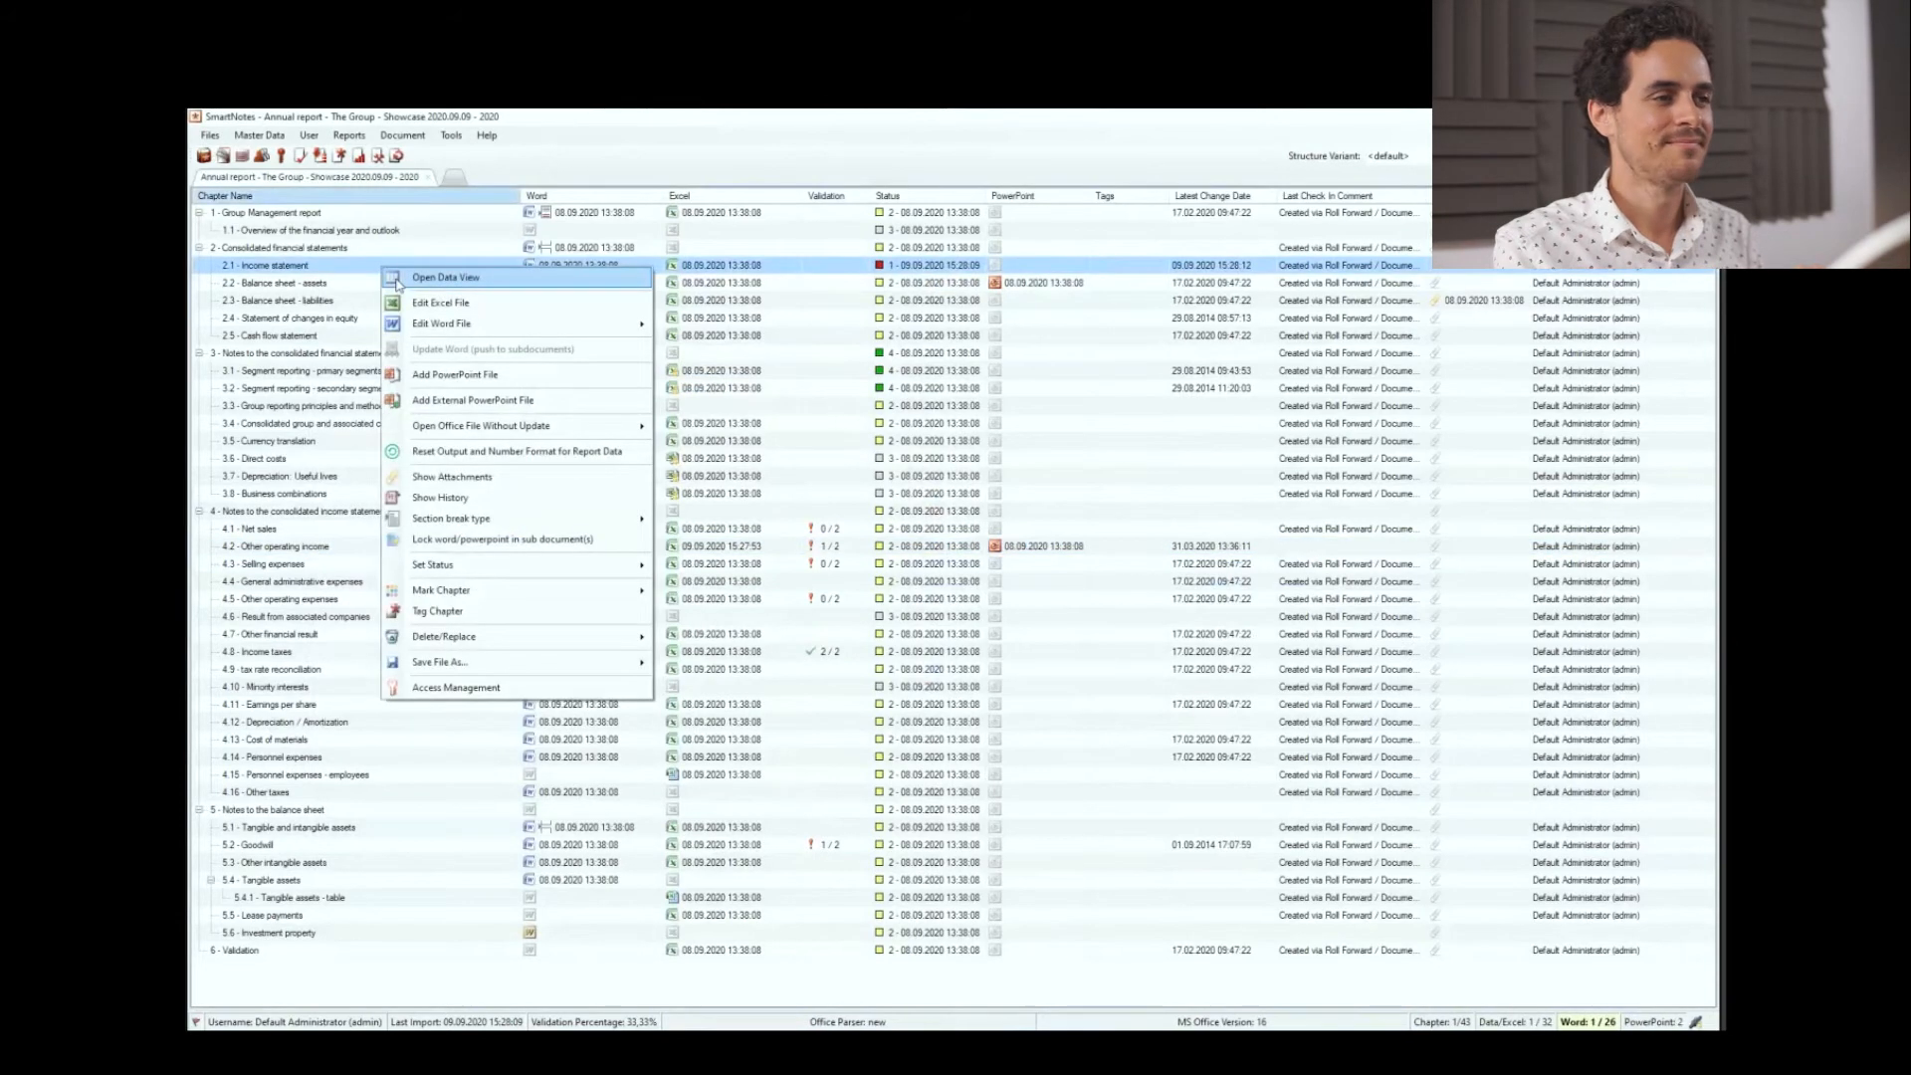
click(444, 277)
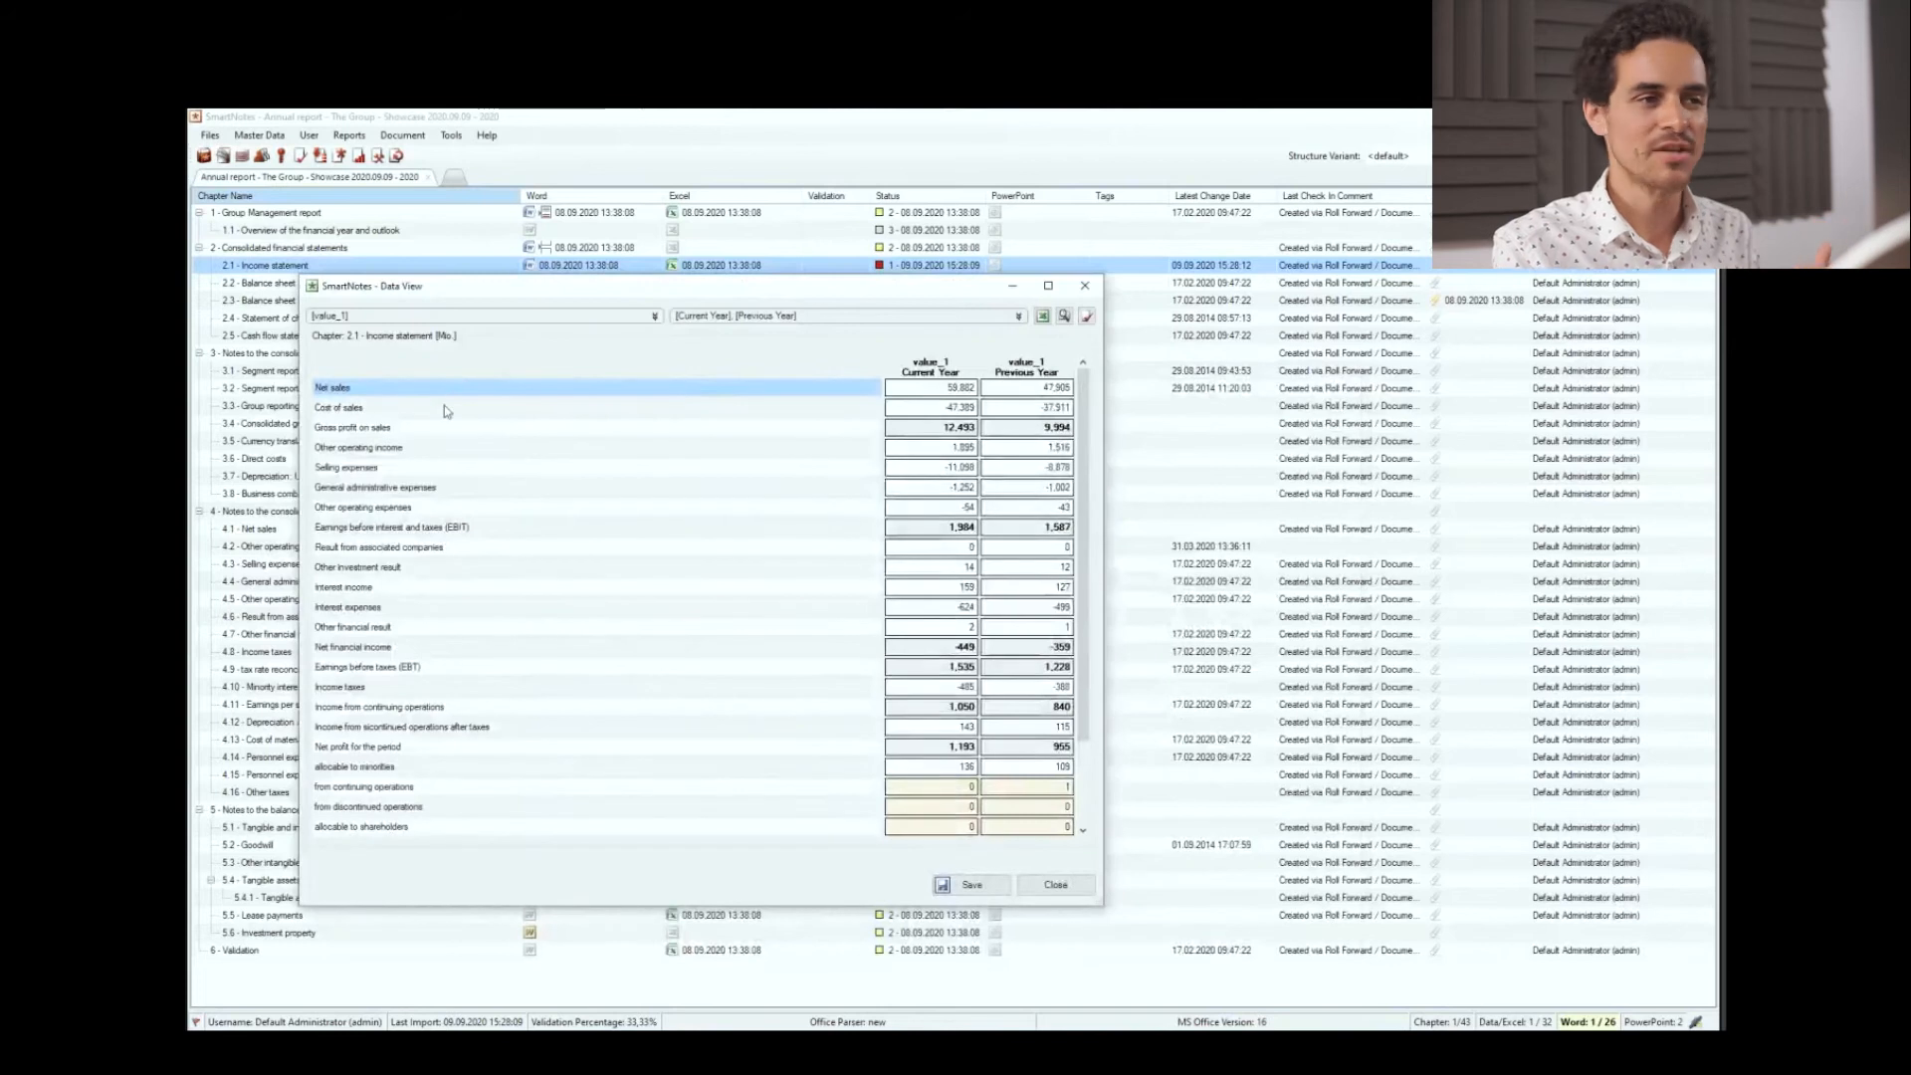
mouse_move(501, 453)
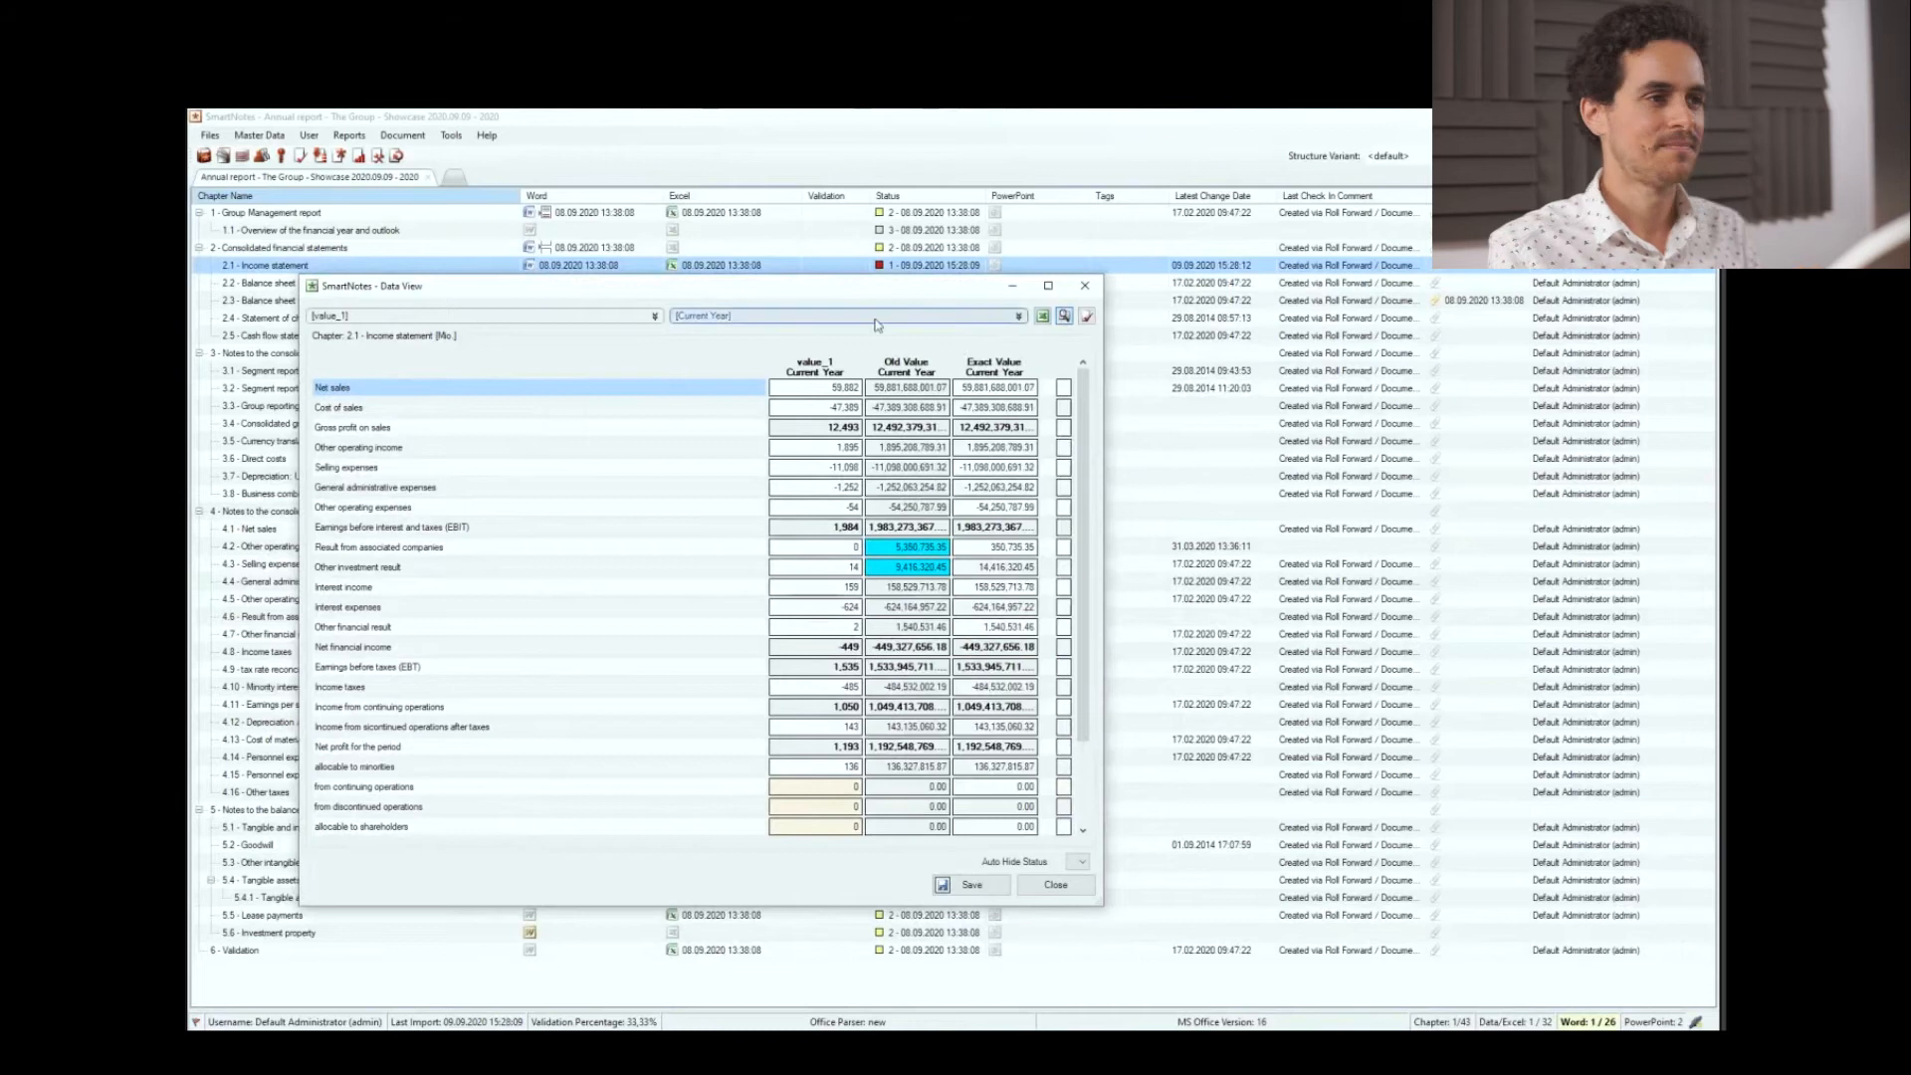
Generate the annual report's result document from the Output Manager and confirm it.
click(401, 134)
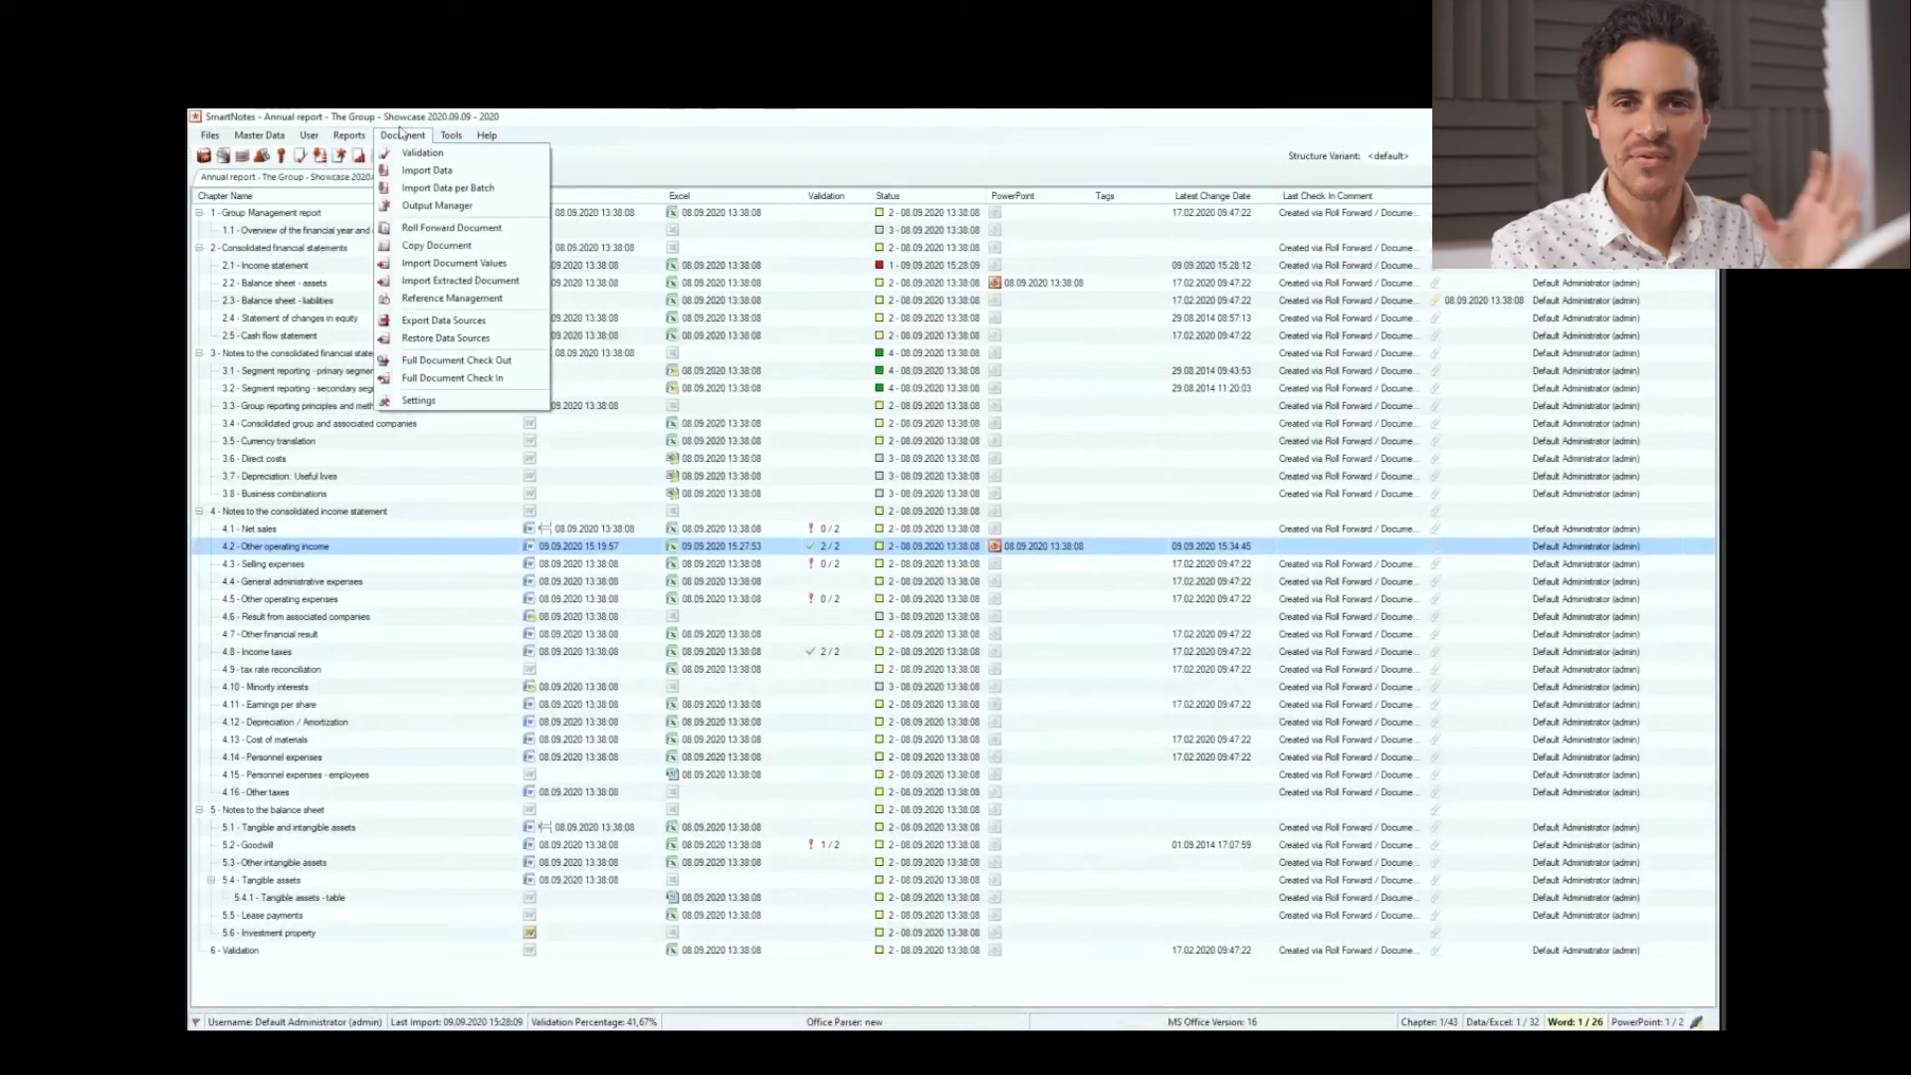
mouse_move(436, 205)
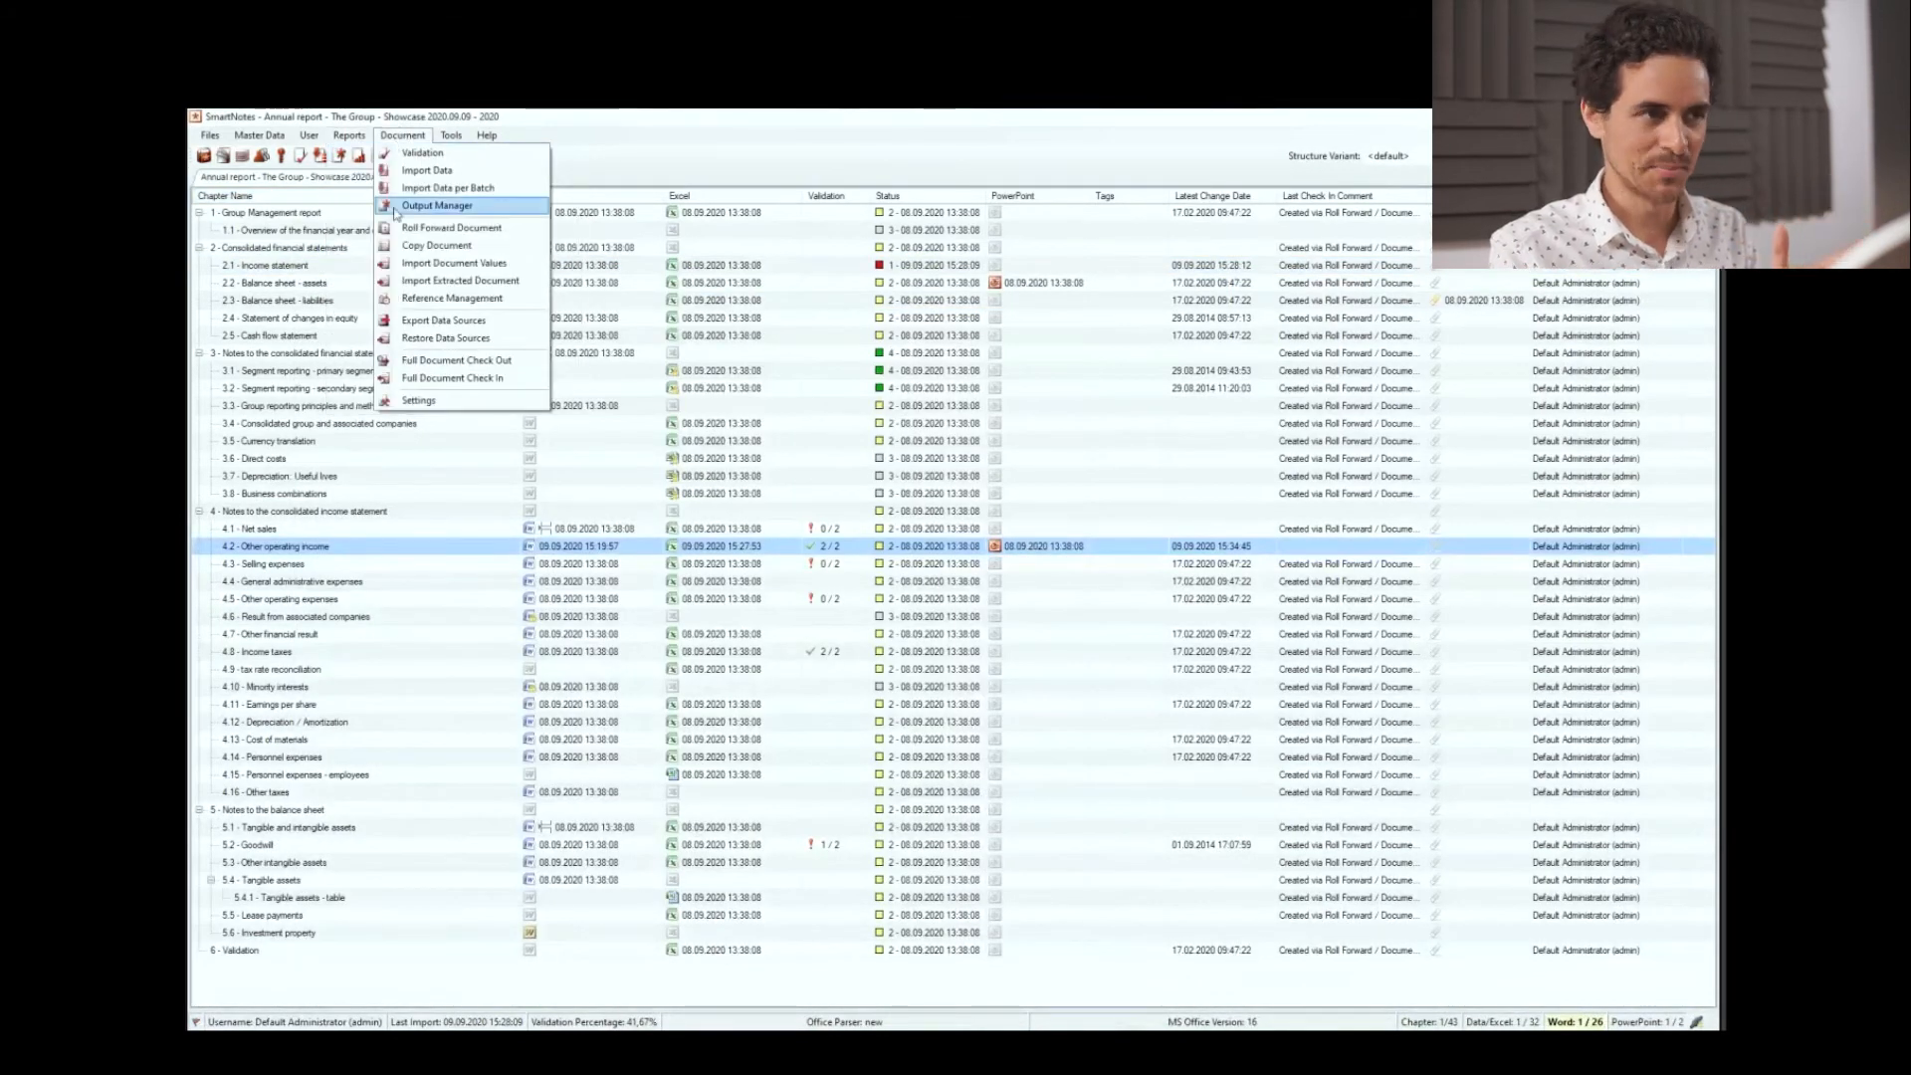
click(434, 205)
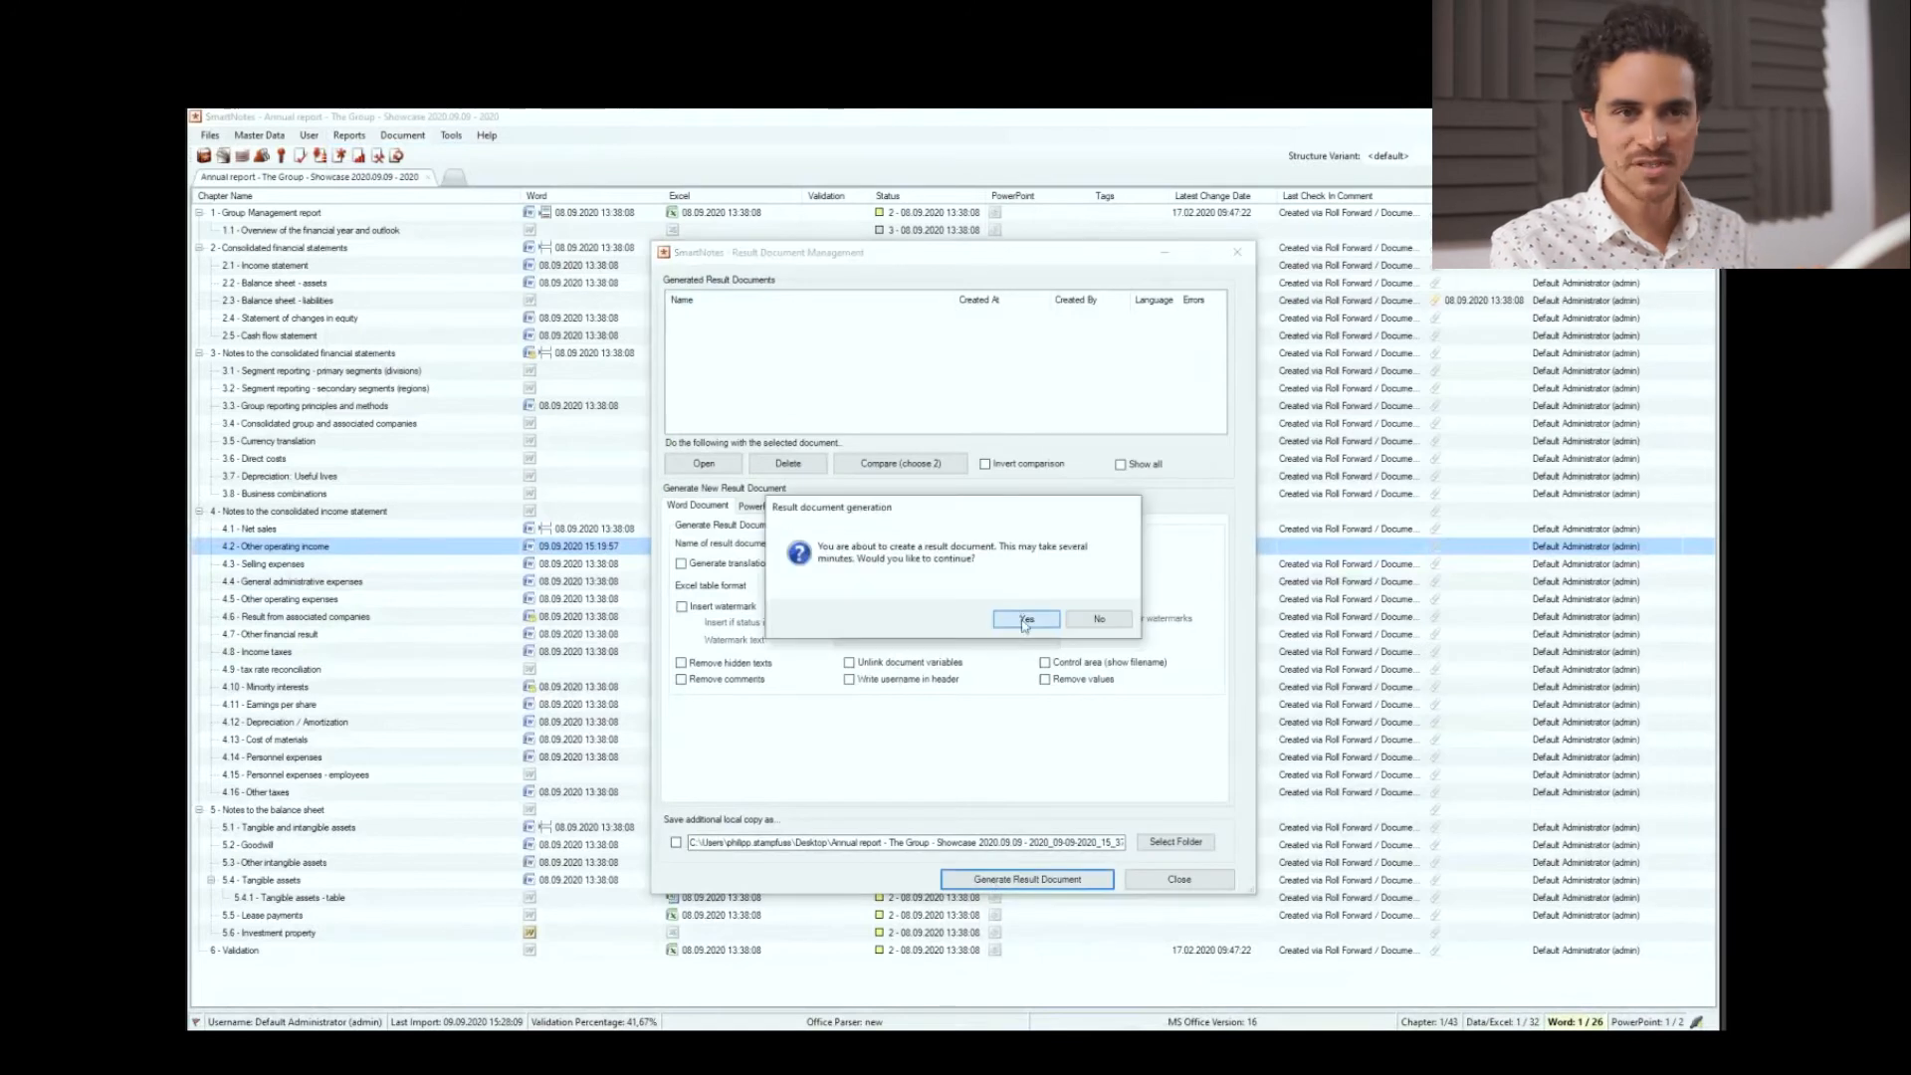
click(1025, 619)
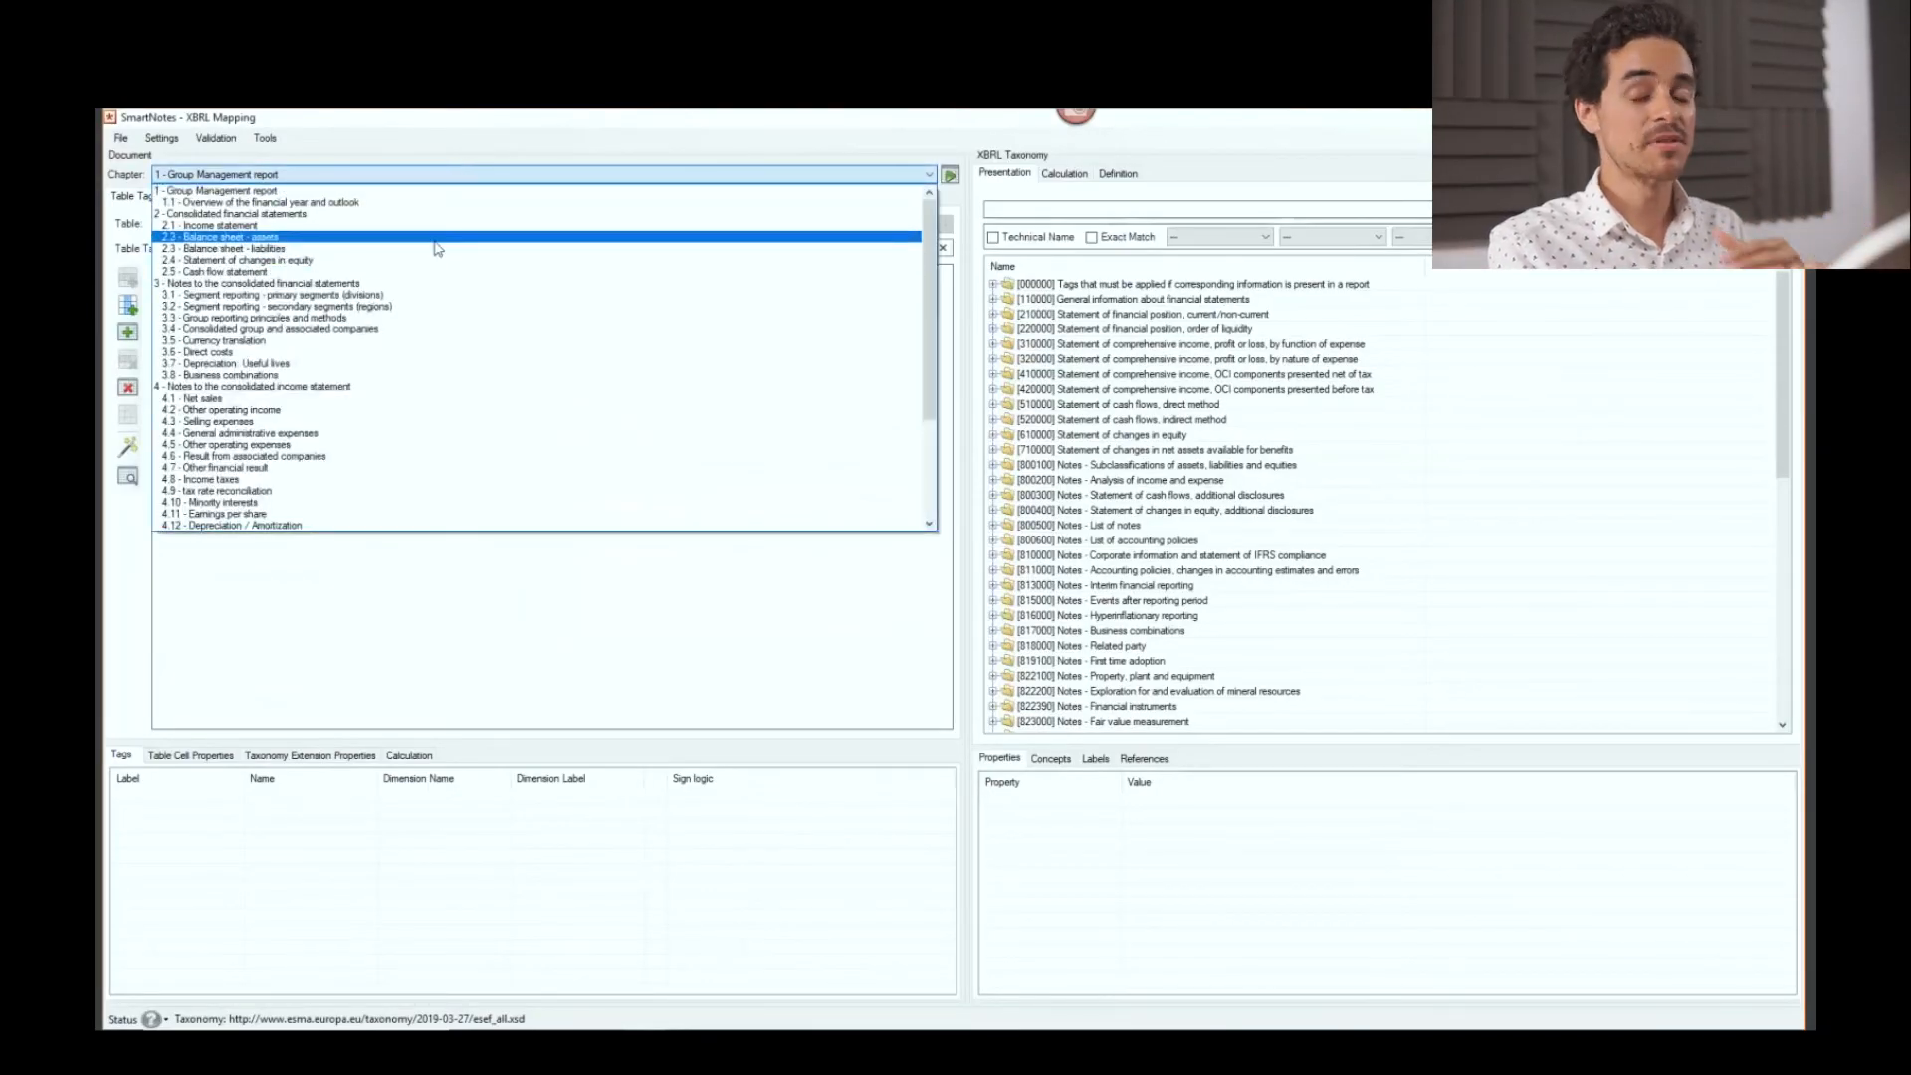
Load chapter 2.2 Balance sheet - assets, expand taxonomy 210000, and select Total non-current assets.
click(231, 248)
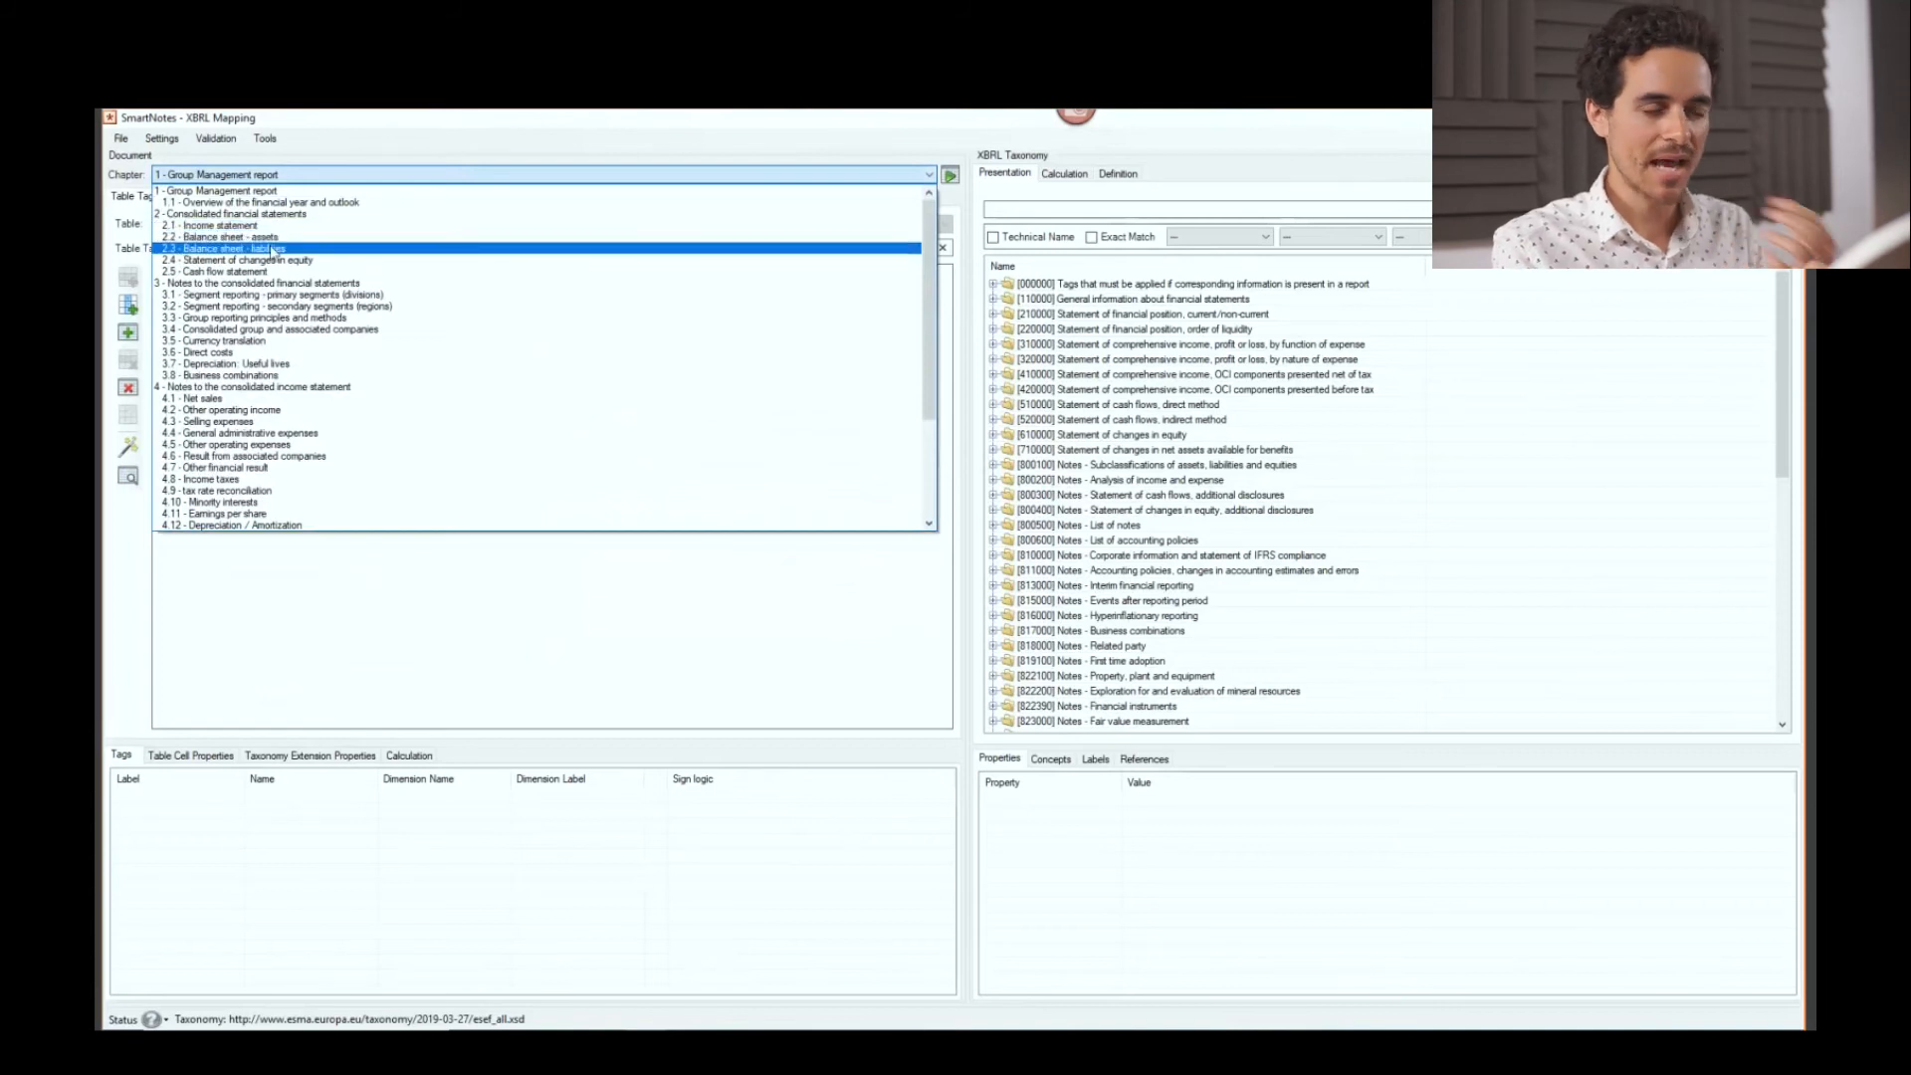
click(226, 238)
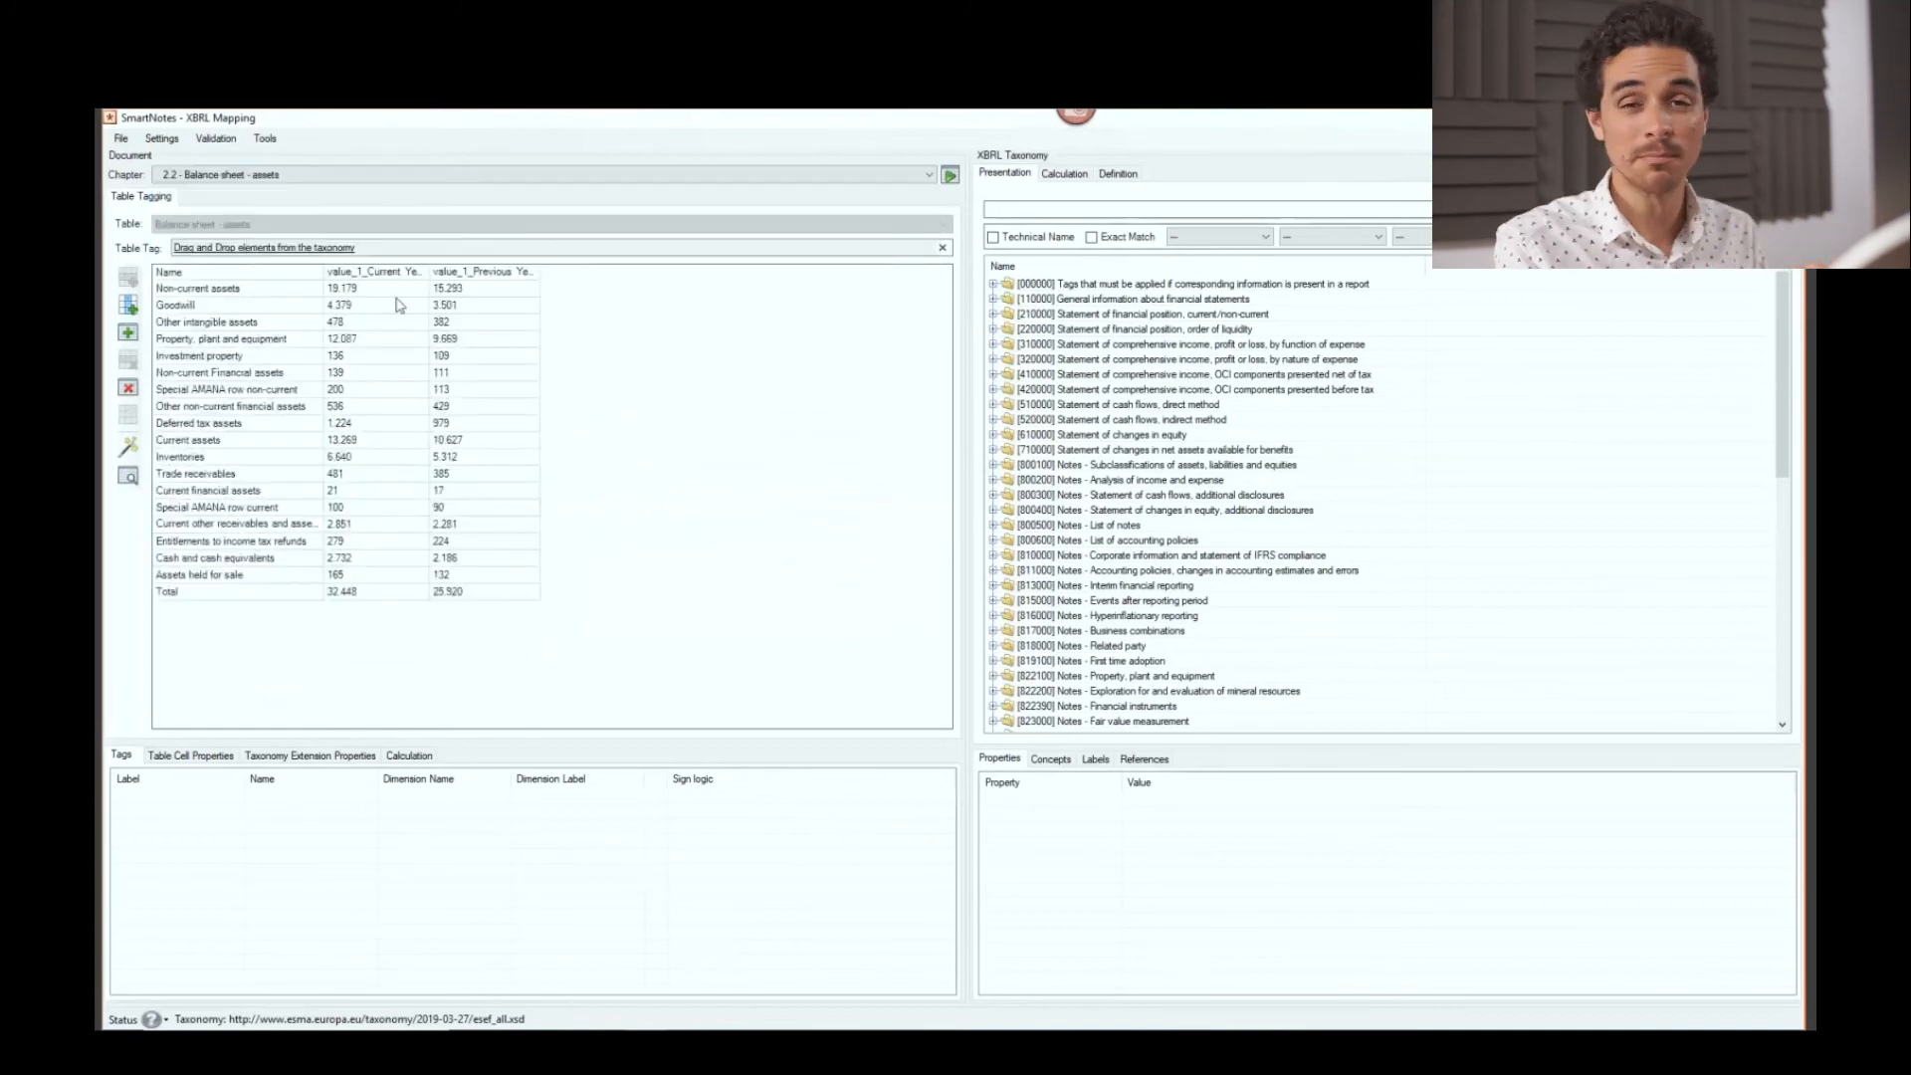
click(993, 313)
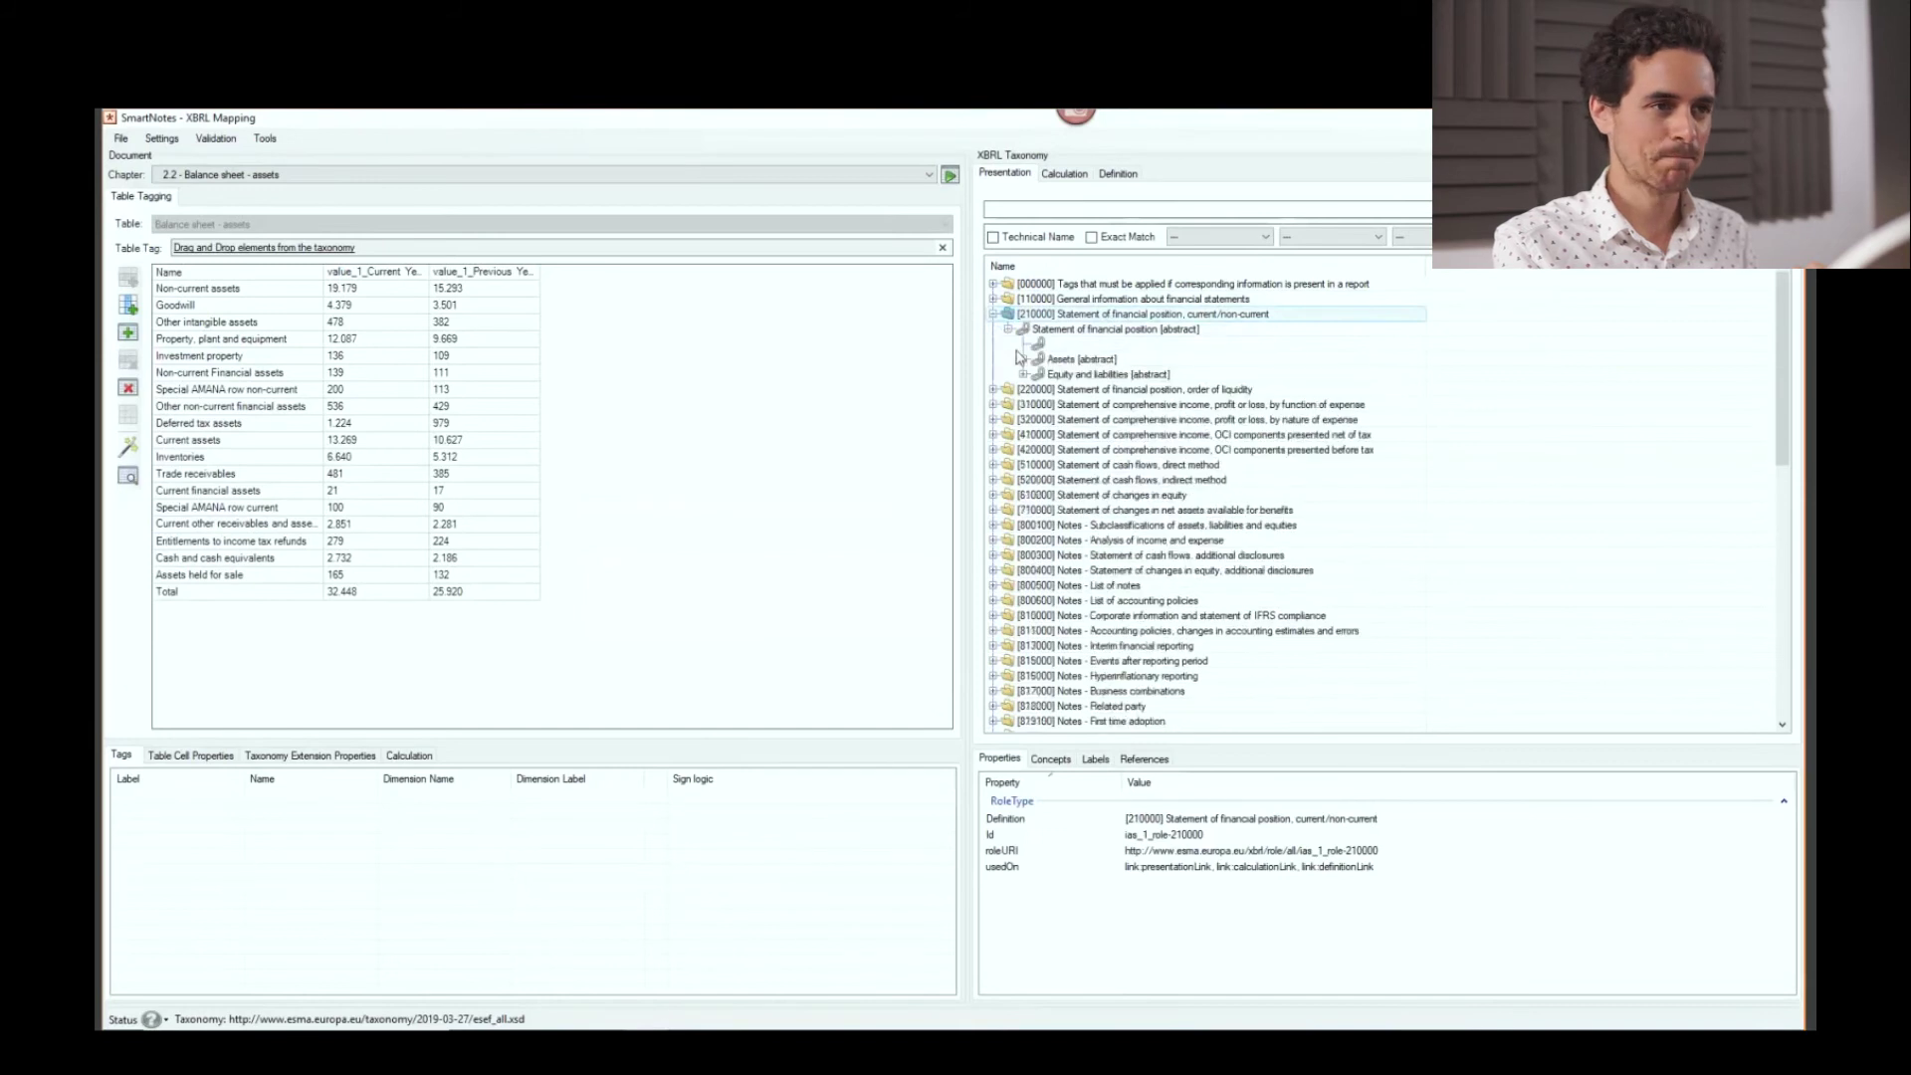
click(1024, 359)
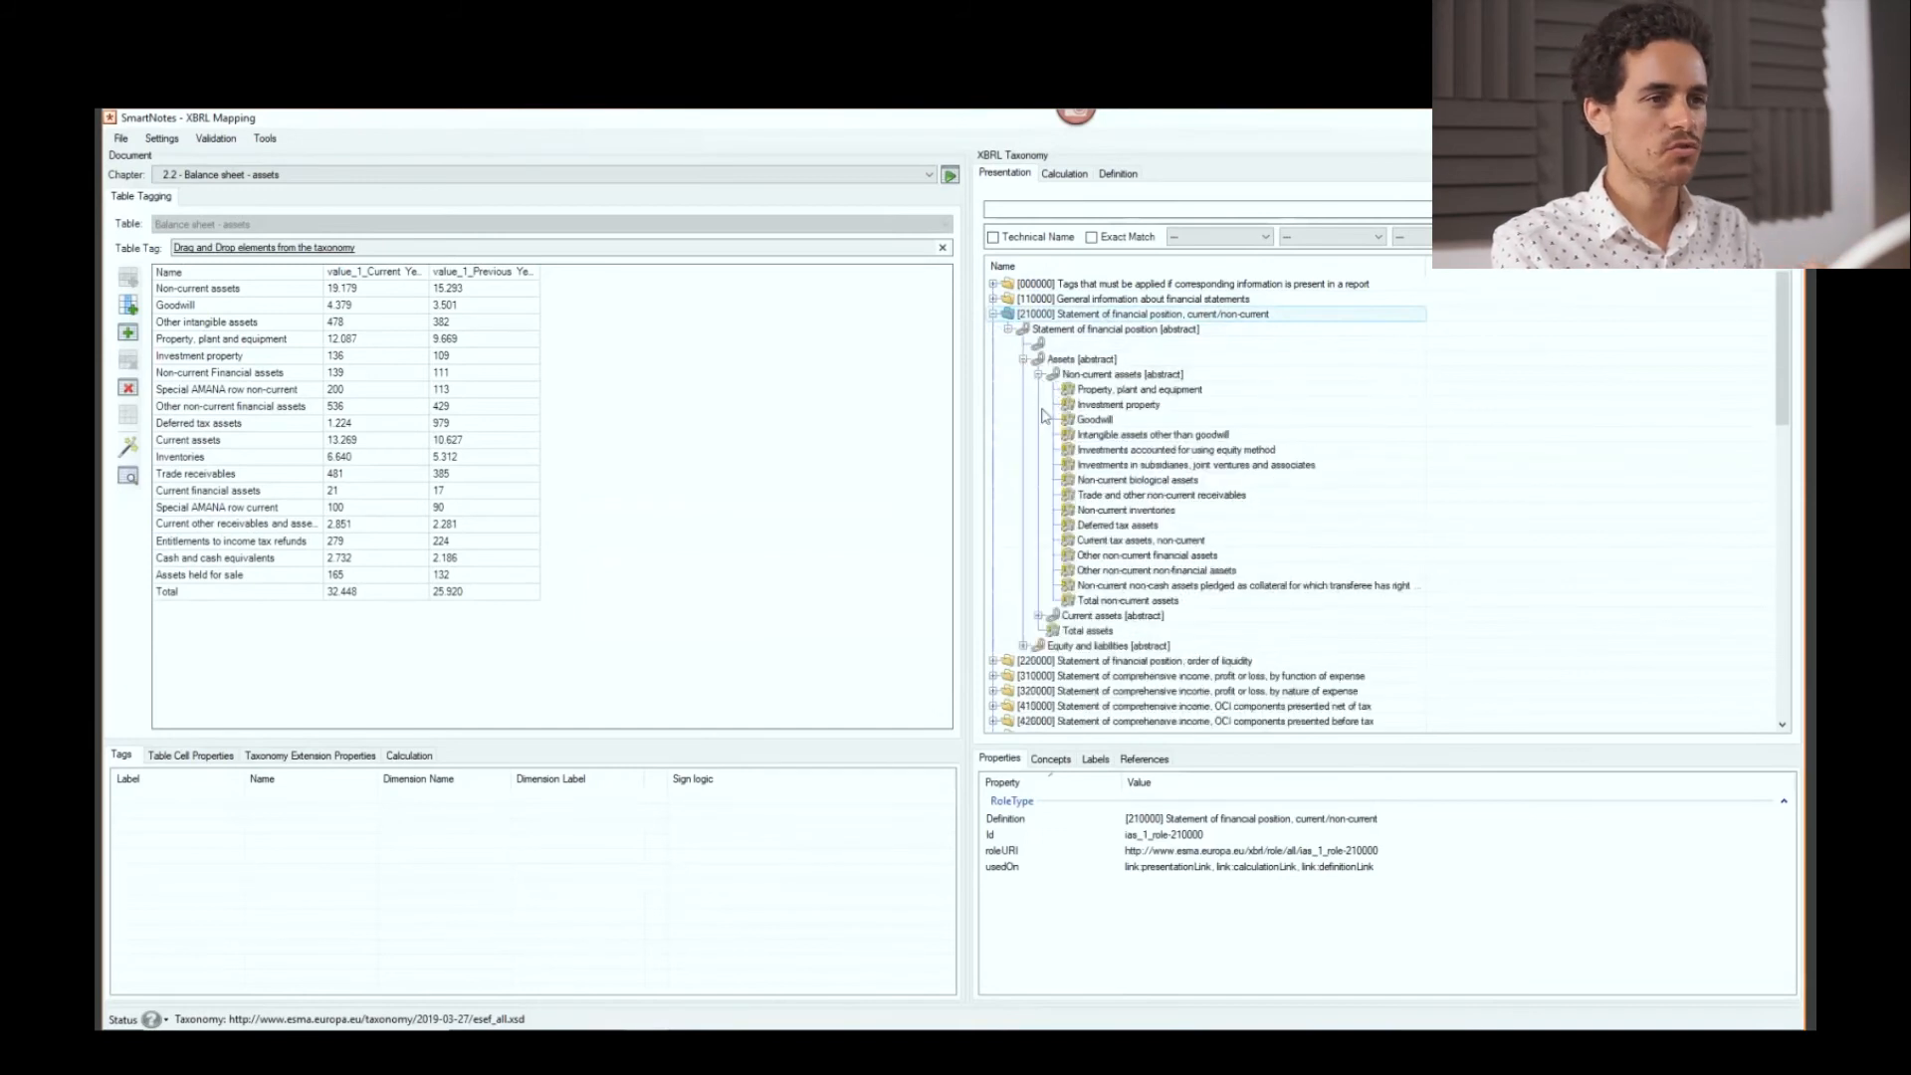
click(1126, 599)
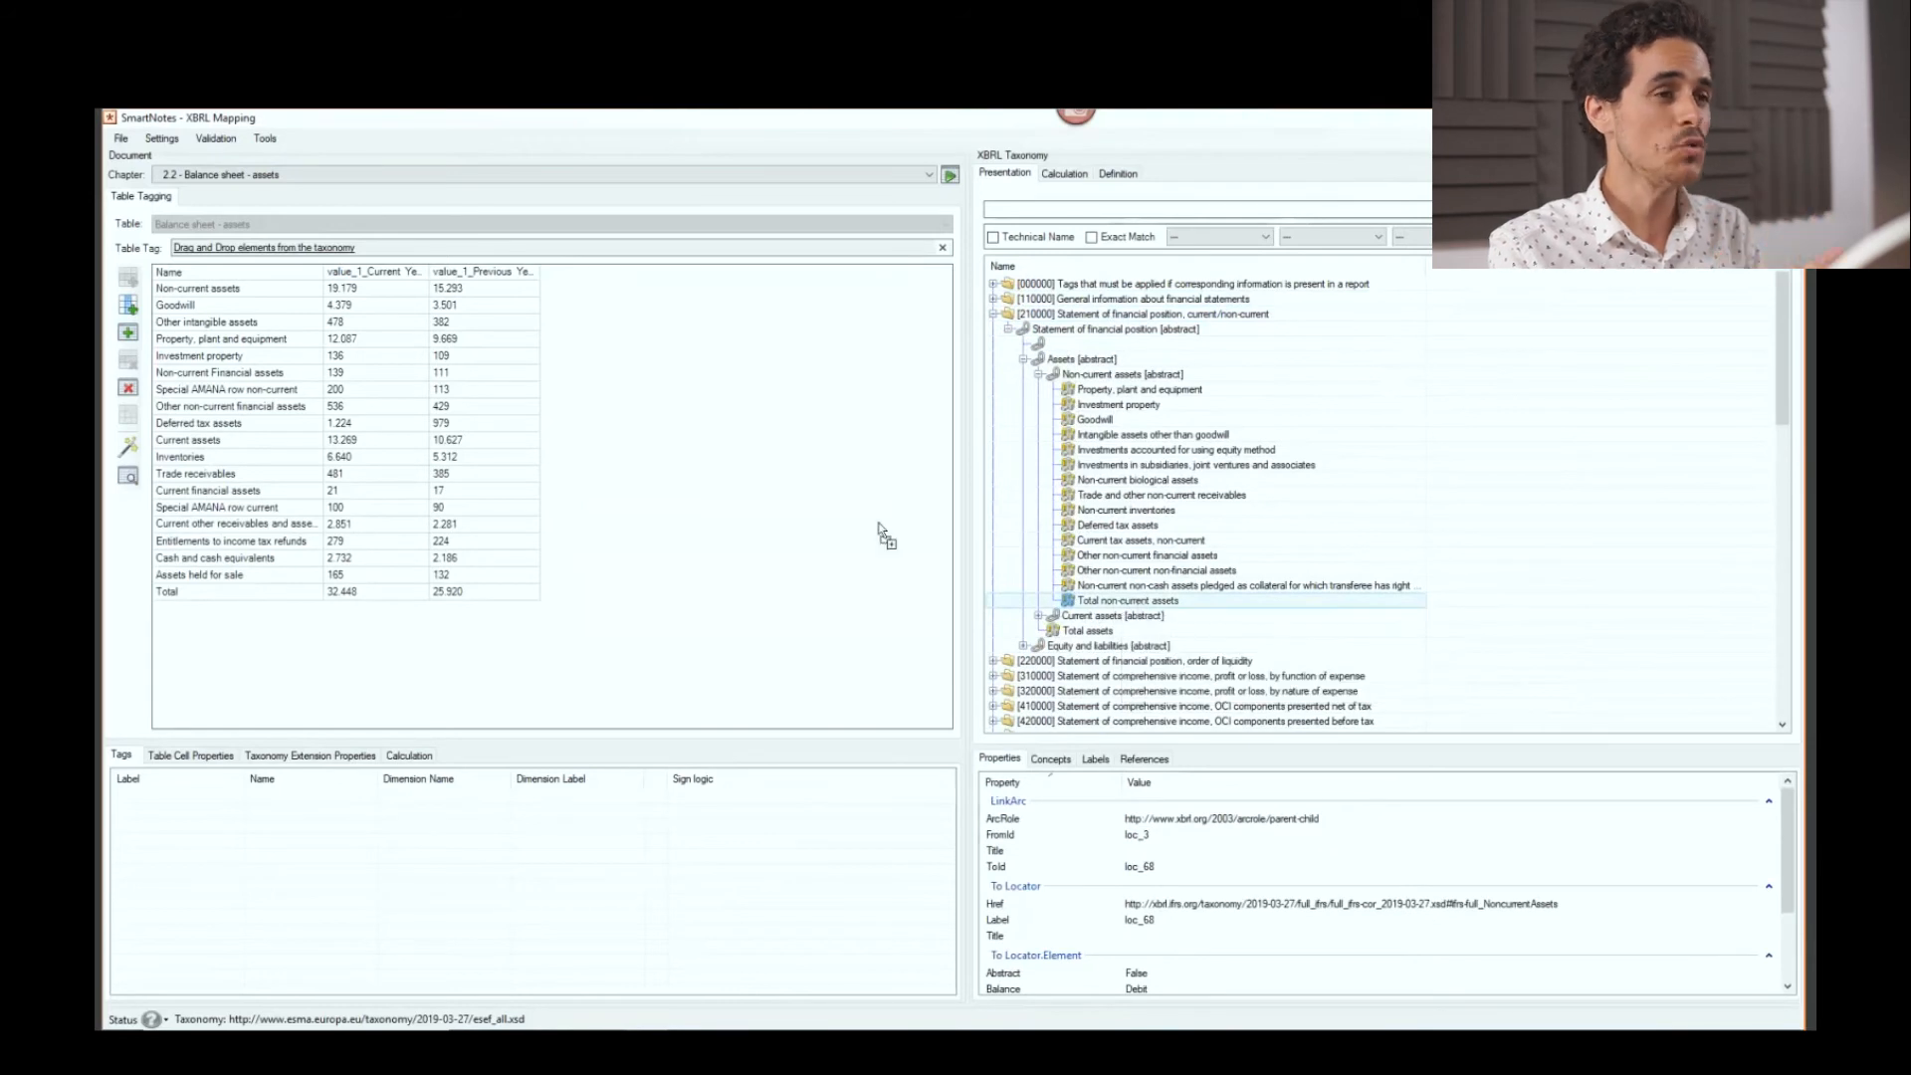
mouse_move(387, 299)
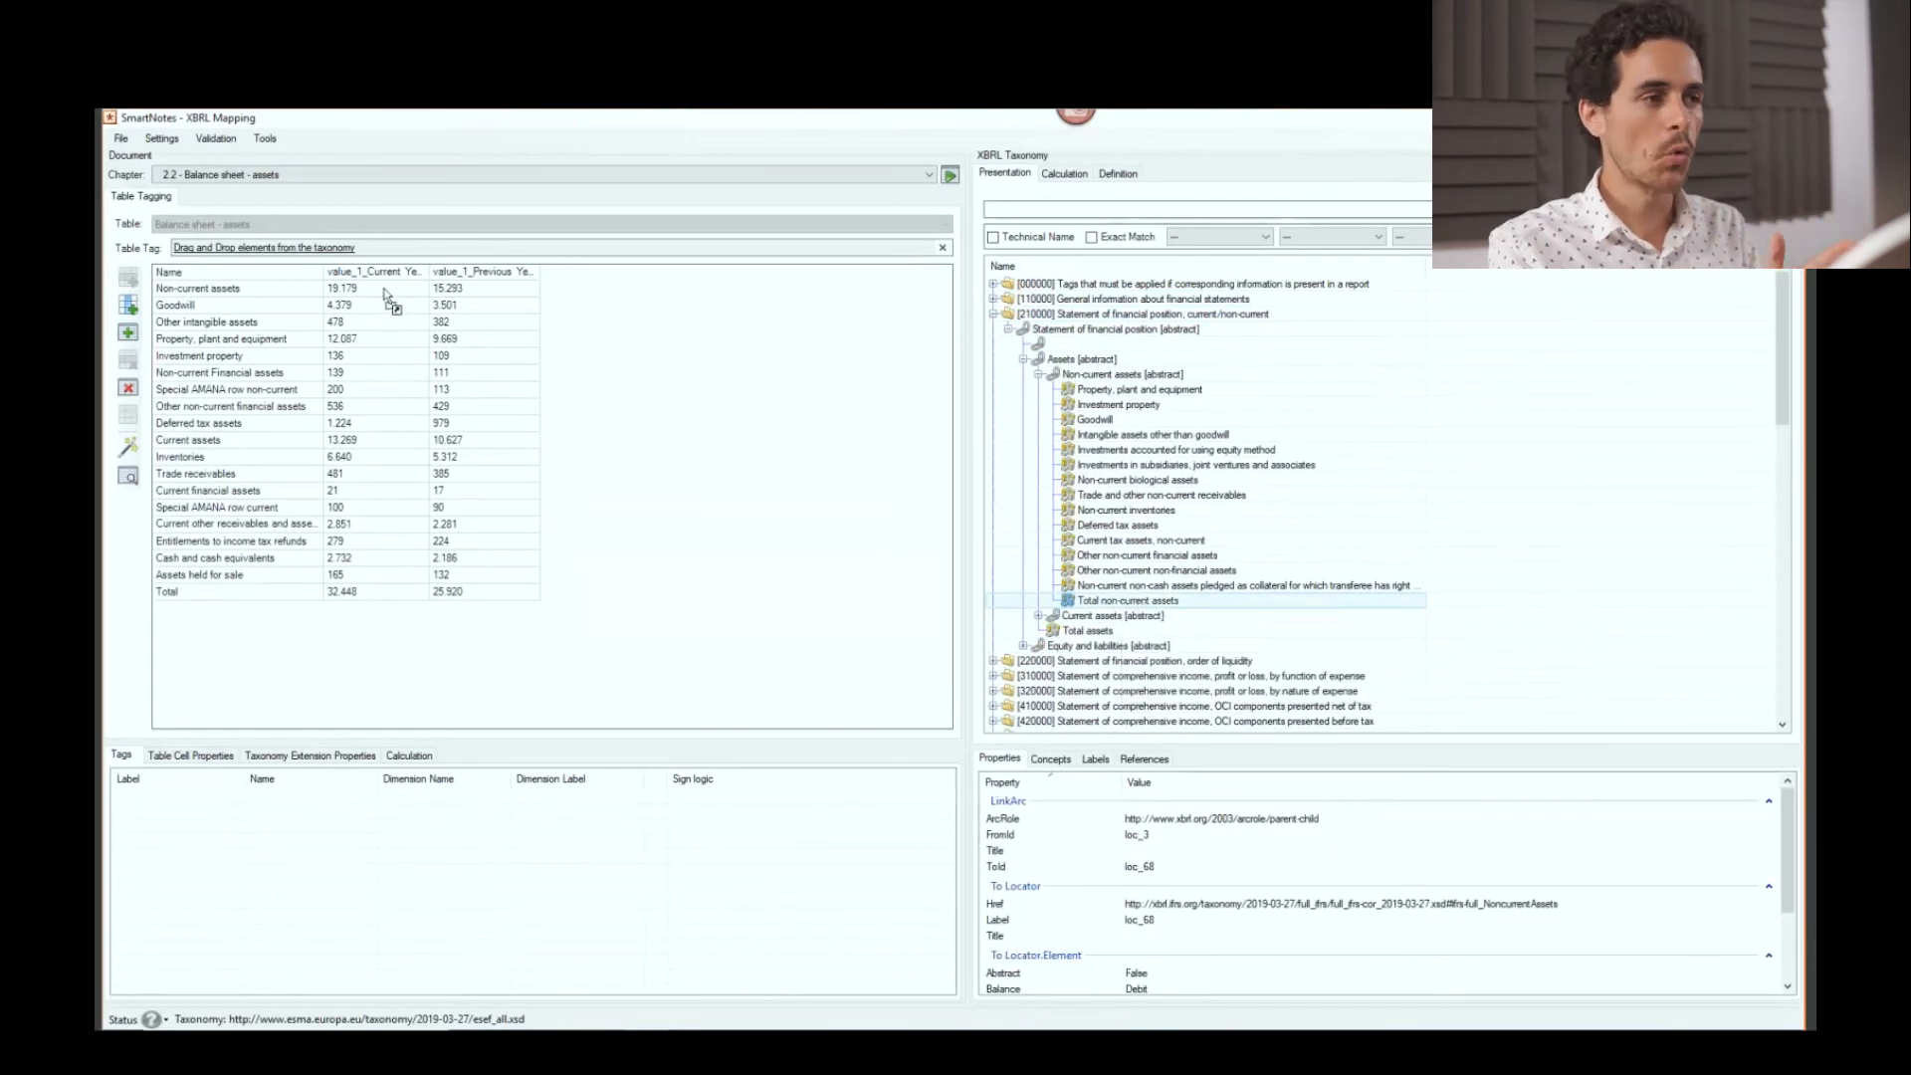